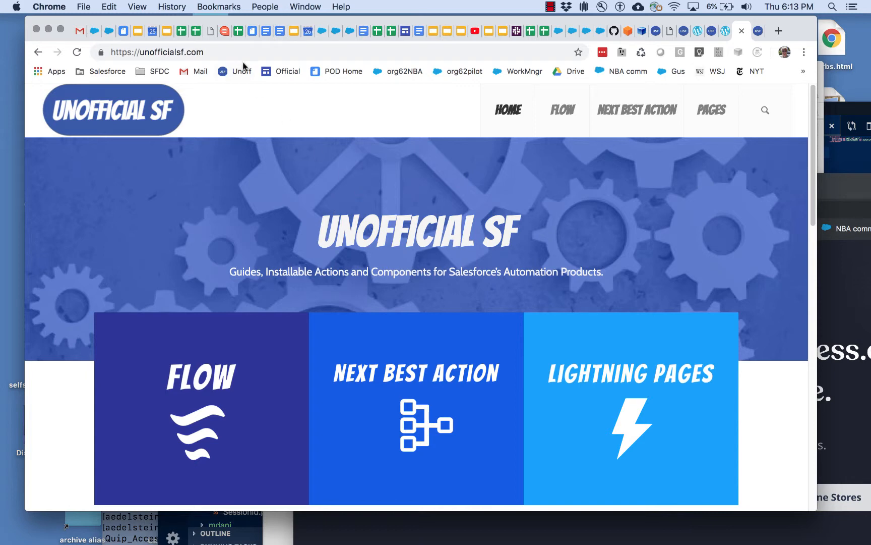
mouse_move(232, 55)
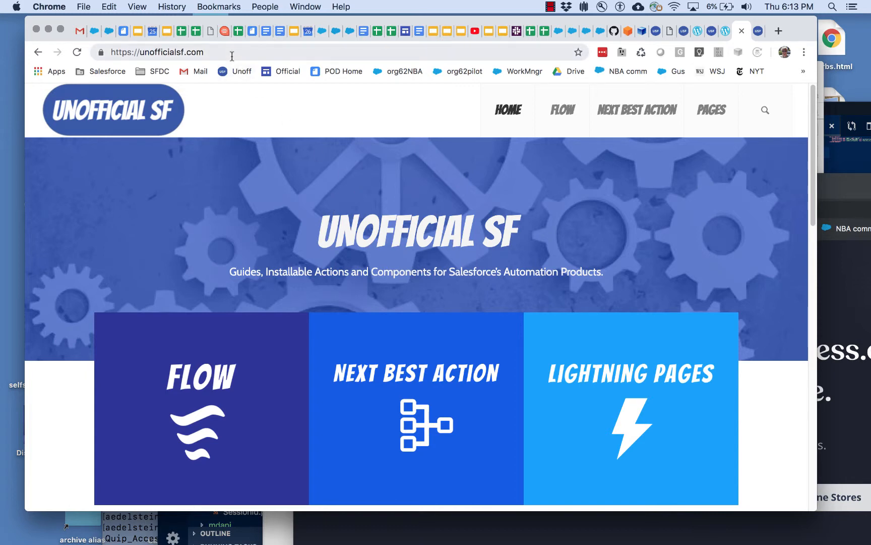
Sign in with the admin username and password, humanity check 7, Remember Me enabled
left_click(157, 53)
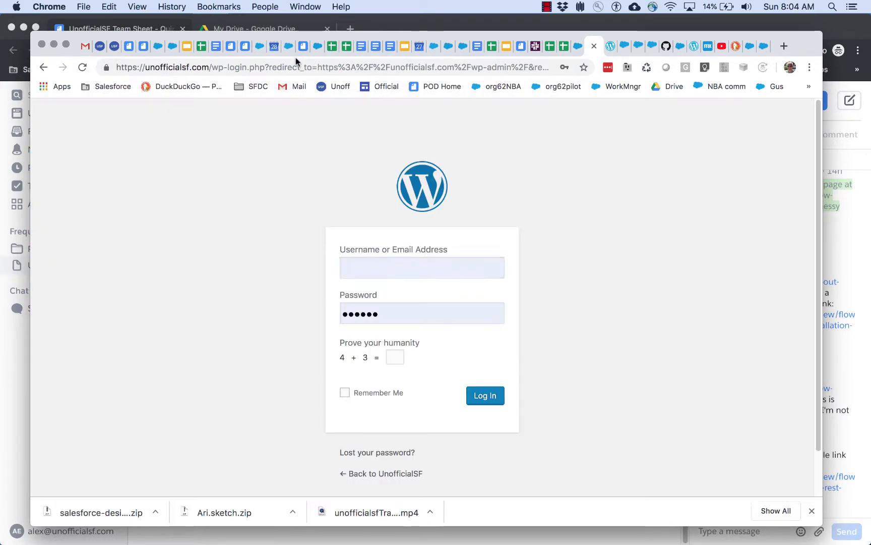
type("alexe")
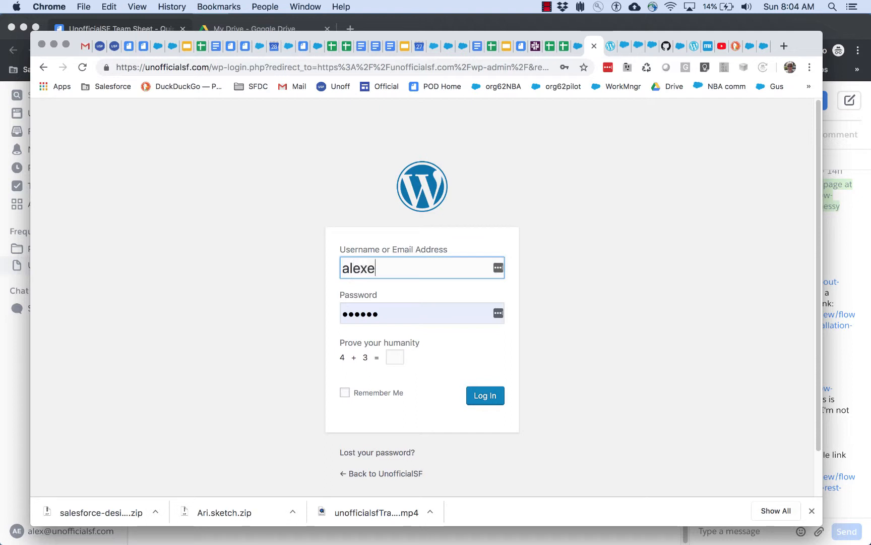
type("d1000")
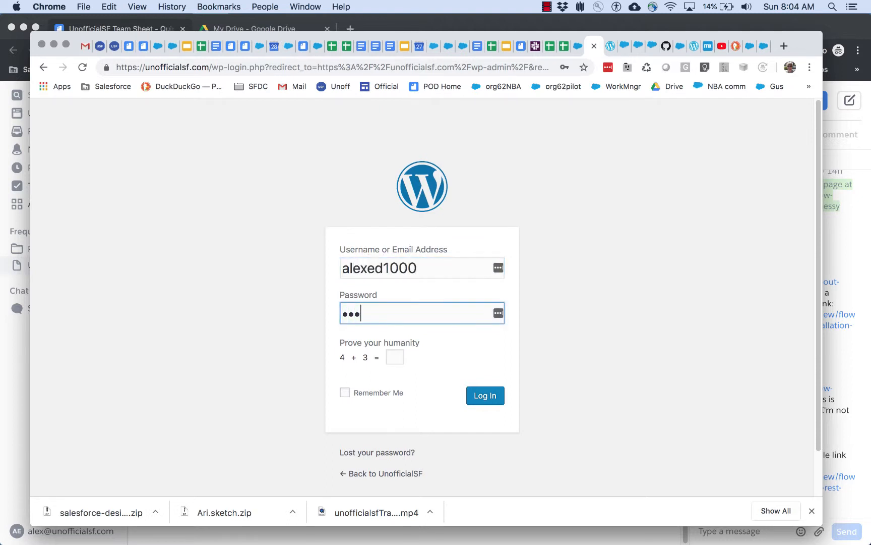
left_click(394, 358)
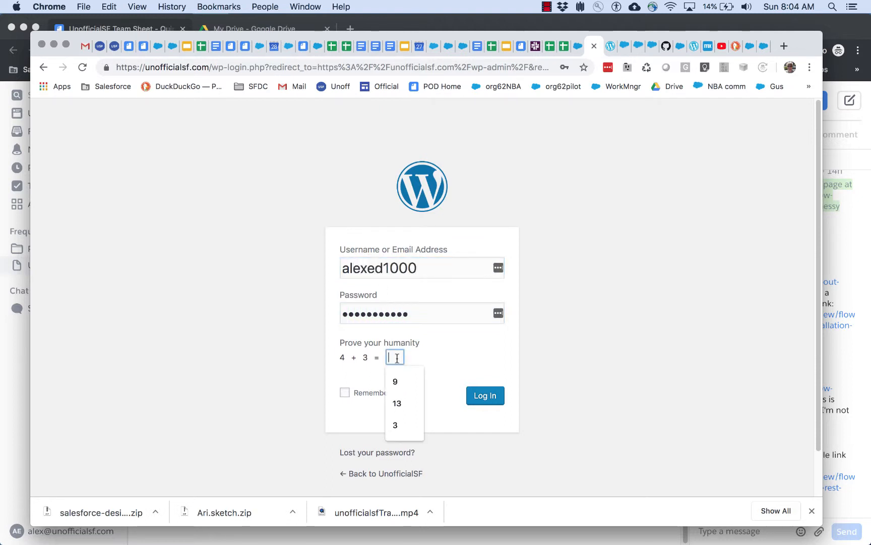
left_click(485, 396)
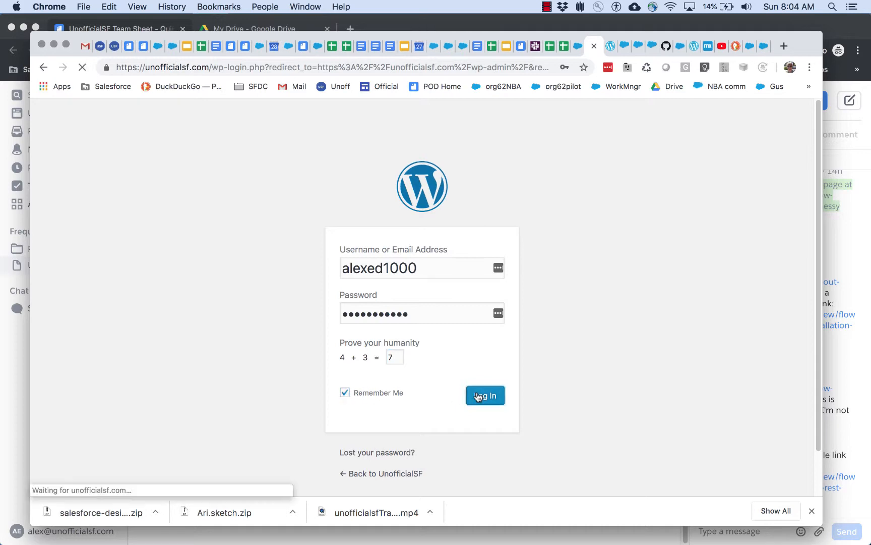
left_click(484, 395)
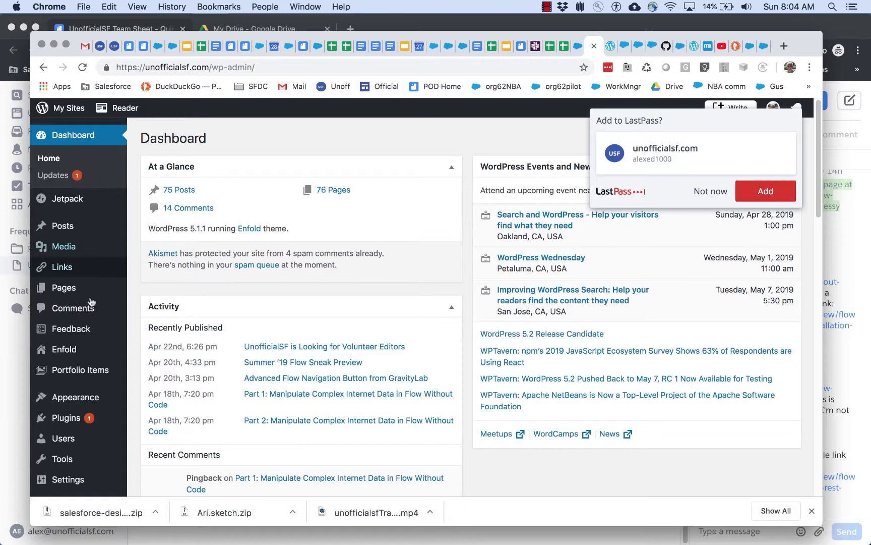
mouse_move(93, 275)
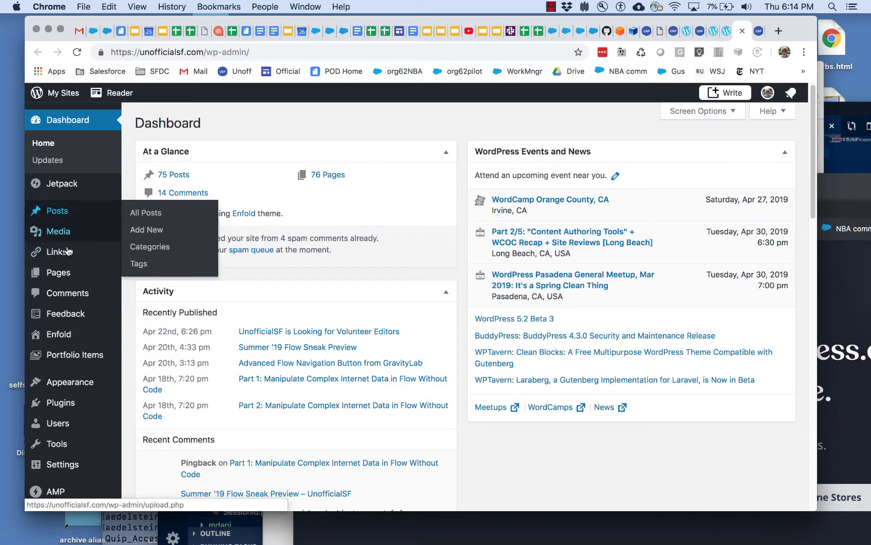
mouse_move(64, 222)
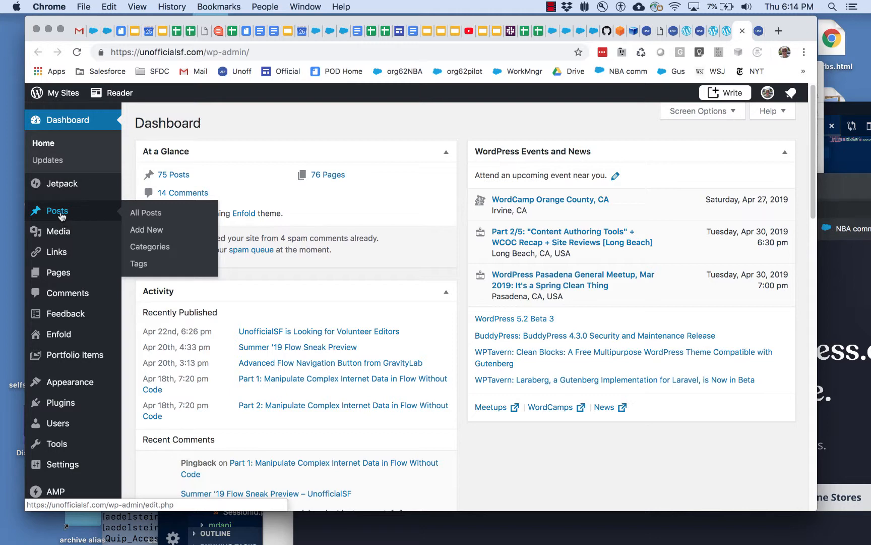
Browse the All Posts list with its search box, then move to the Pages list of 82 items
left_click(146, 212)
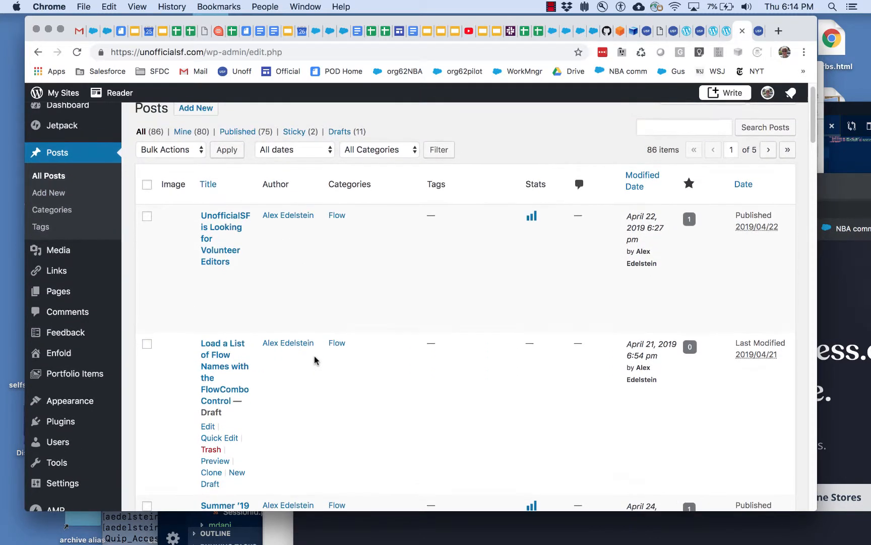
left_click(683, 127)
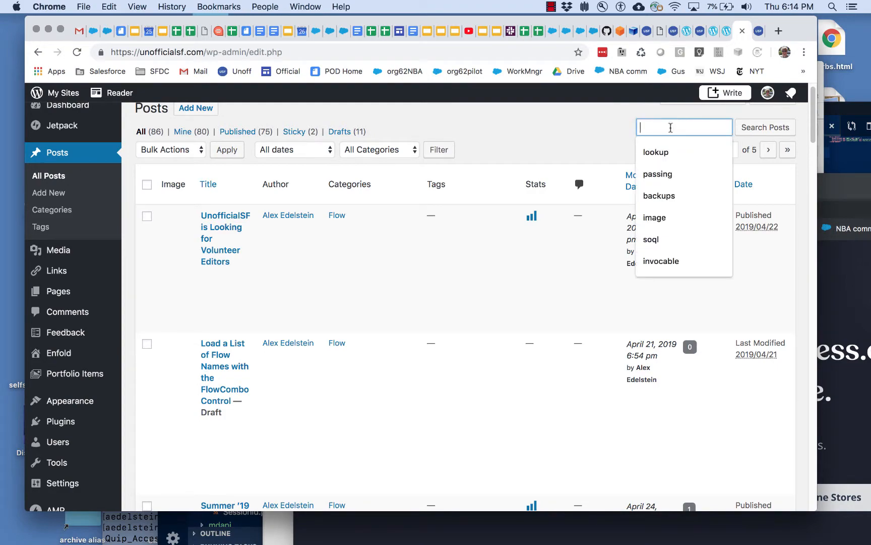
scroll("down", 3)
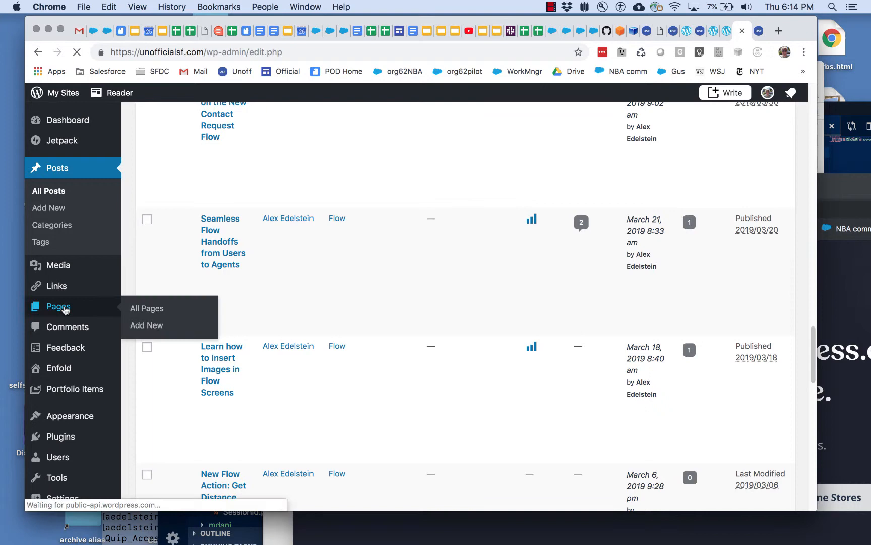
left_click(146, 308)
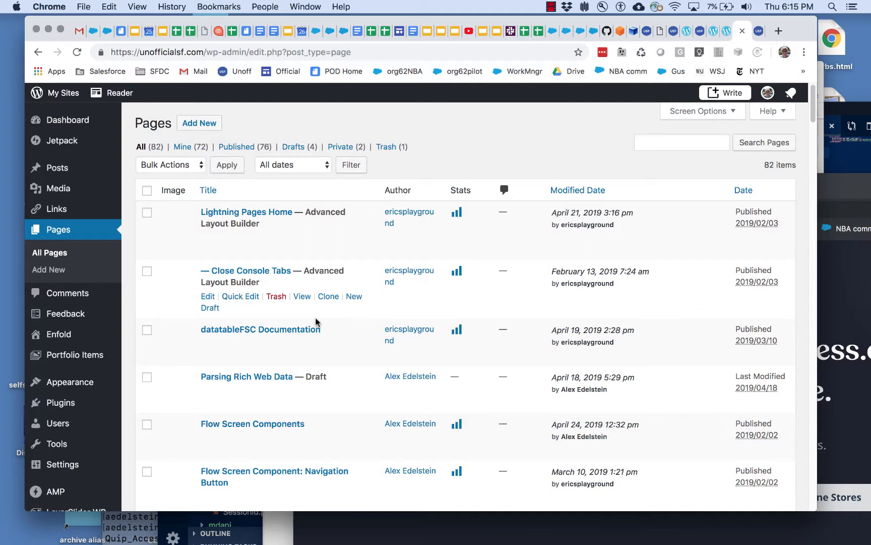
mouse_move(290, 233)
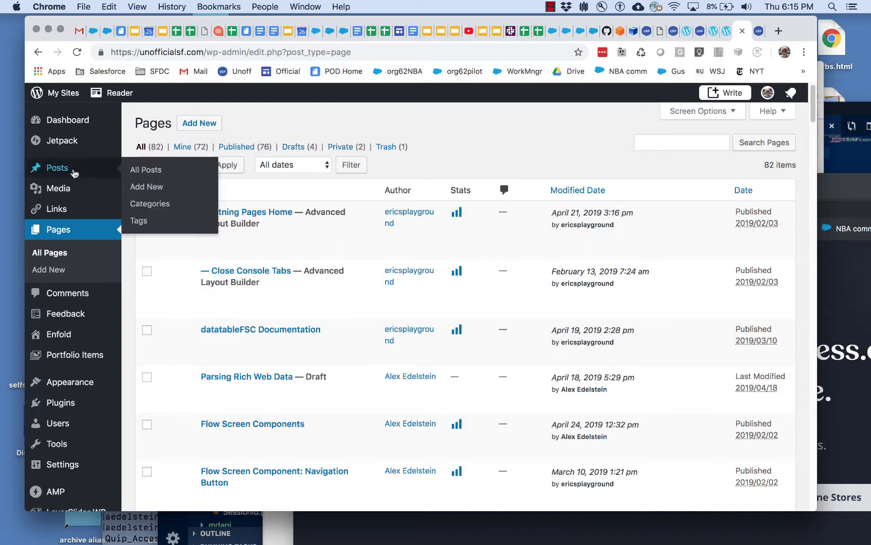
Start a blank new post in the block editor via Posts > Add New
left_click(146, 169)
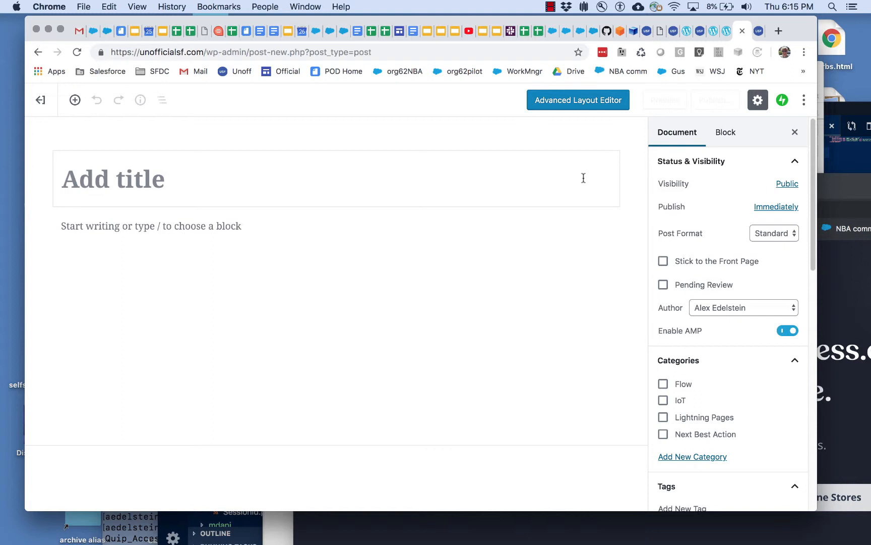
mouse_move(464, 201)
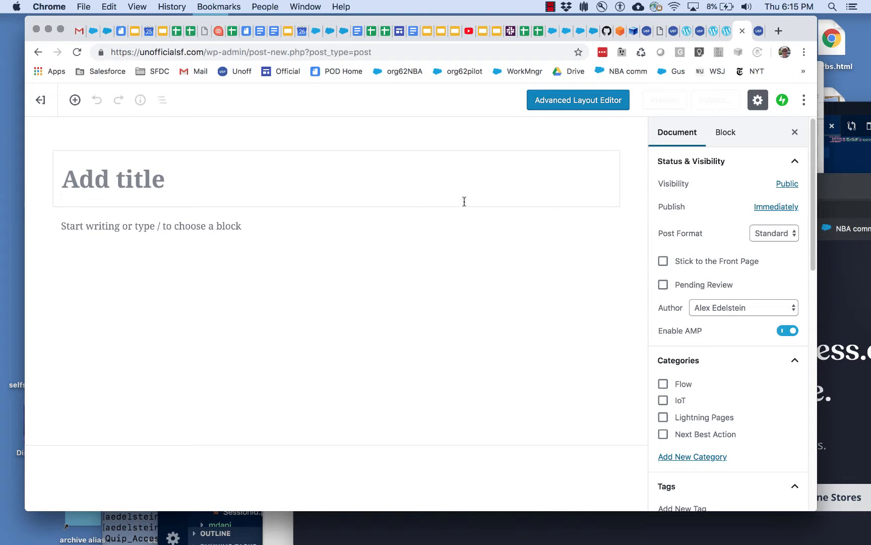
mouse_move(456, 204)
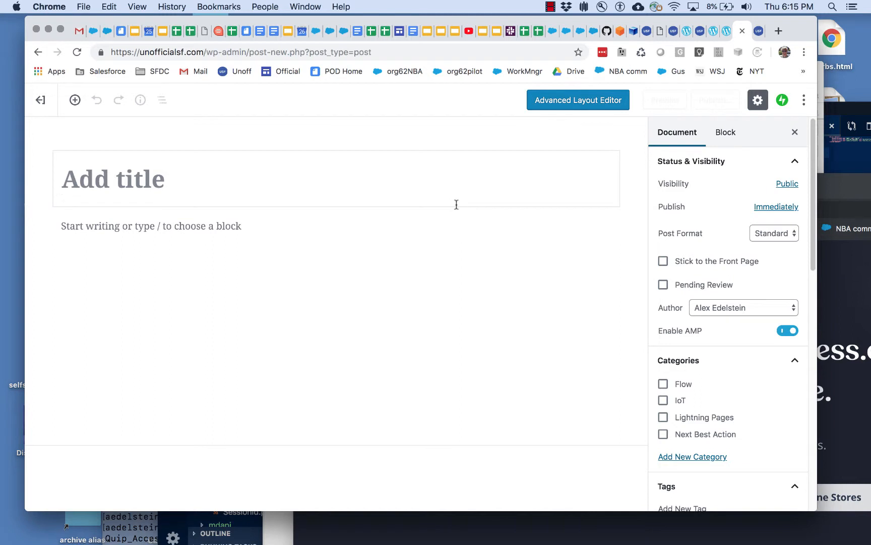
mouse_move(199, 193)
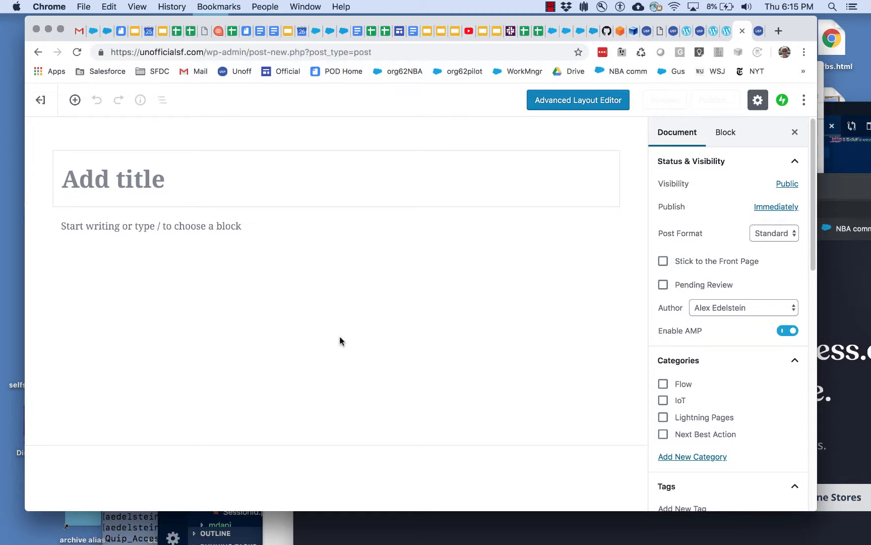
mouse_move(531, 253)
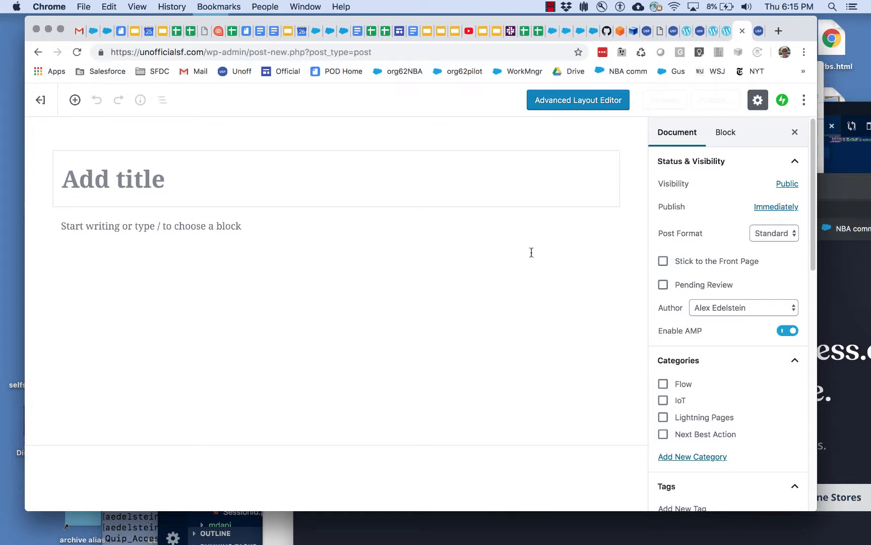
mouse_move(427, 285)
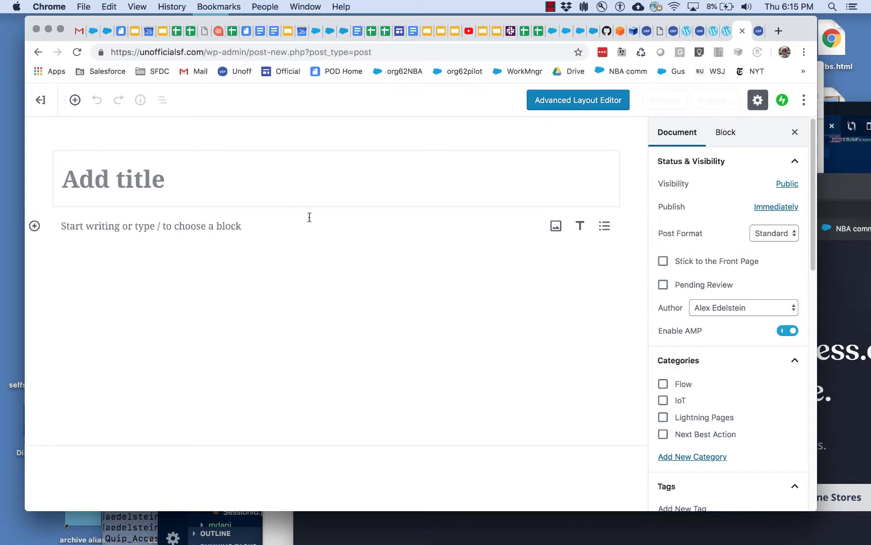
Title the post 'Encrypted Fields in Flow by Jen Lee'
type("Encrypte")
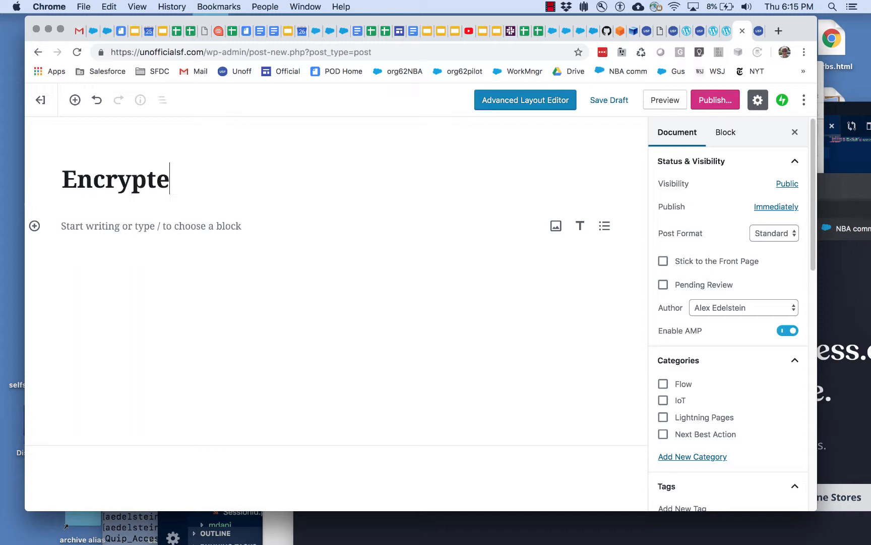
type("d Fields in Flow")
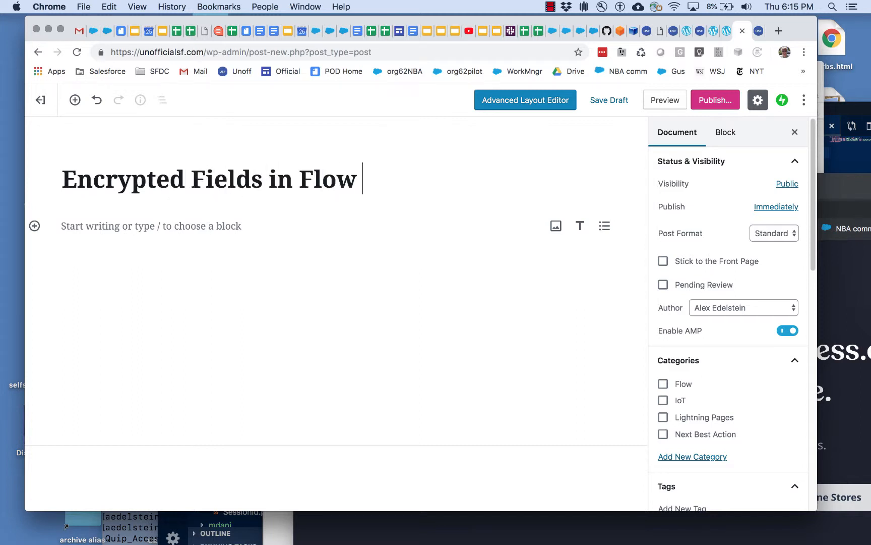
type("by Jen Lee")
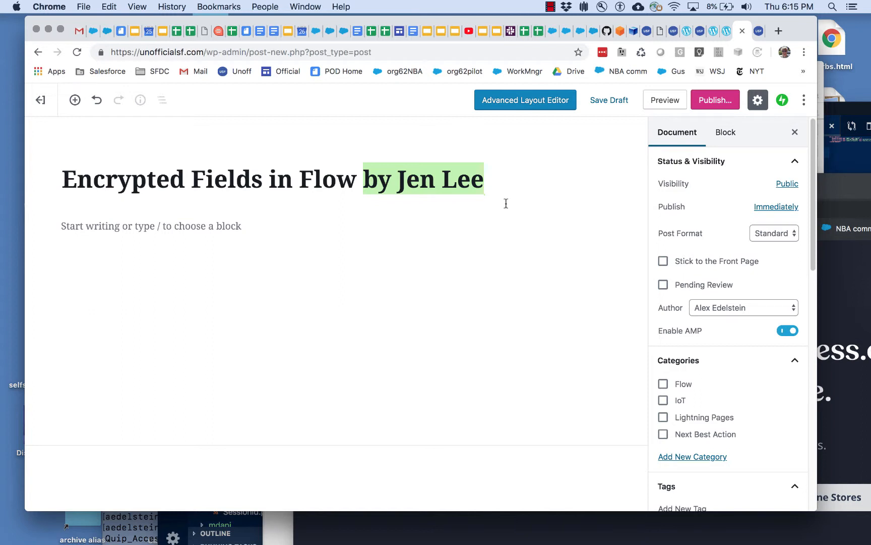
mouse_move(352, 236)
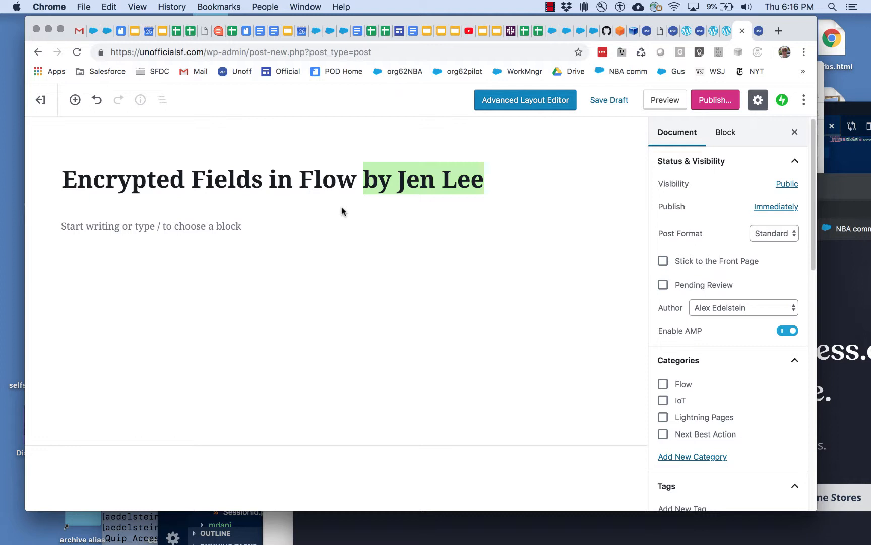
mouse_move(306, 218)
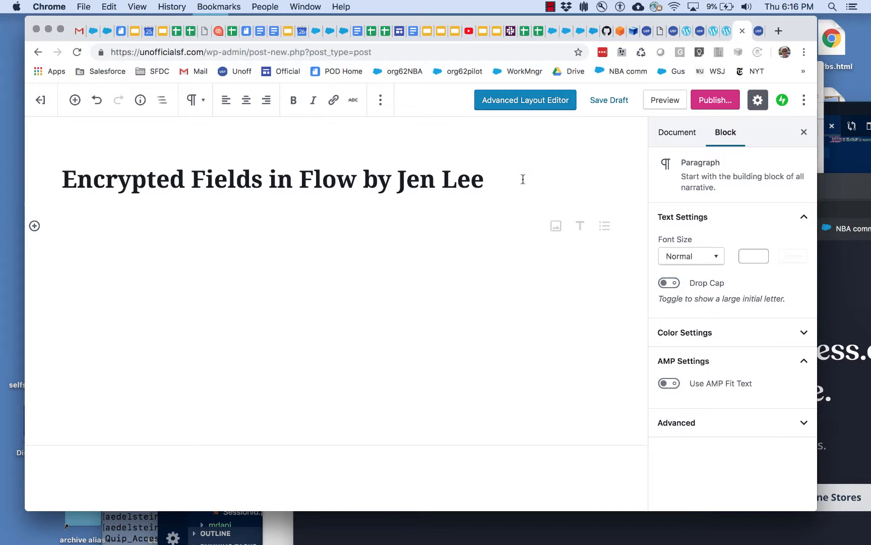
In the Document settings, tick the Flow category for the post
left_click(677, 132)
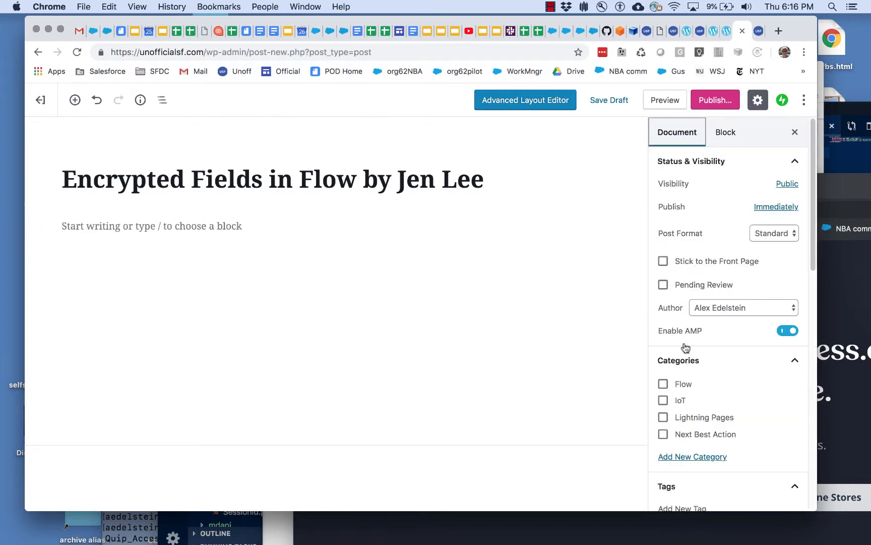
mouse_move(671, 368)
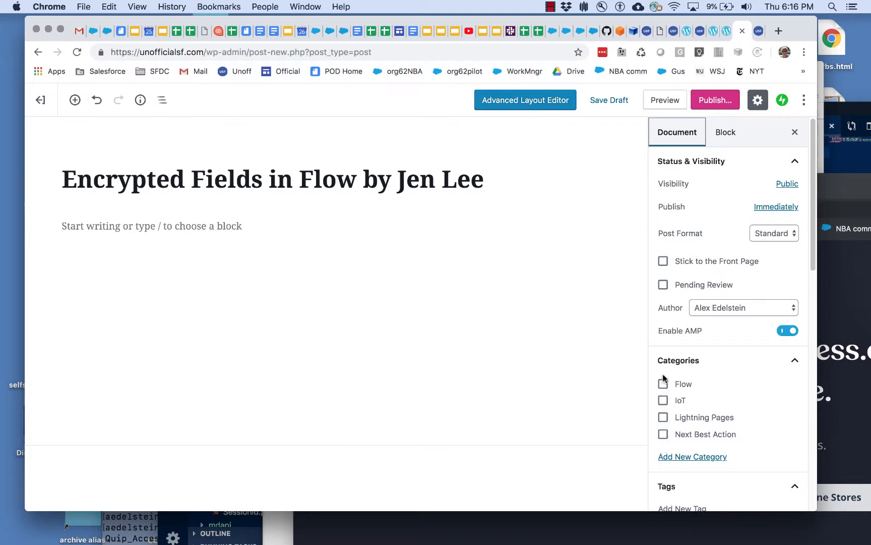
left_click(662, 383)
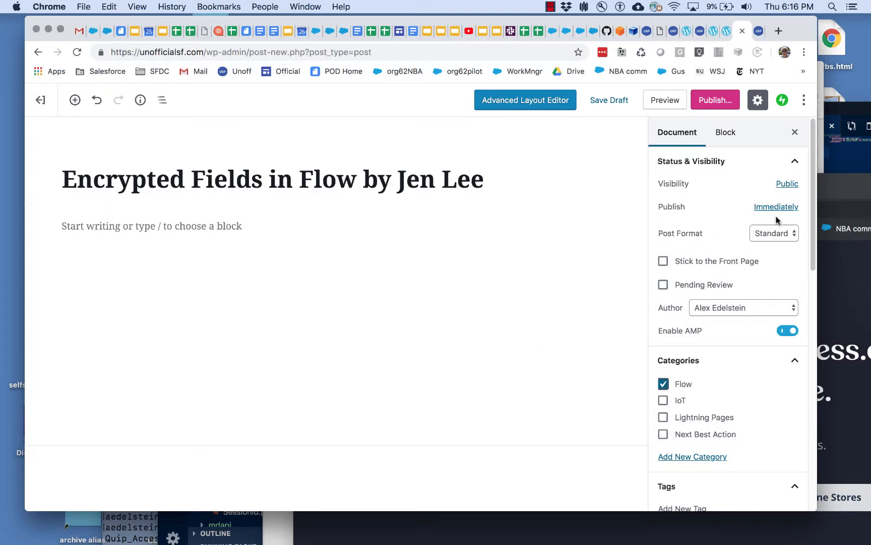
mouse_move(715, 100)
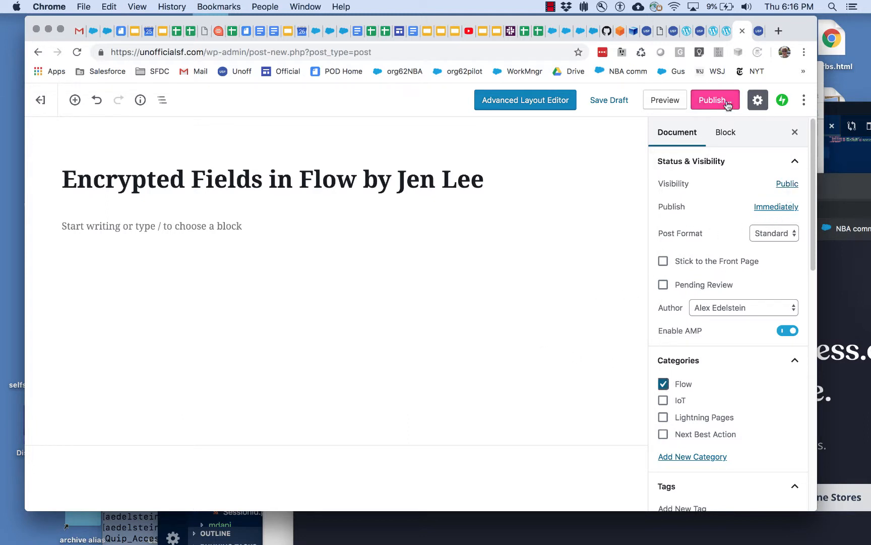
mouse_move(786, 183)
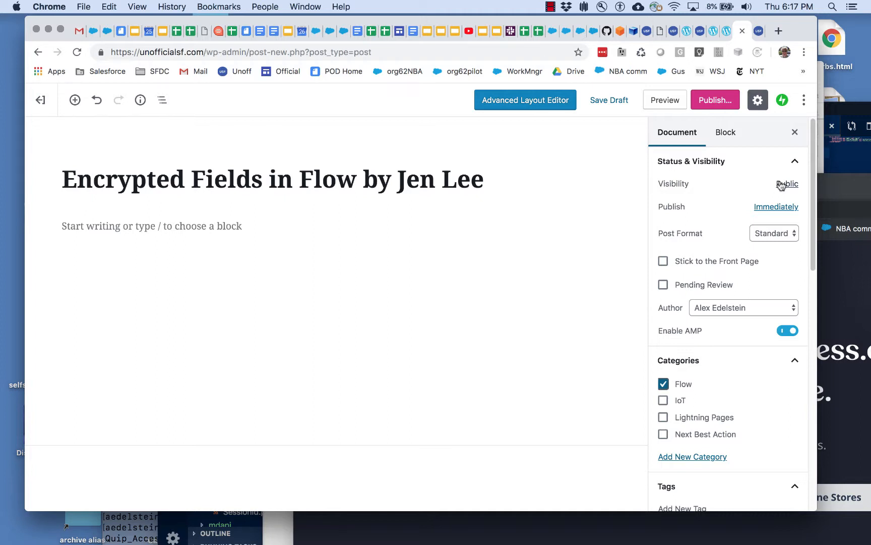
Review the Public, Private and Password Protected visibility options, leaving the post Public
left_click(787, 183)
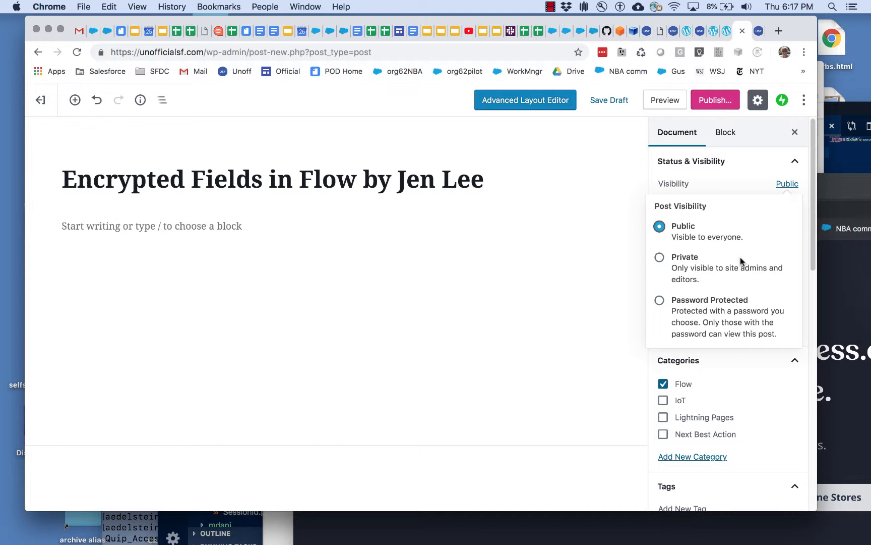
mouse_move(703, 258)
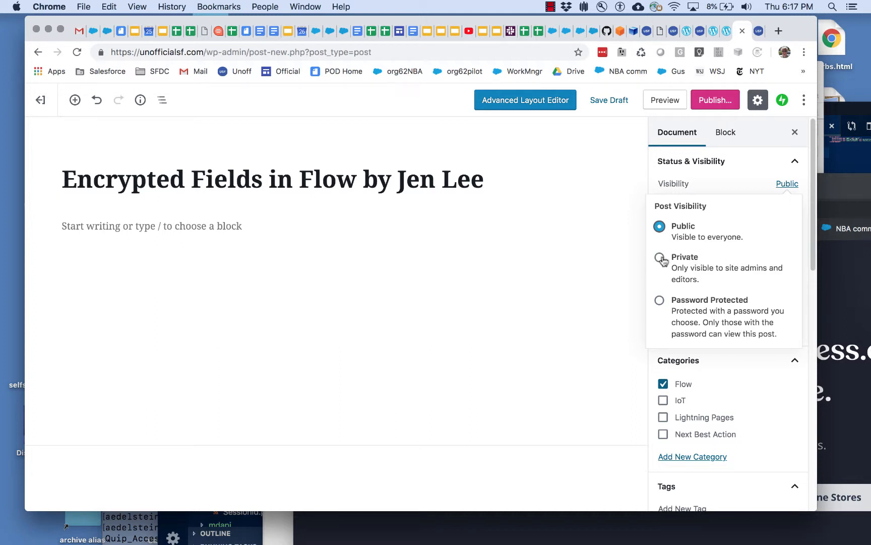
mouse_move(701, 283)
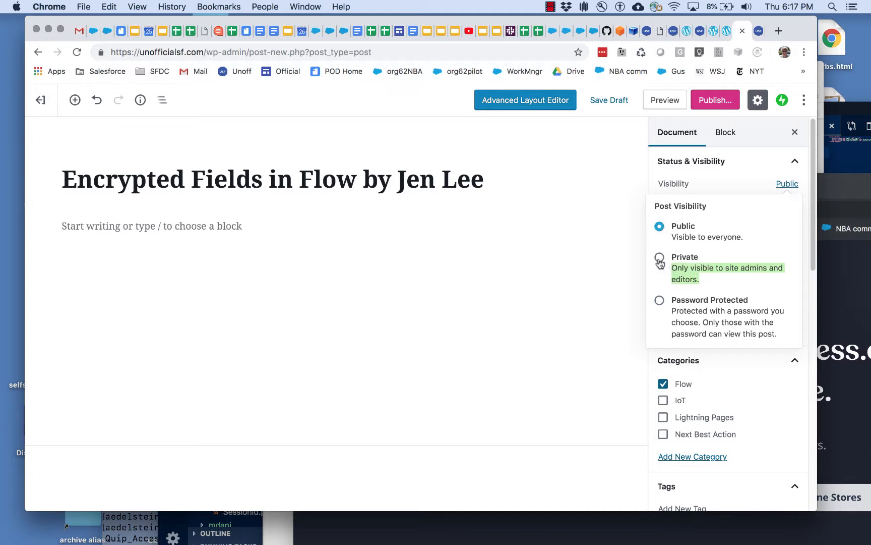
mouse_move(661, 306)
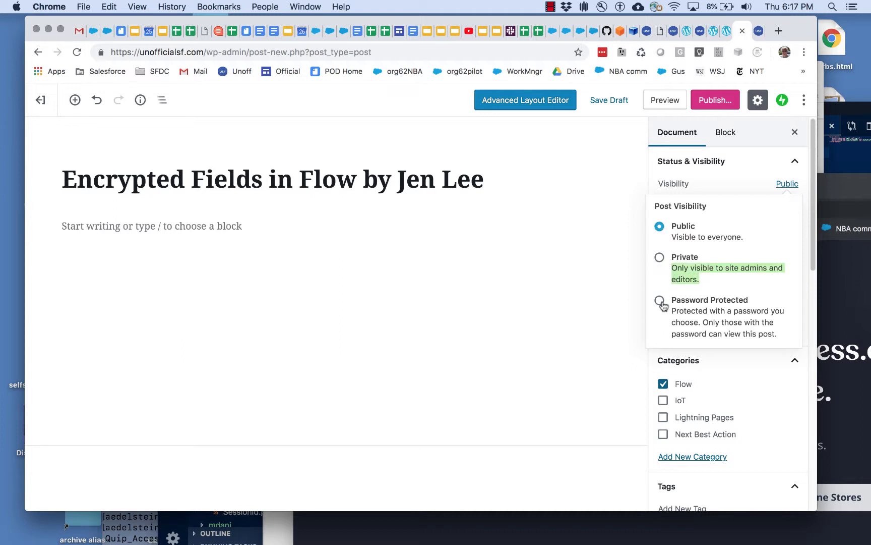
mouse_move(728, 247)
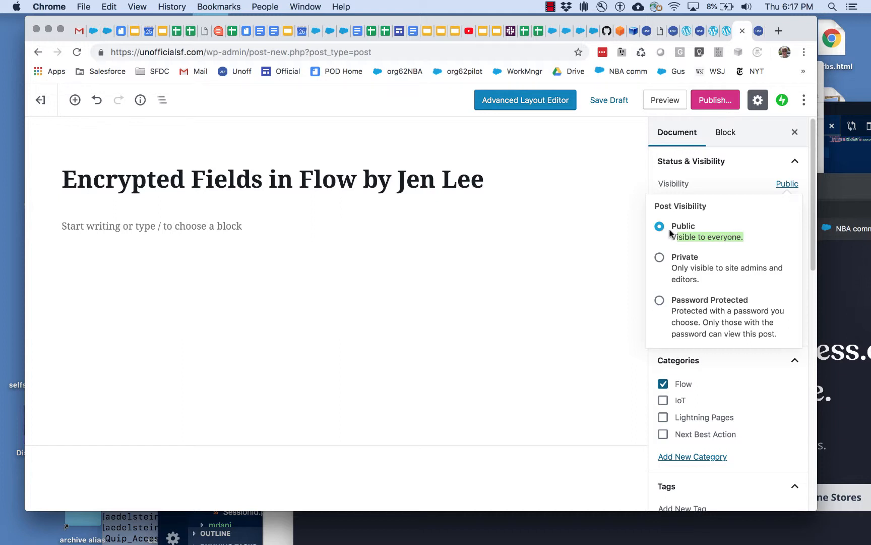
mouse_move(79, 76)
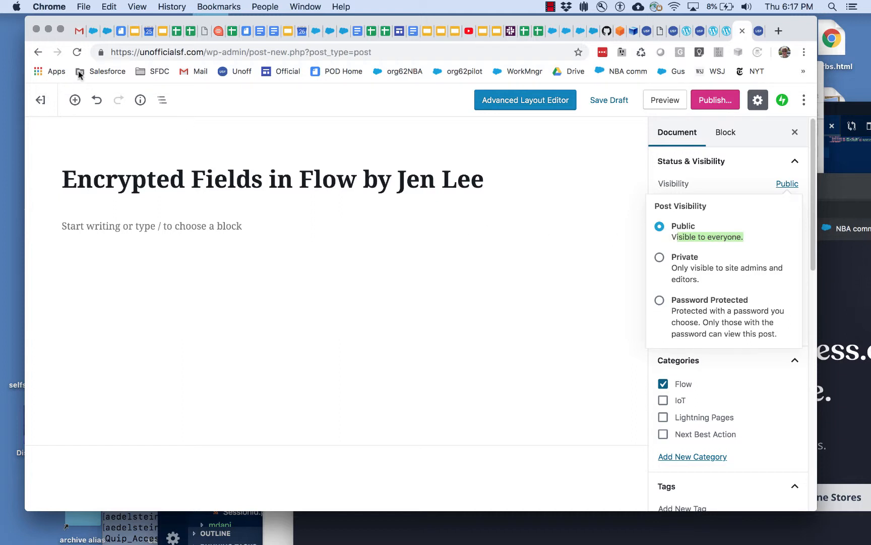
left_click(609, 100)
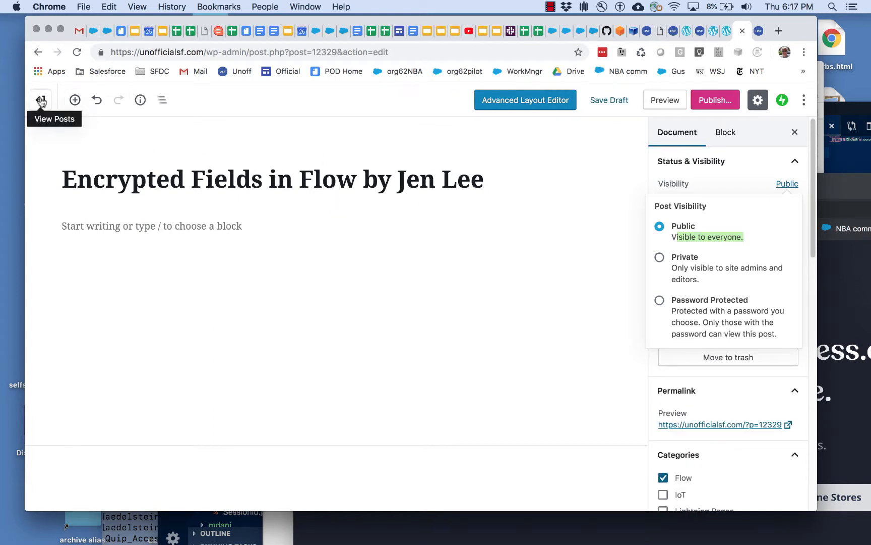
Leave the editor via View Posts and WP Admin, closing the dashboard to reach the 'Here is my Title' preview
left_click(40, 100)
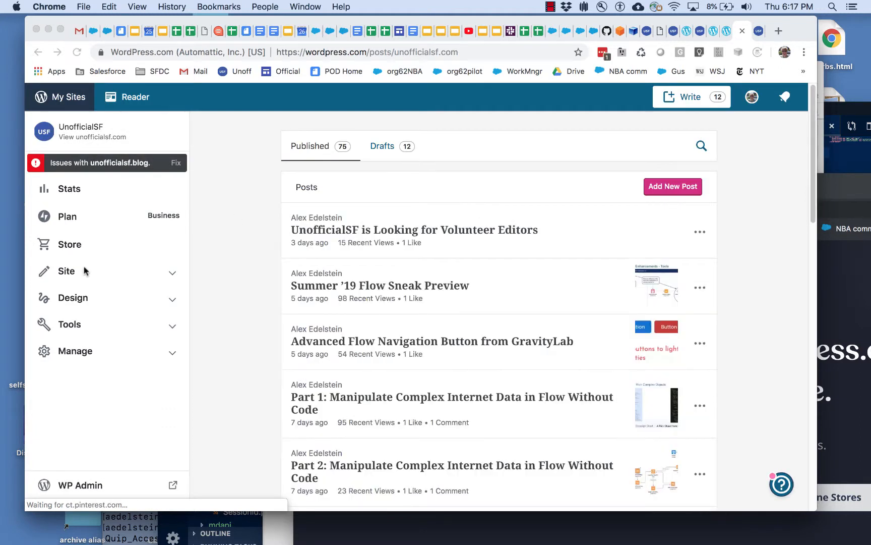
mouse_move(78, 474)
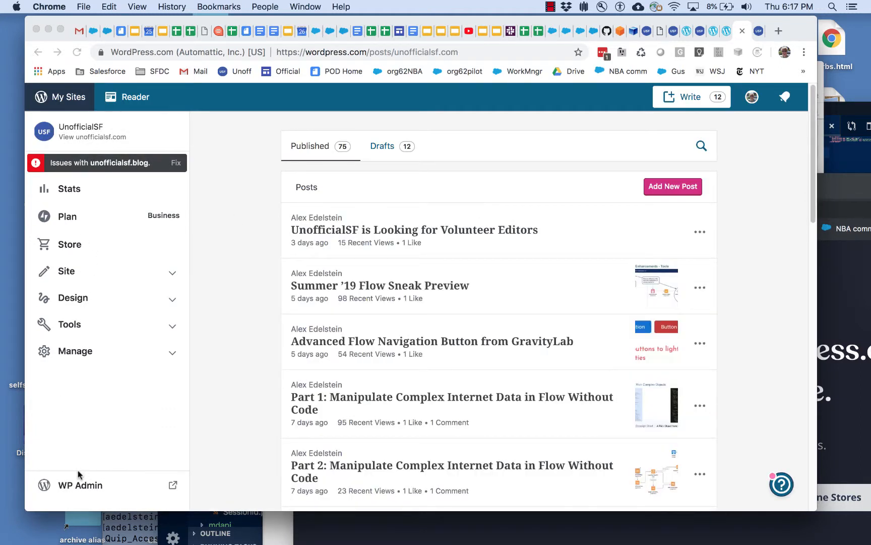
left_click(79, 484)
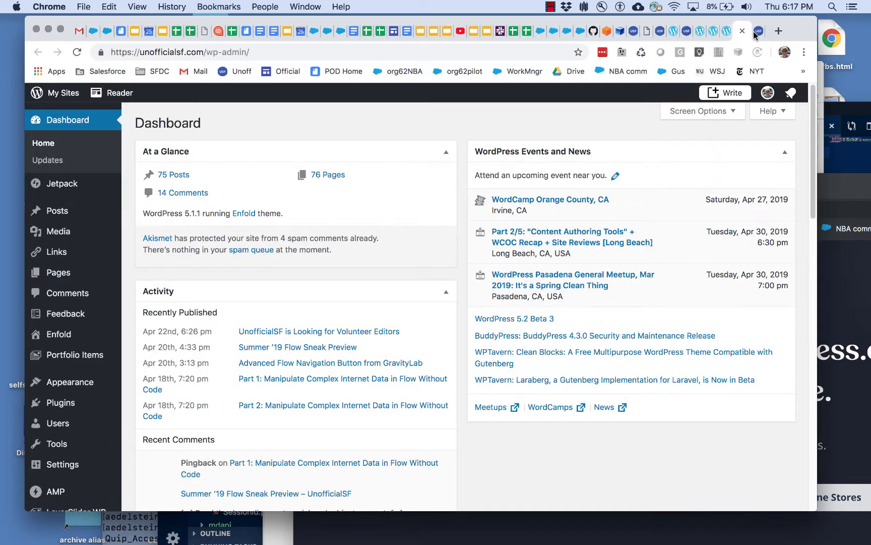
left_click(741, 31)
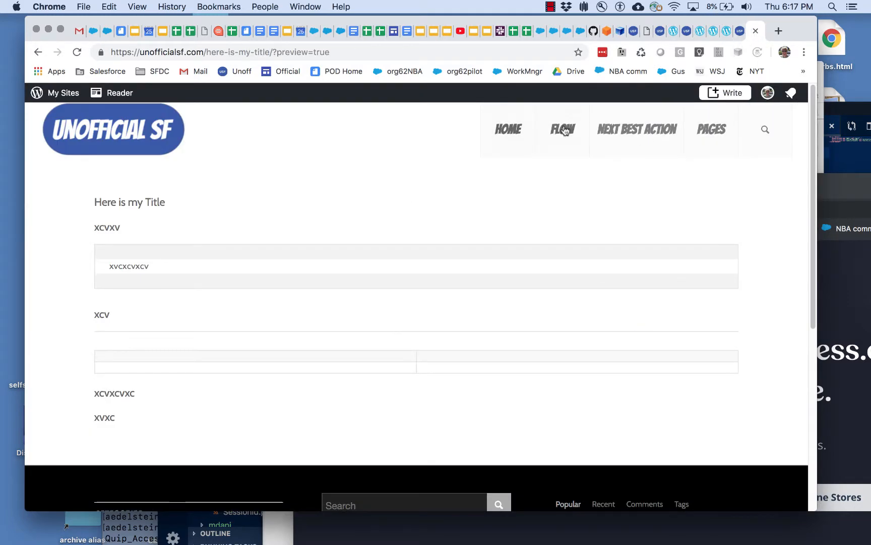
Go to the site's public Flow resources page from the top navigation
left_click(562, 129)
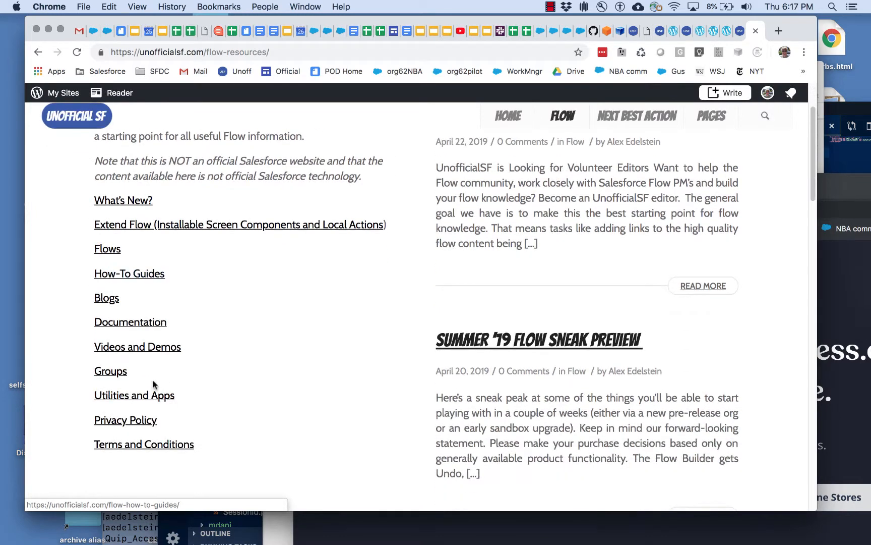
mouse_move(143, 450)
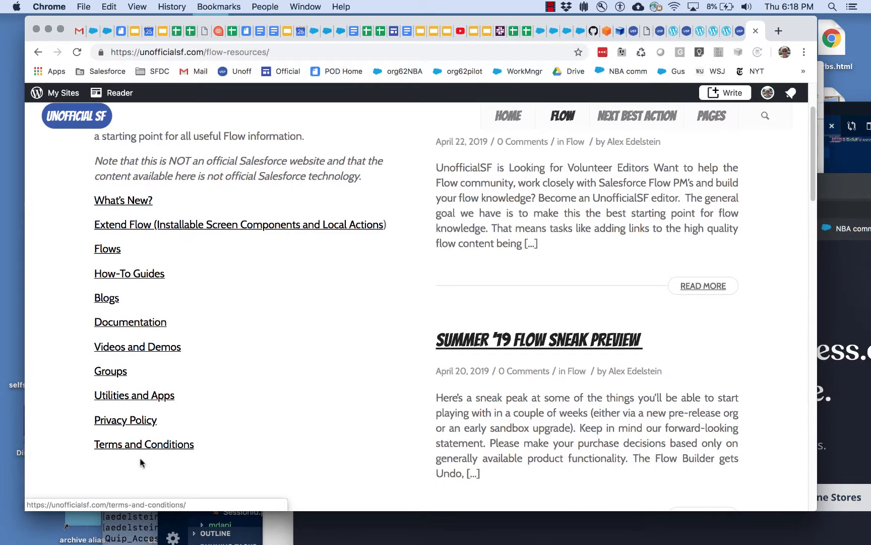
mouse_move(159, 295)
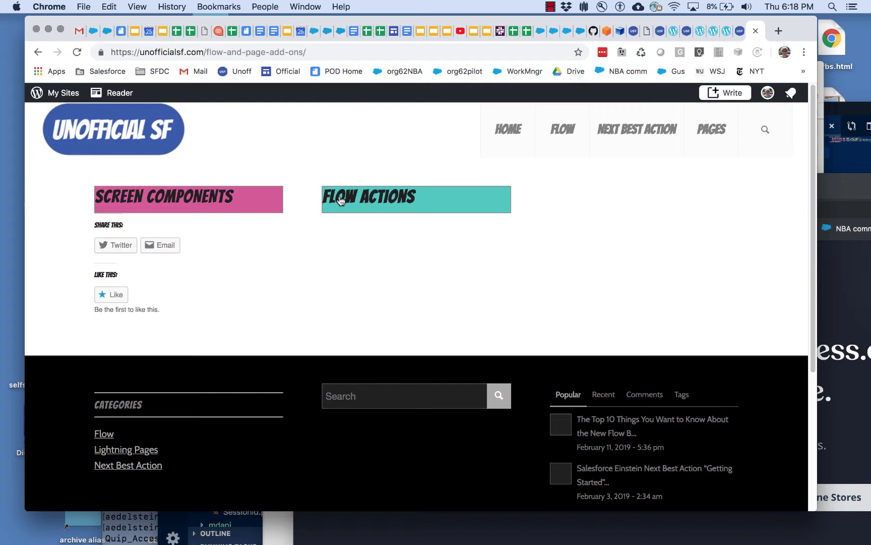
mouse_move(319, 242)
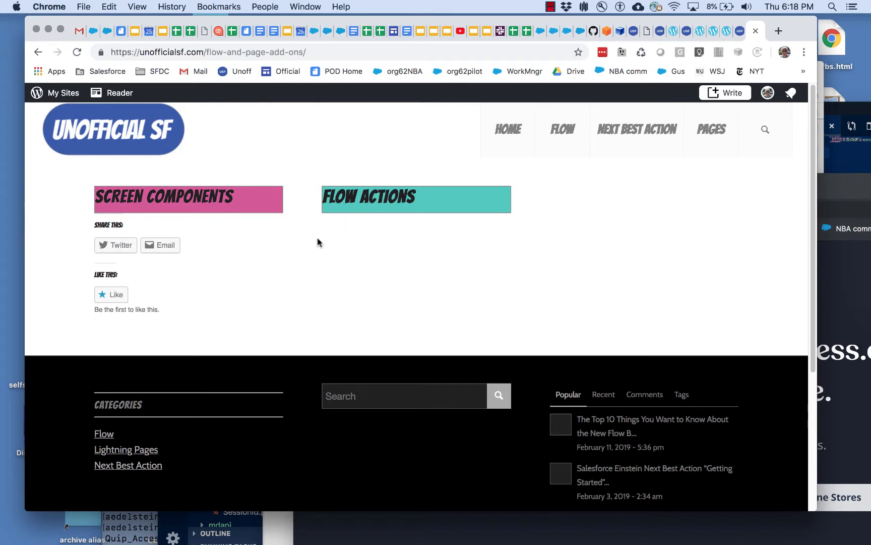
mouse_move(255, 165)
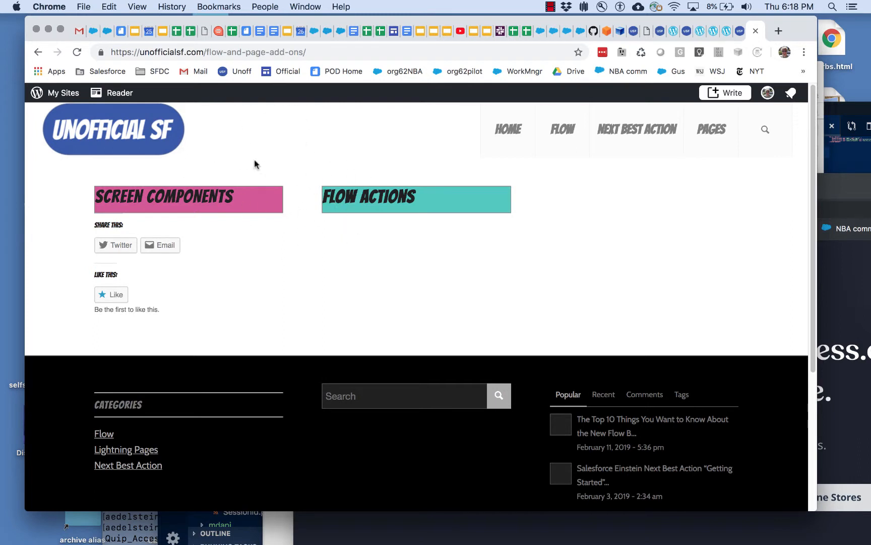
mouse_move(547, 221)
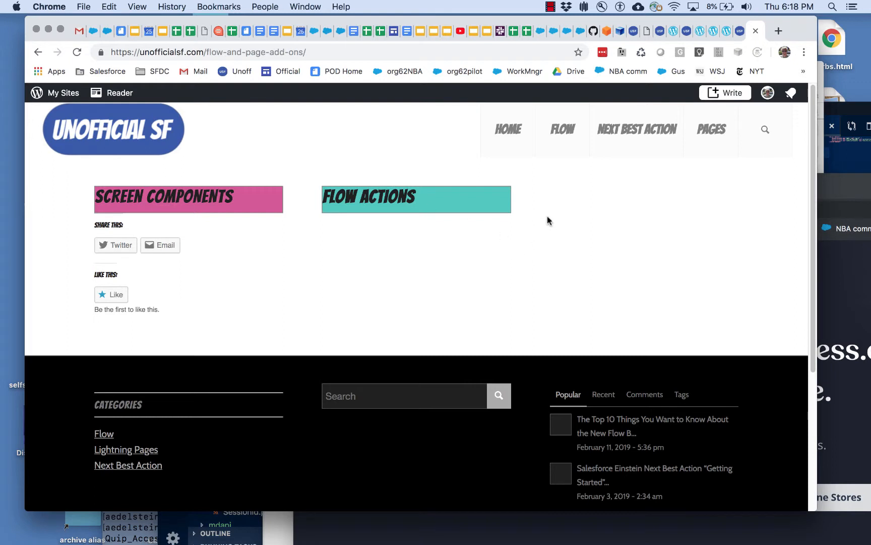
mouse_move(576, 181)
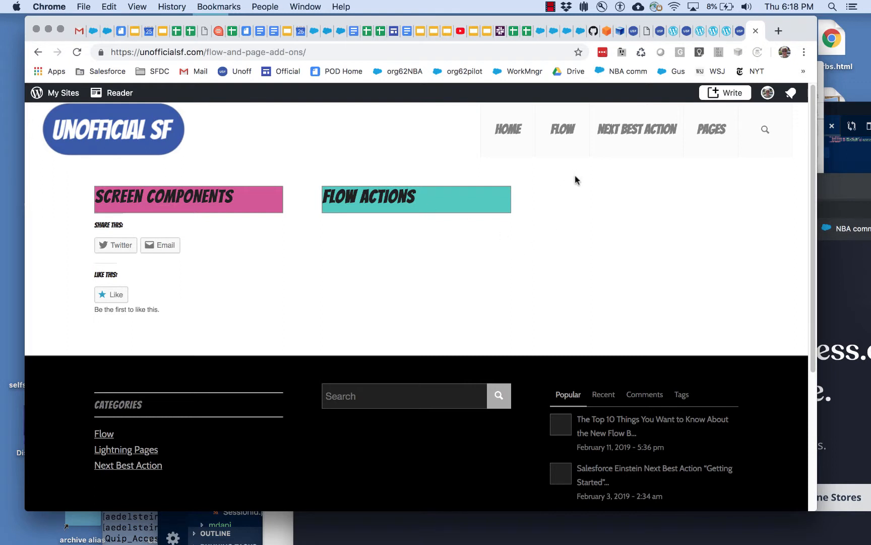
mouse_move(461, 154)
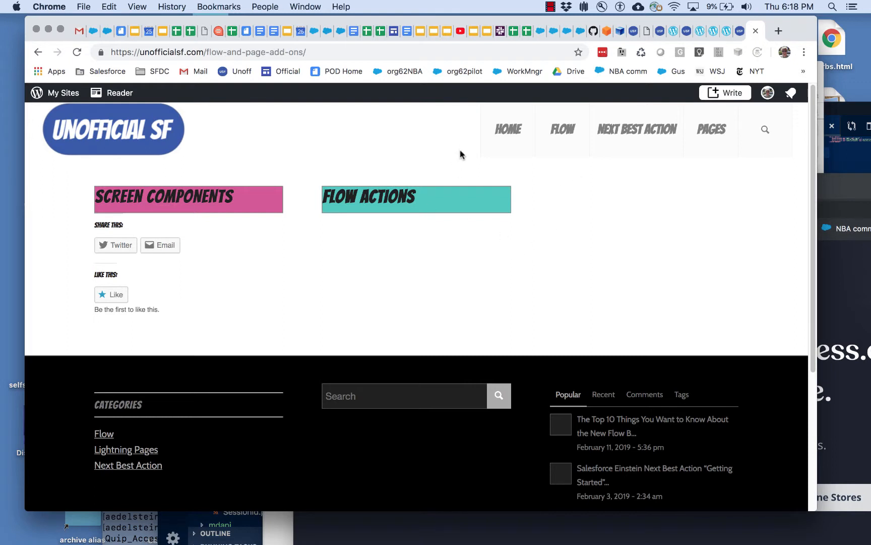
mouse_move(570, 170)
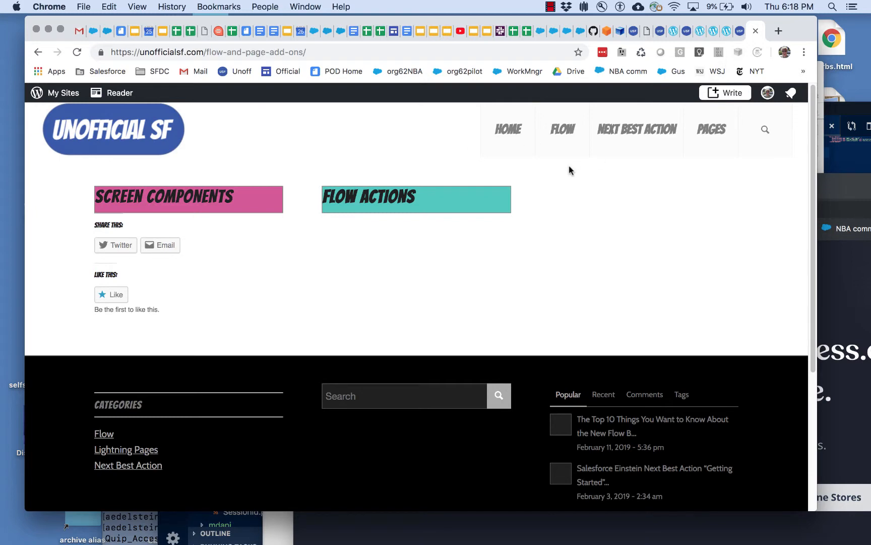
mouse_move(732, 34)
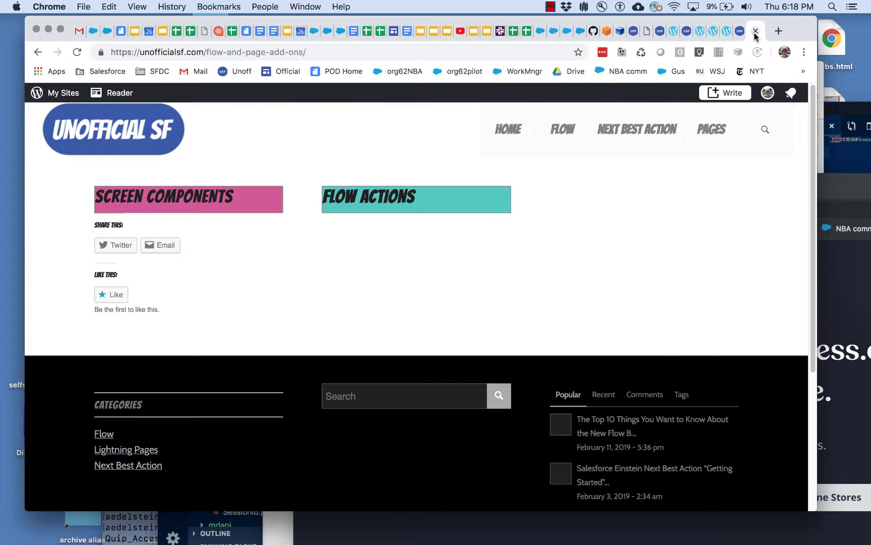
mouse_move(562, 130)
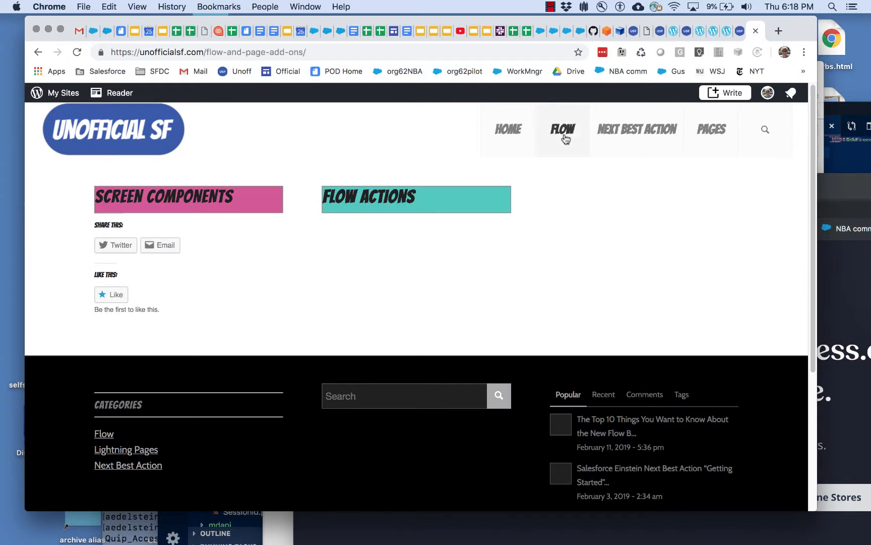
mouse_move(562, 129)
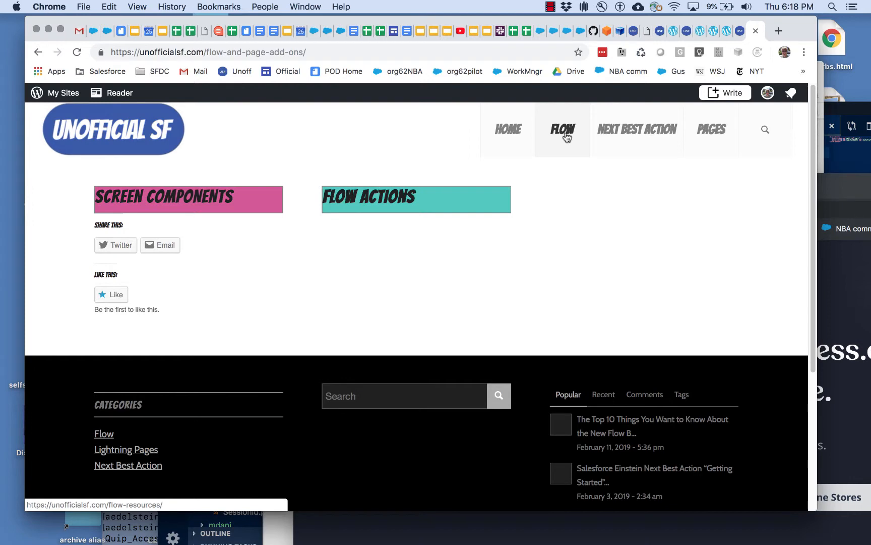
Visit the Flow How-To Guides page, then return to the Flow resources page
left_click(103, 434)
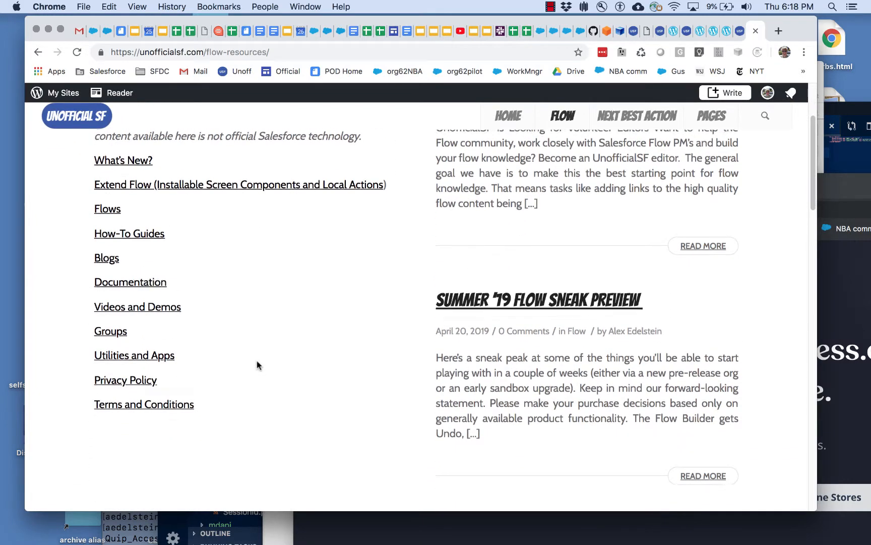
scroll("up", 3)
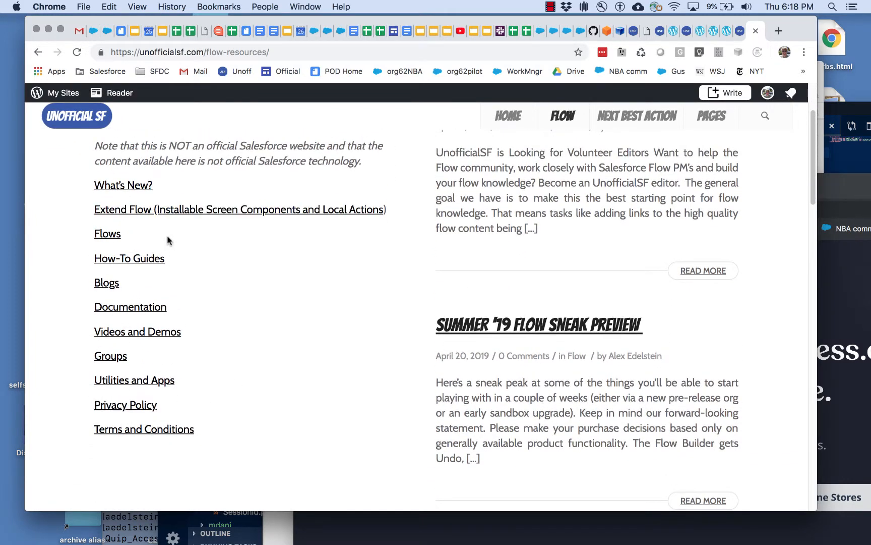
left_click(129, 258)
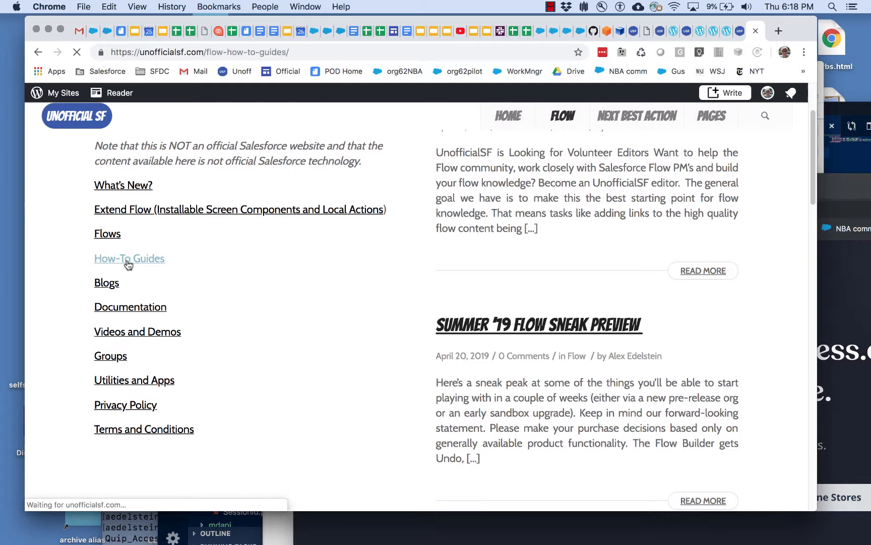
left_click(129, 258)
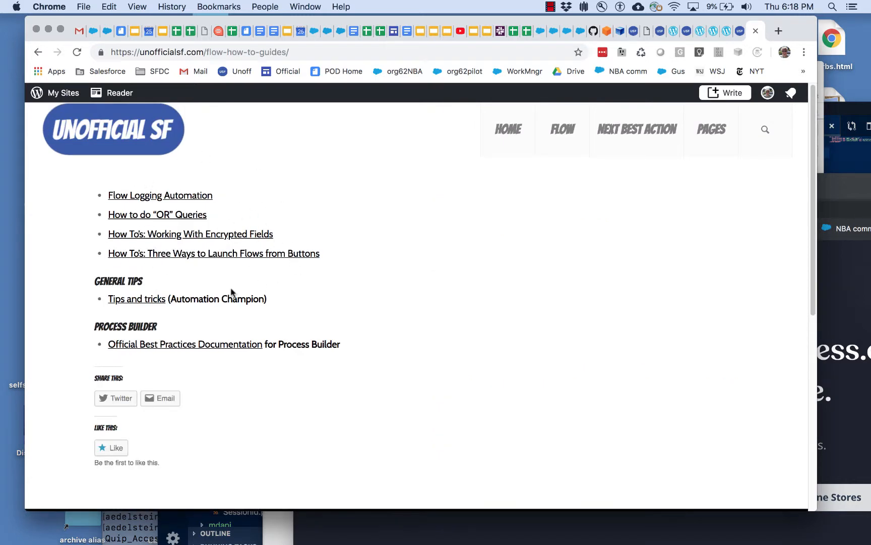
mouse_move(157, 245)
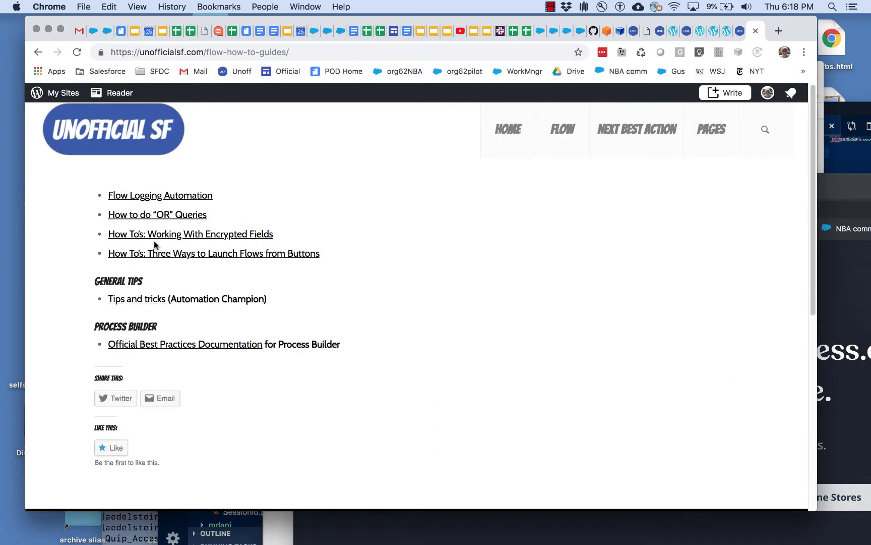
mouse_move(475, 209)
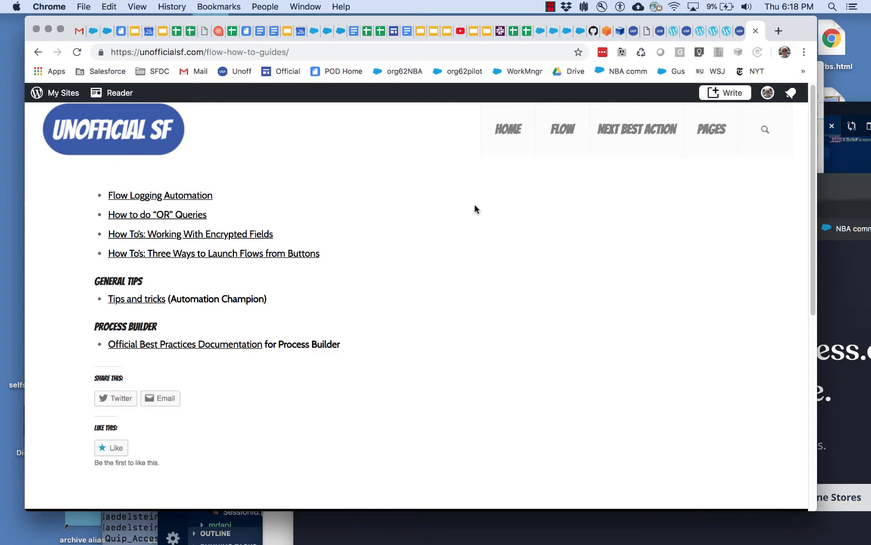
left_click(562, 129)
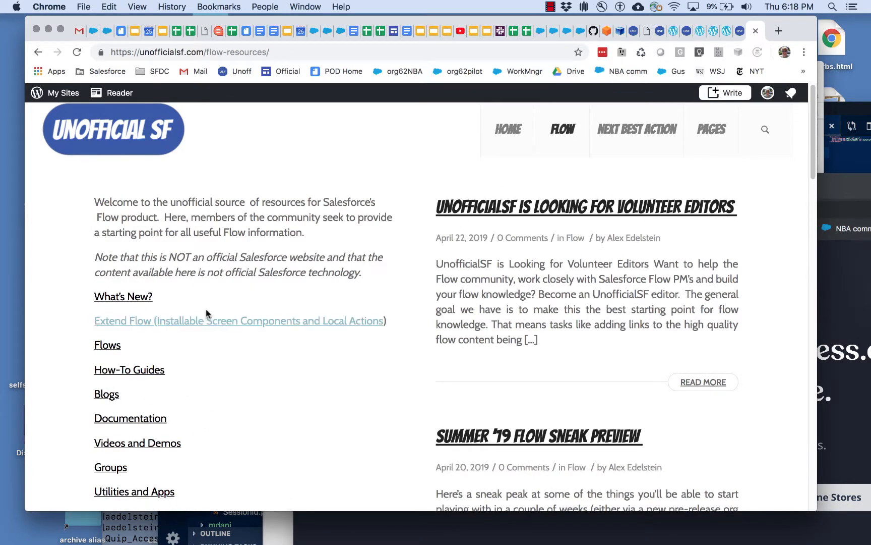
scroll("down", 3)
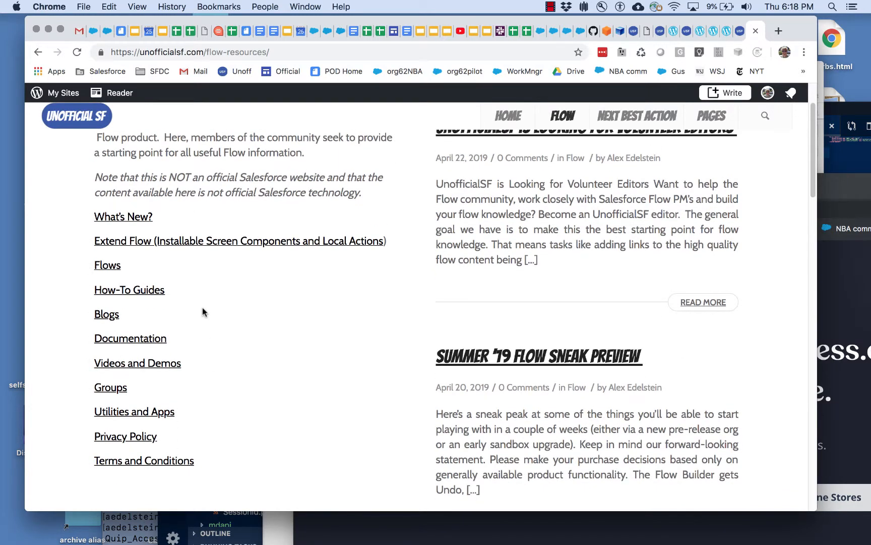
mouse_move(178, 301)
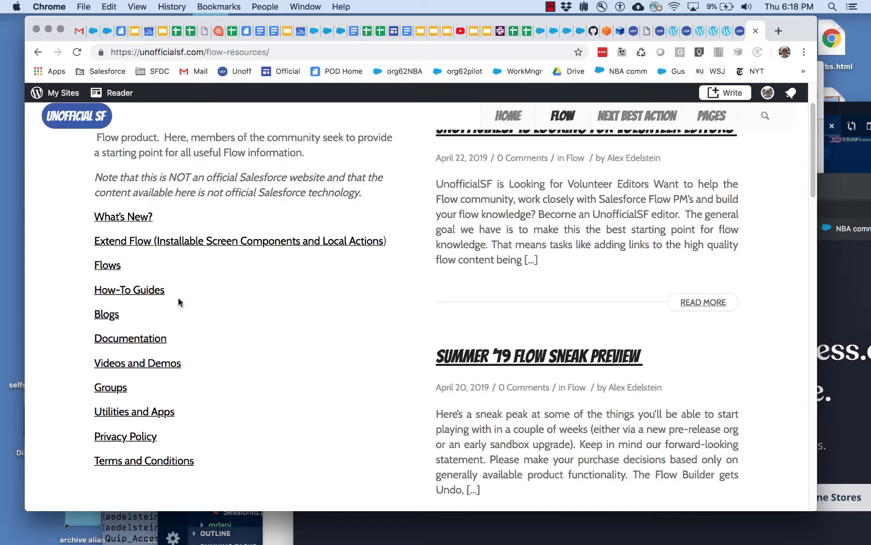
mouse_move(129, 289)
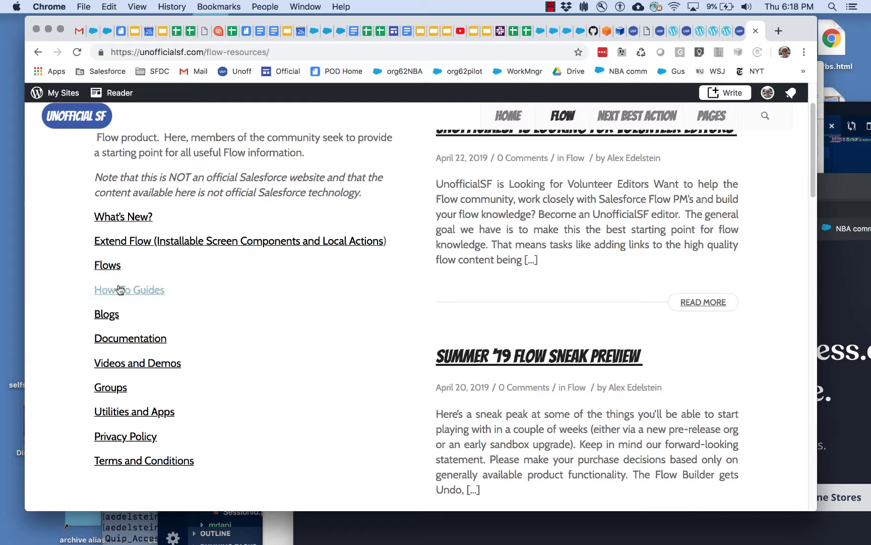
mouse_move(129, 290)
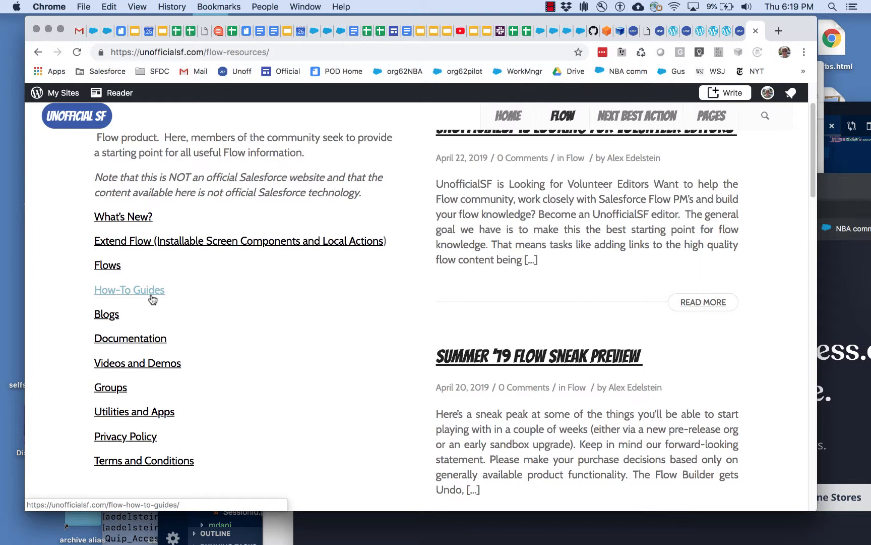
mouse_move(185, 299)
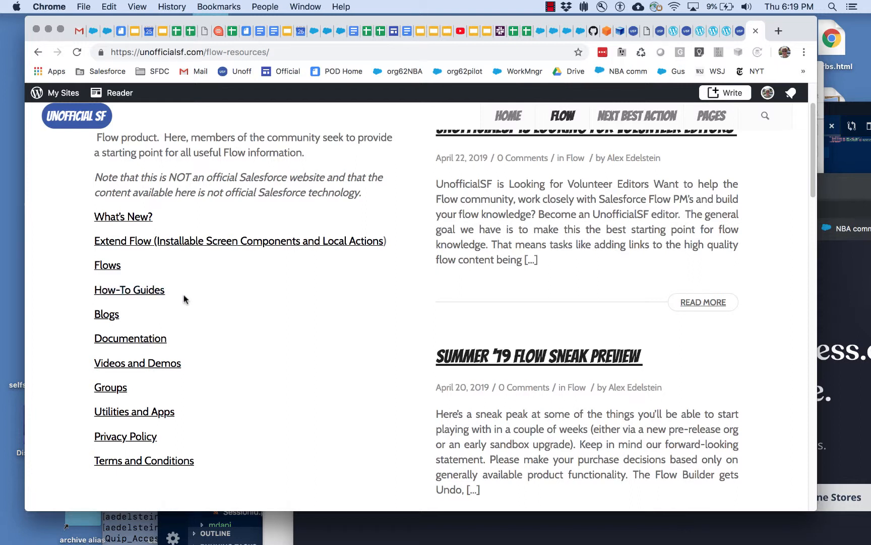
mouse_move(210, 325)
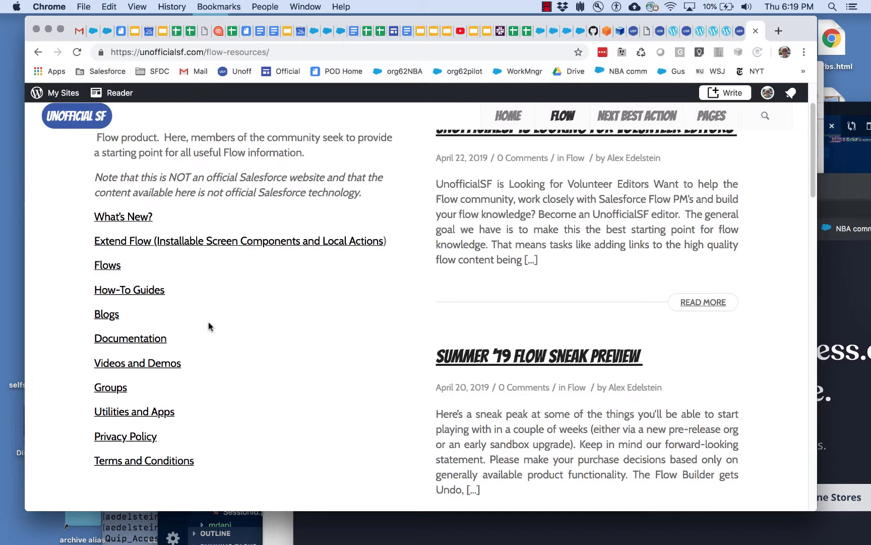
mouse_move(278, 332)
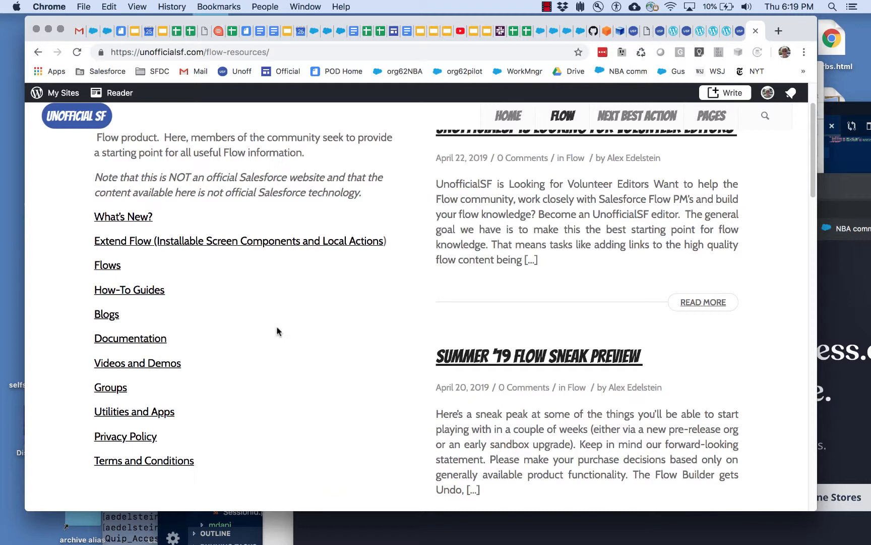
mouse_move(259, 325)
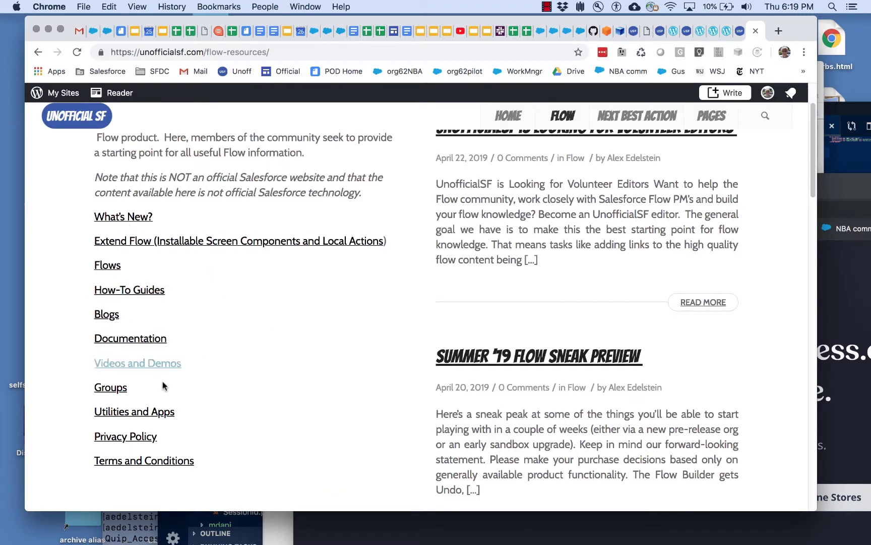
mouse_move(129, 290)
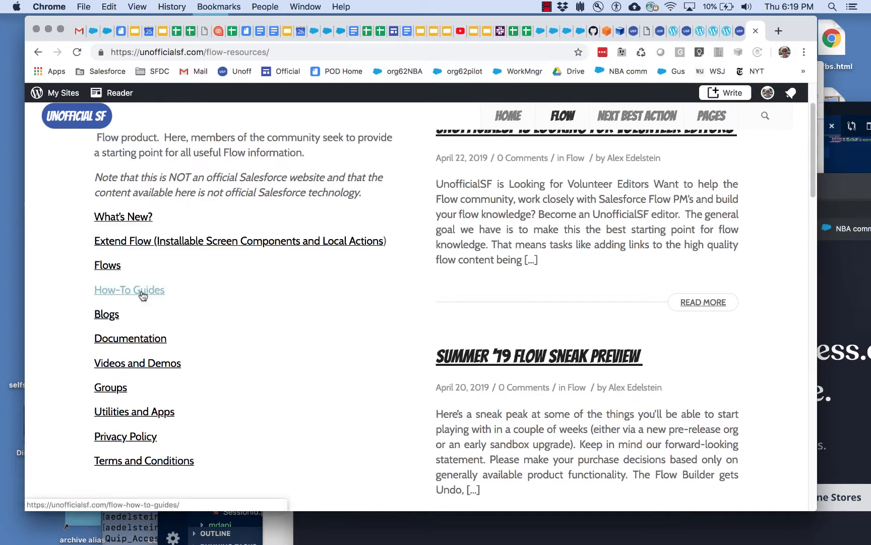
mouse_move(107, 266)
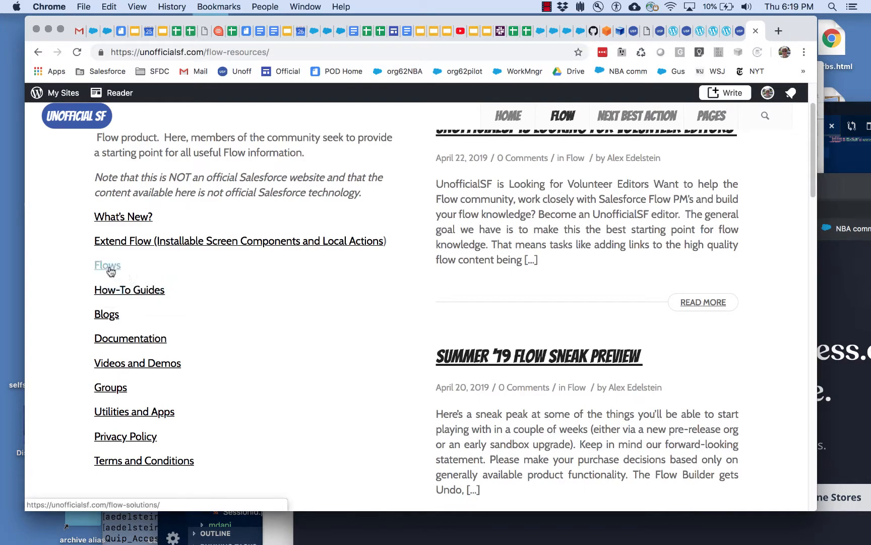
left_click(106, 265)
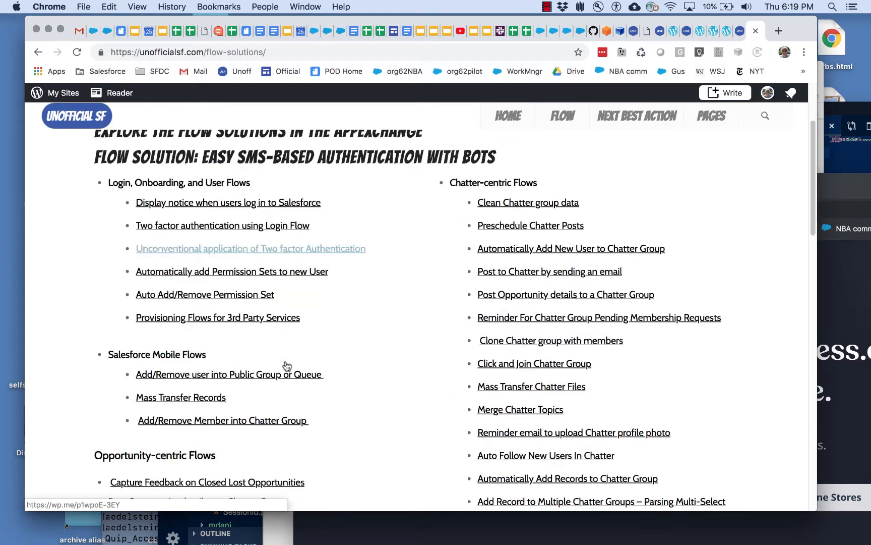
scroll("down", 3)
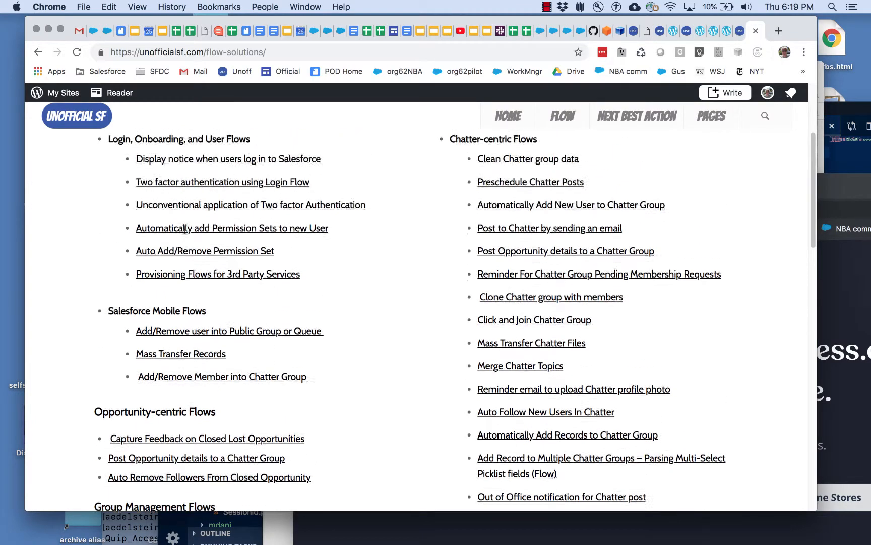
scroll("up", 3)
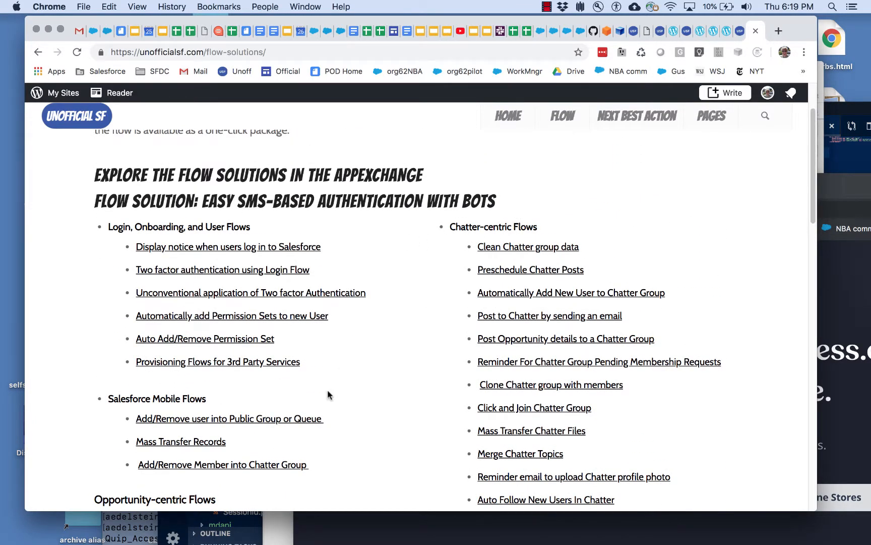
scroll("down", 3)
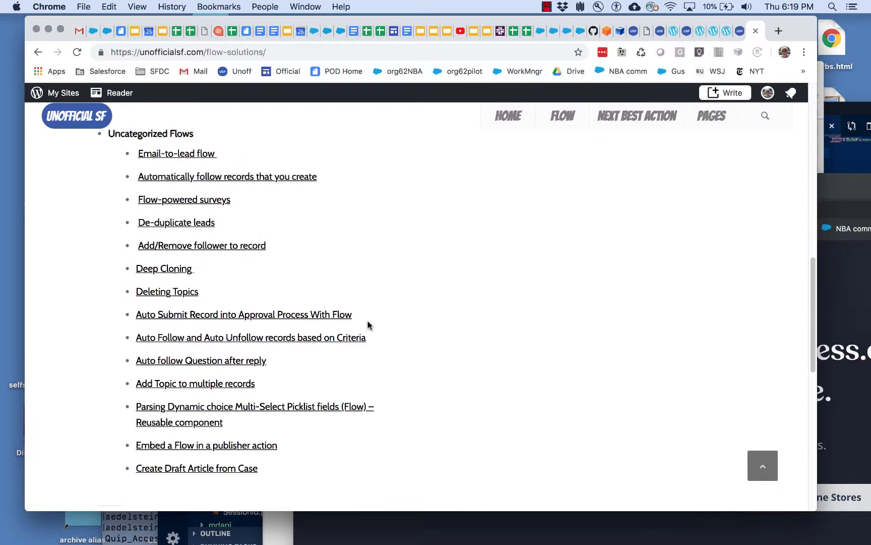
scroll("up", 3)
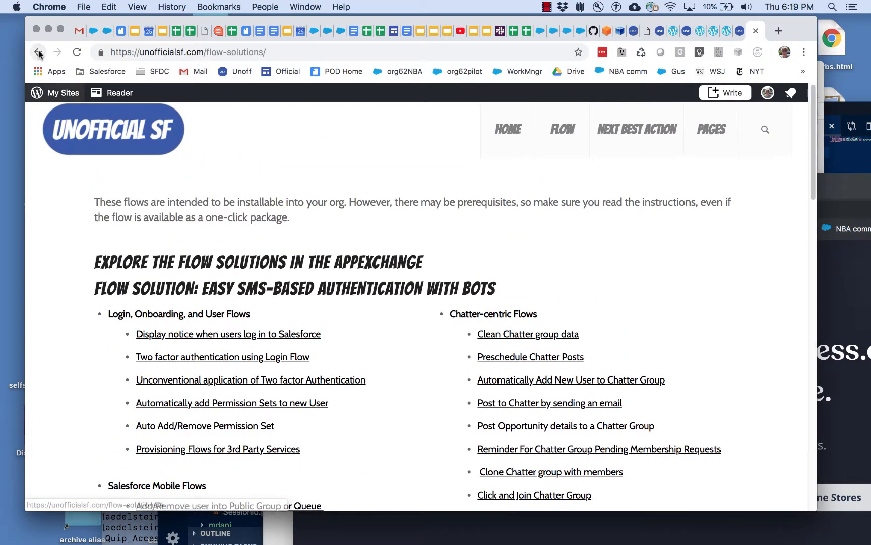
left_click(37, 52)
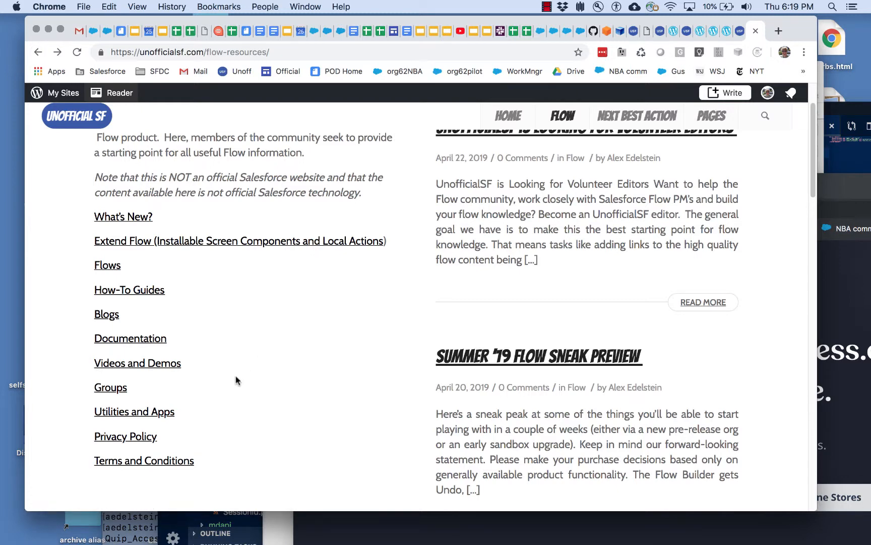
Visit the Utilities and Apps page and its Doug Ayers Keeping Data in Sync project, returning to the list
left_click(134, 411)
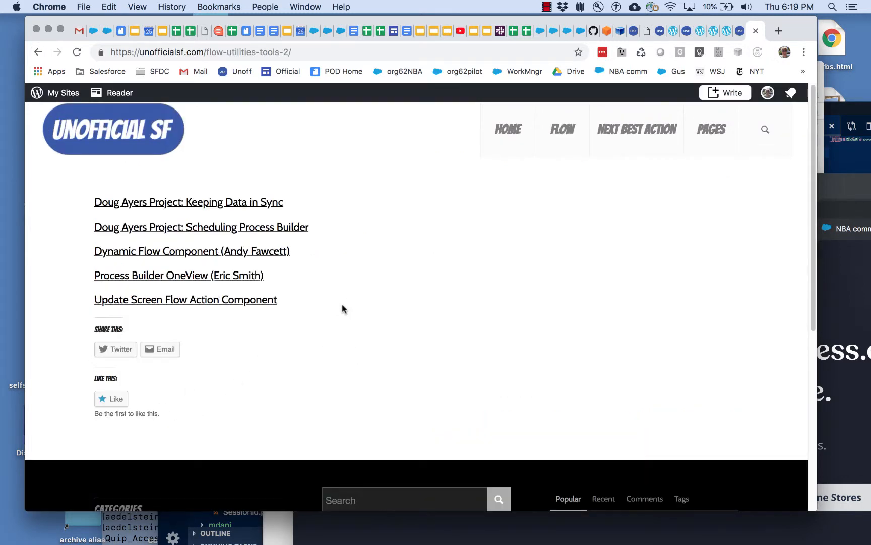
mouse_move(254, 275)
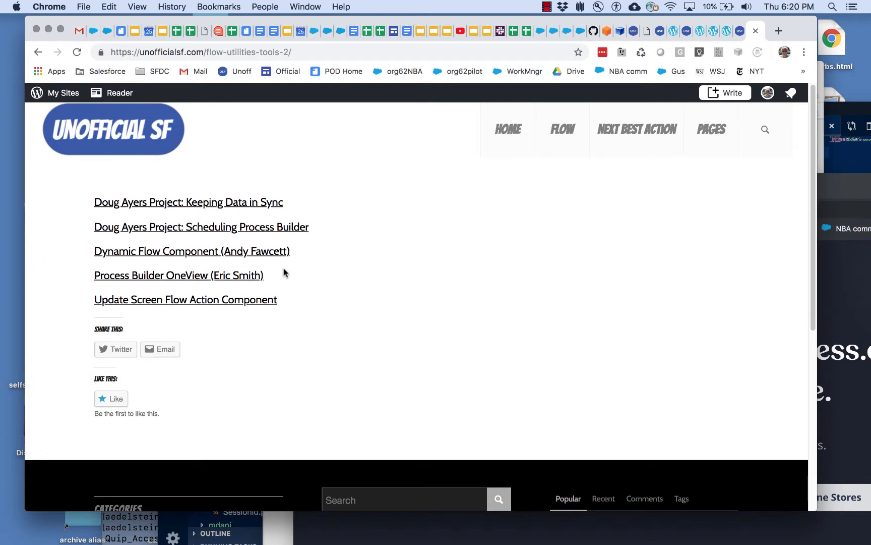
mouse_move(332, 272)
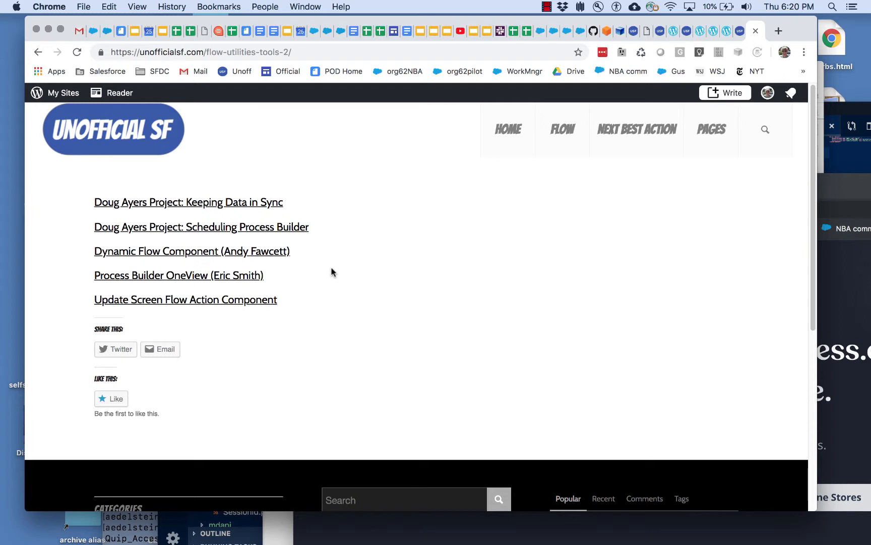
mouse_move(265, 202)
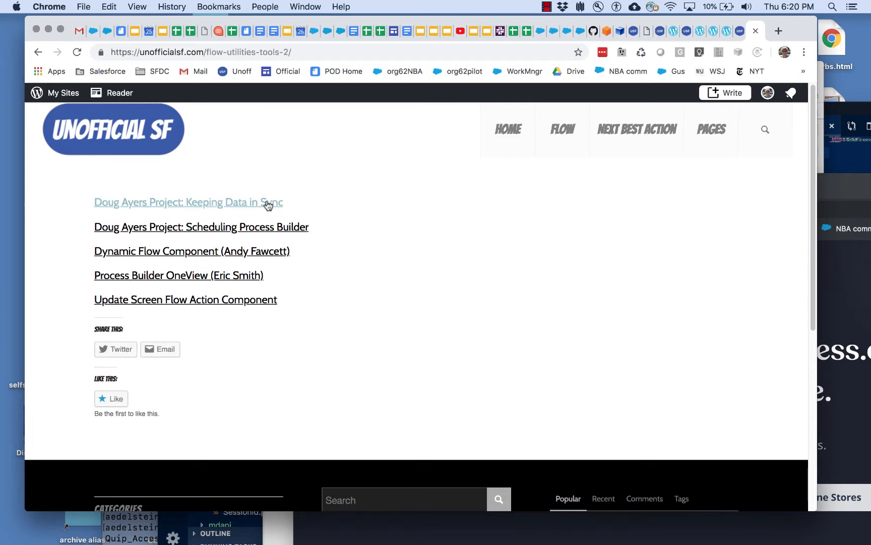
left_click(187, 202)
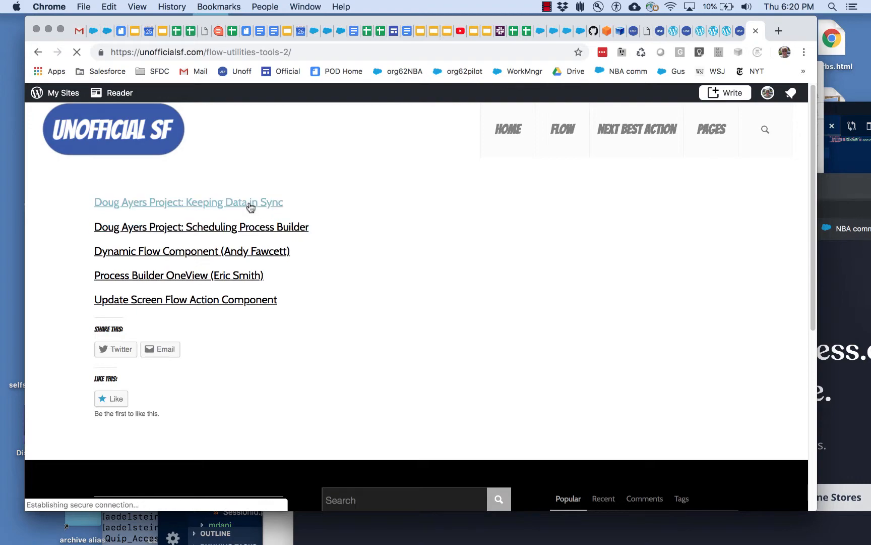
left_click(189, 202)
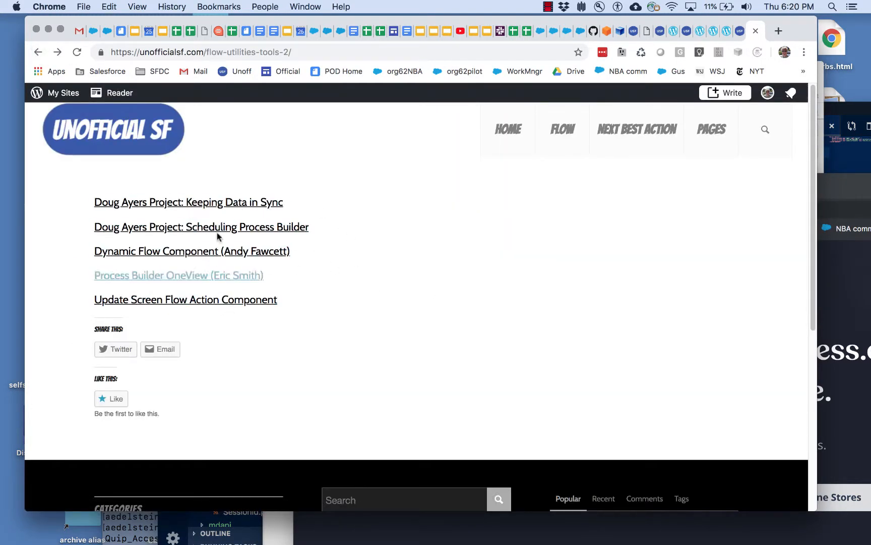
mouse_move(356, 256)
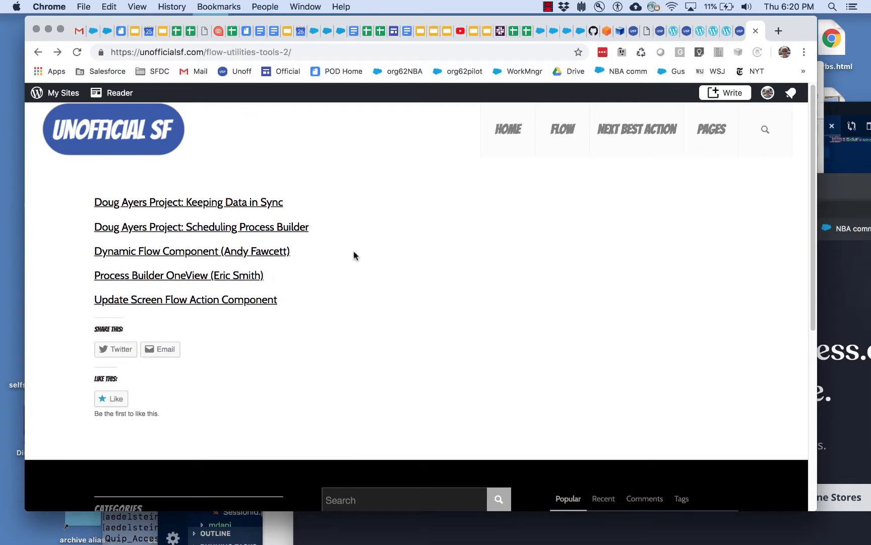
mouse_move(63, 93)
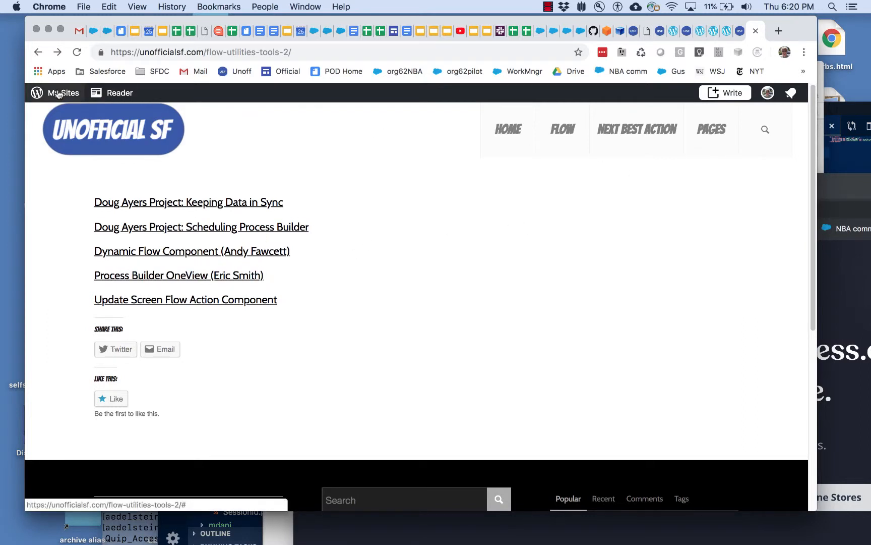
Go from the My Sites panel to the UnofficialSF admin dashboard
left_click(63, 92)
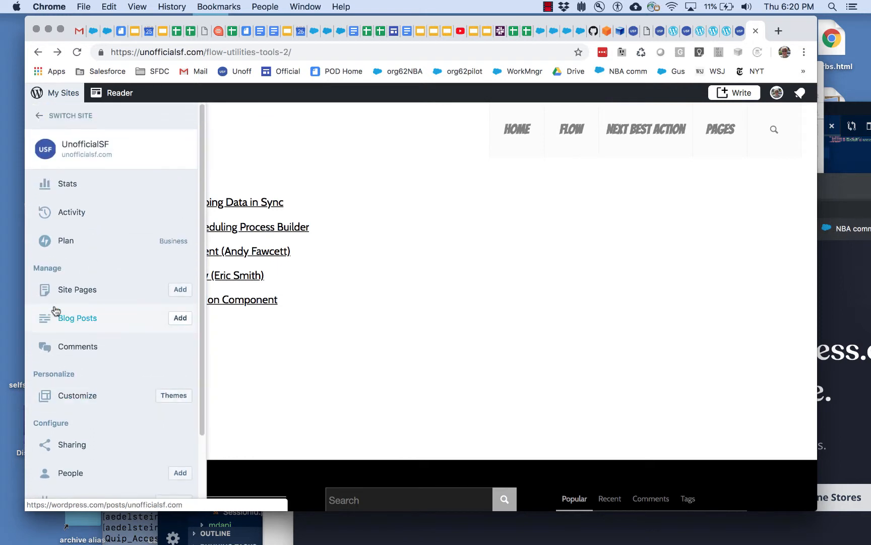
scroll("down", 3)
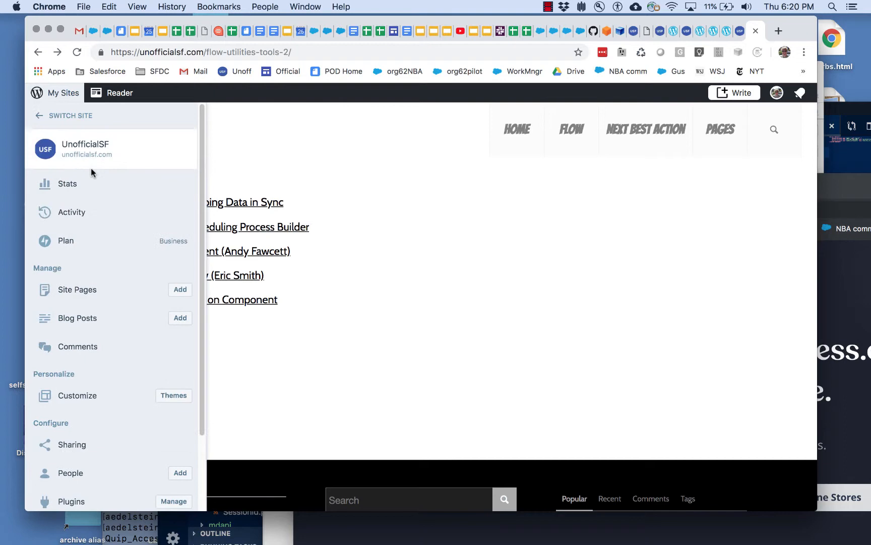
scroll("down", 3)
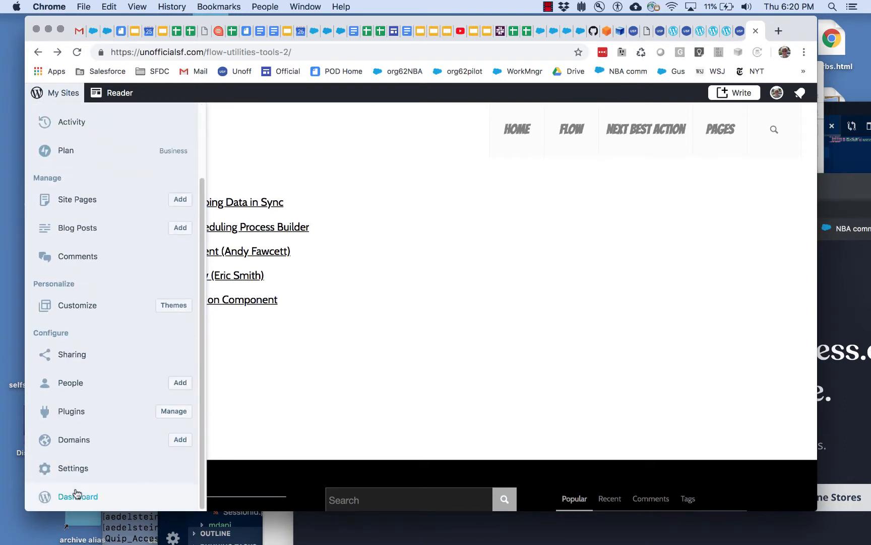
left_click(77, 496)
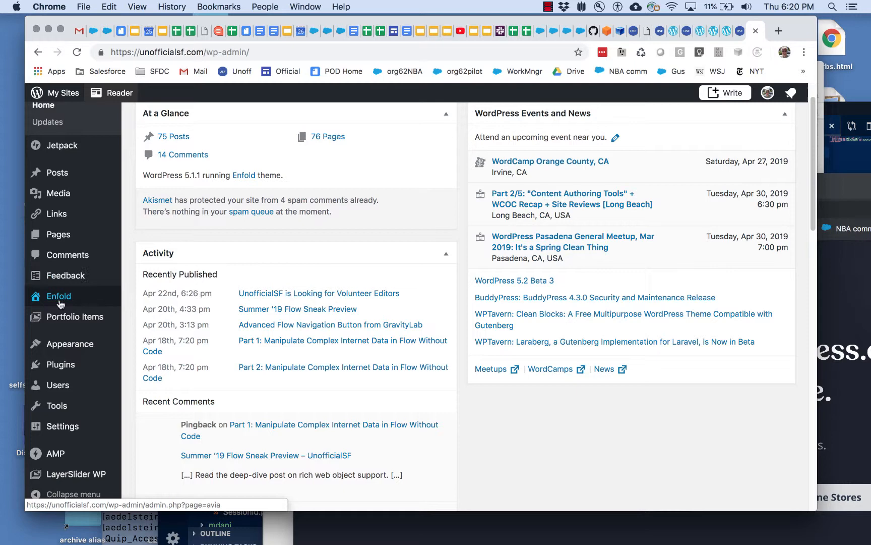
Show the Enfold theme's General Styling settings with the predefined colour schemes
left_click(59, 296)
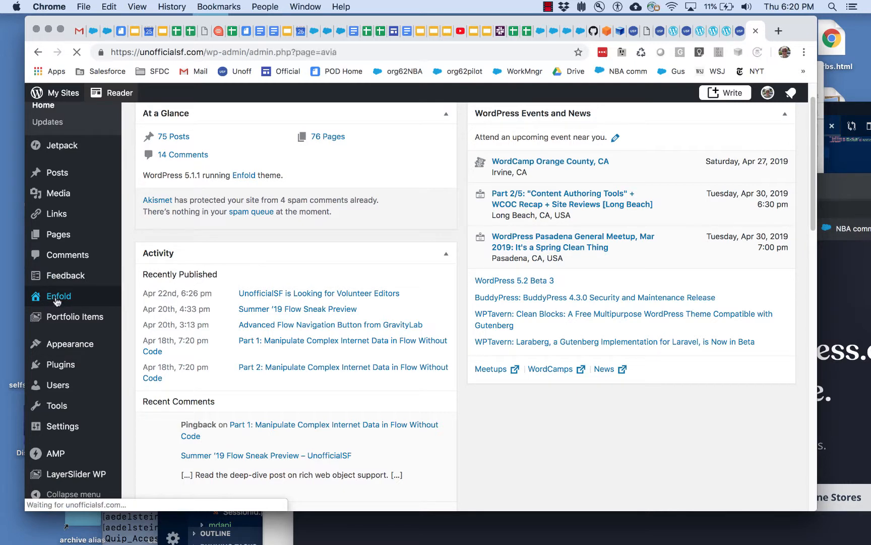
left_click(57, 296)
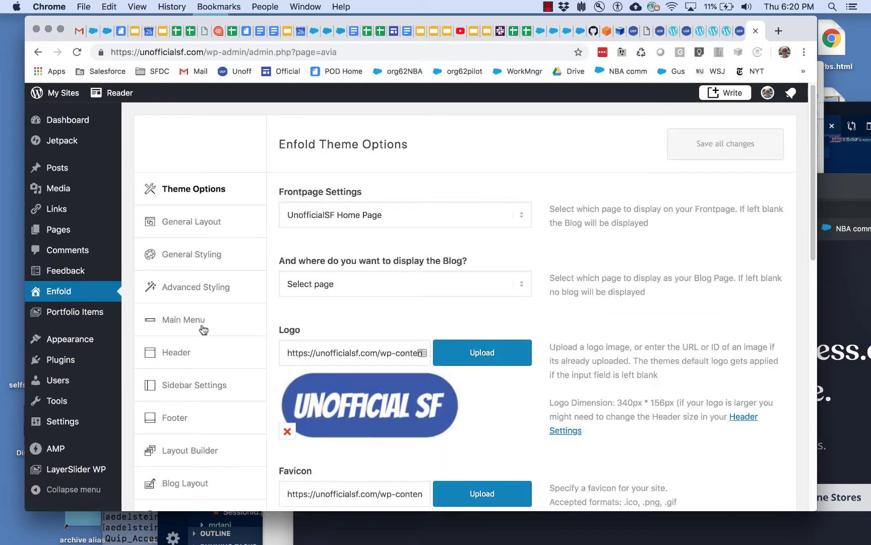
mouse_move(210, 225)
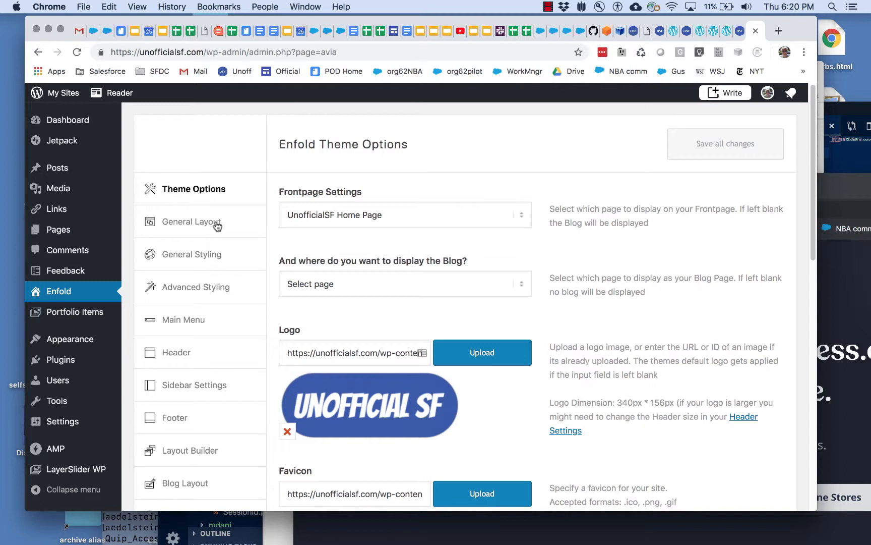
mouse_move(205, 254)
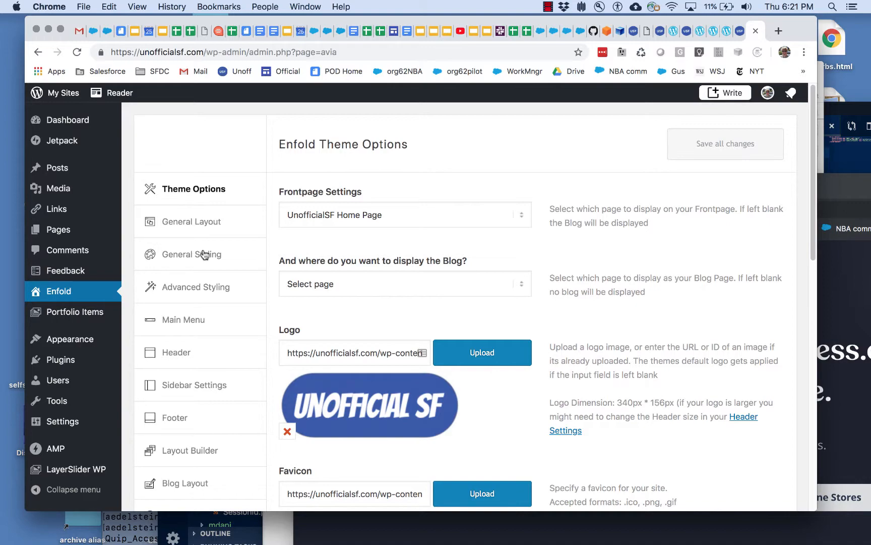
left_click(195, 254)
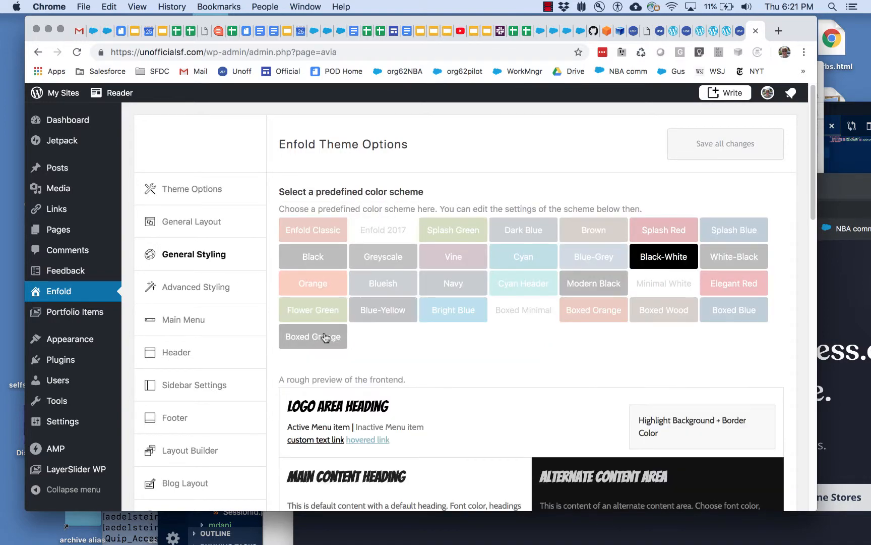
scroll("down", 3)
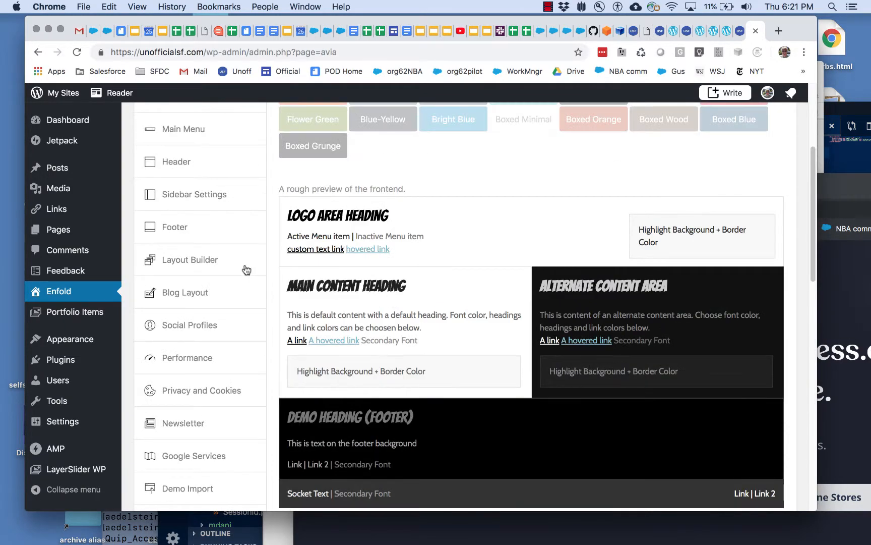
scroll("up", 3)
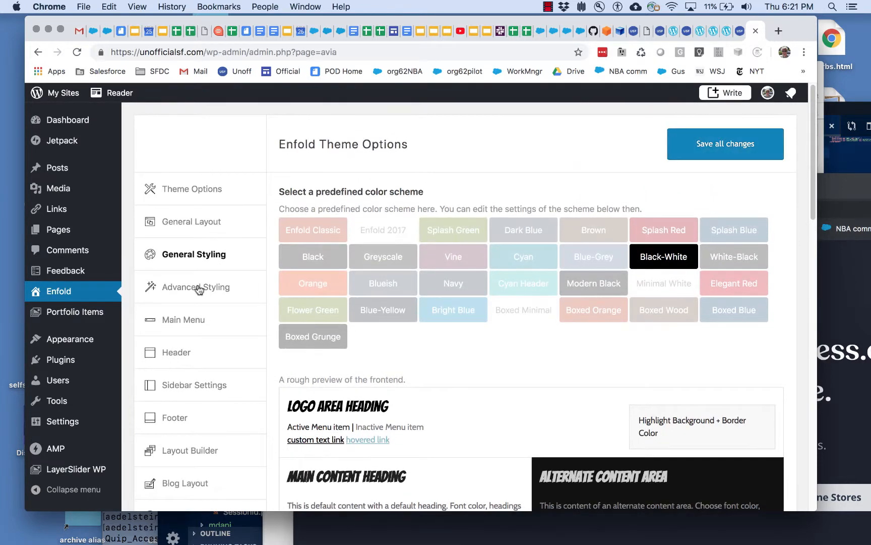
Review the Advanced Styling settings for page elements, then return to General Styling
left_click(199, 287)
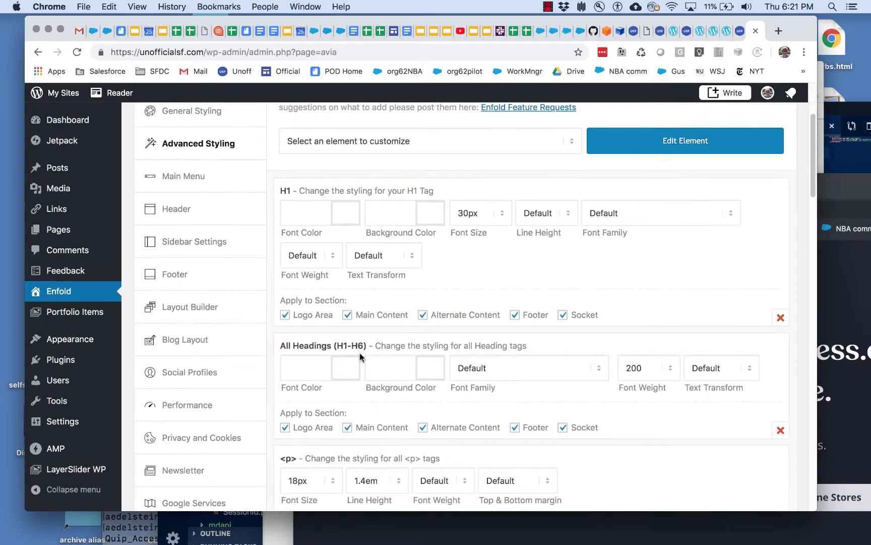
mouse_move(332, 298)
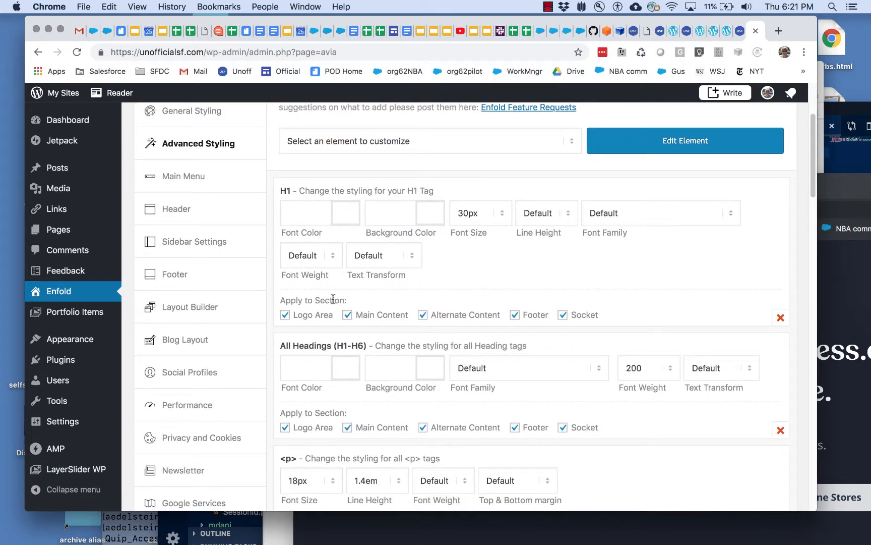
mouse_move(490, 278)
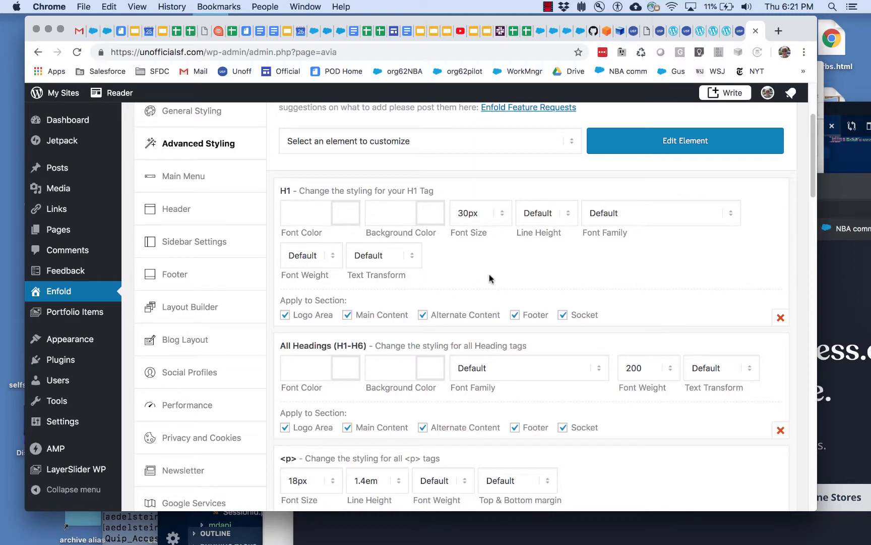
scroll("down", 3)
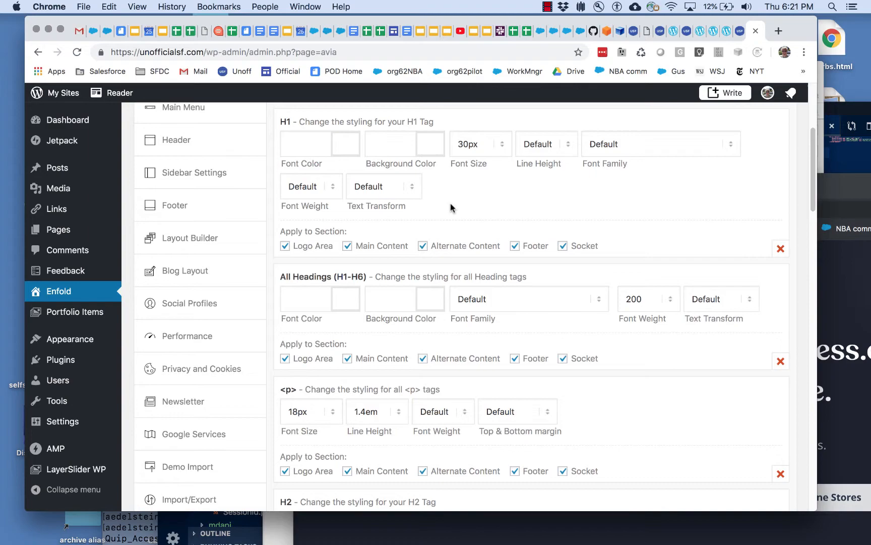
scroll("down", 3)
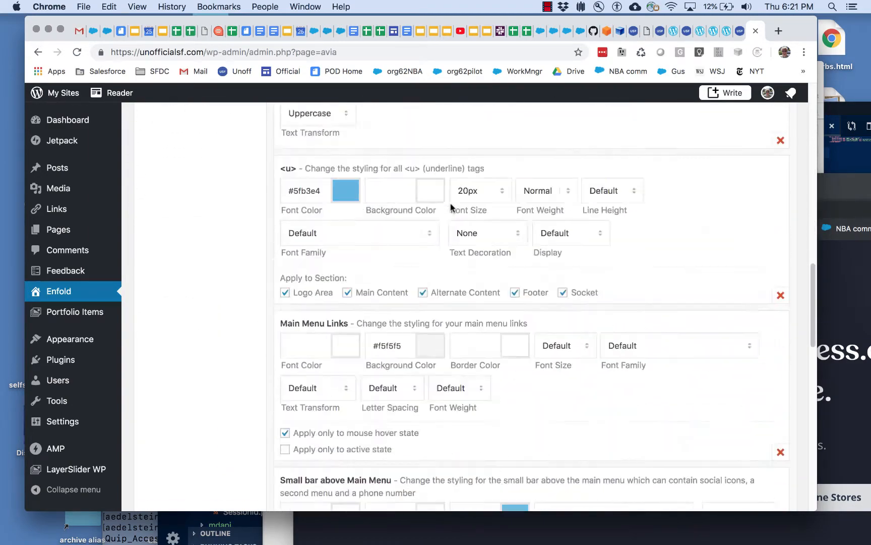
scroll("up", 3)
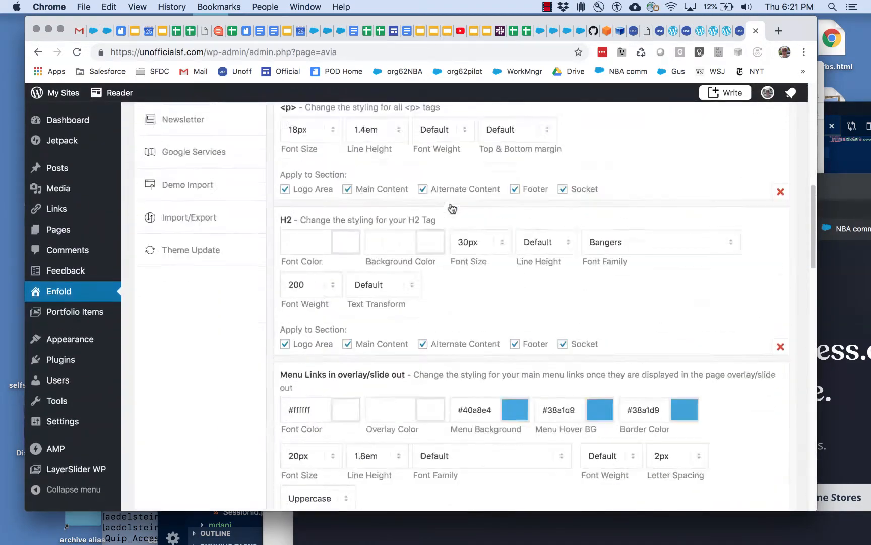
scroll("up", 3)
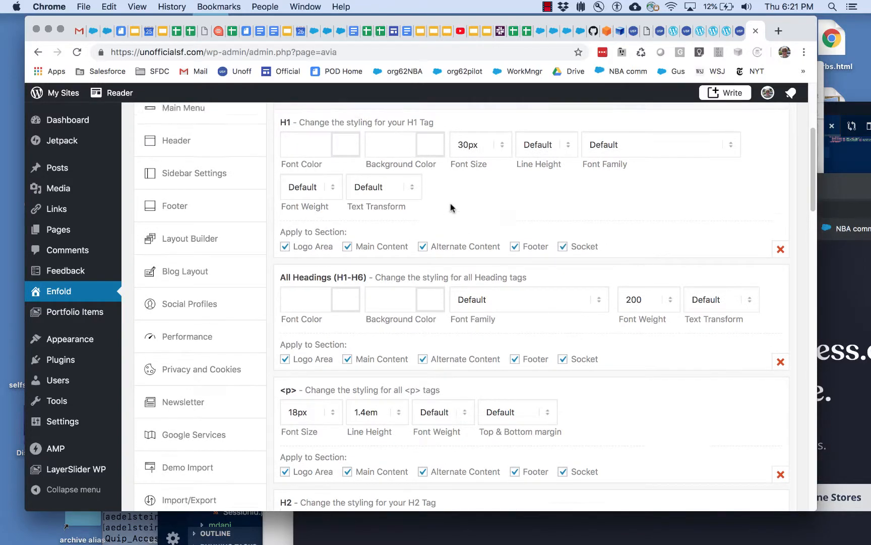
scroll("up", 3)
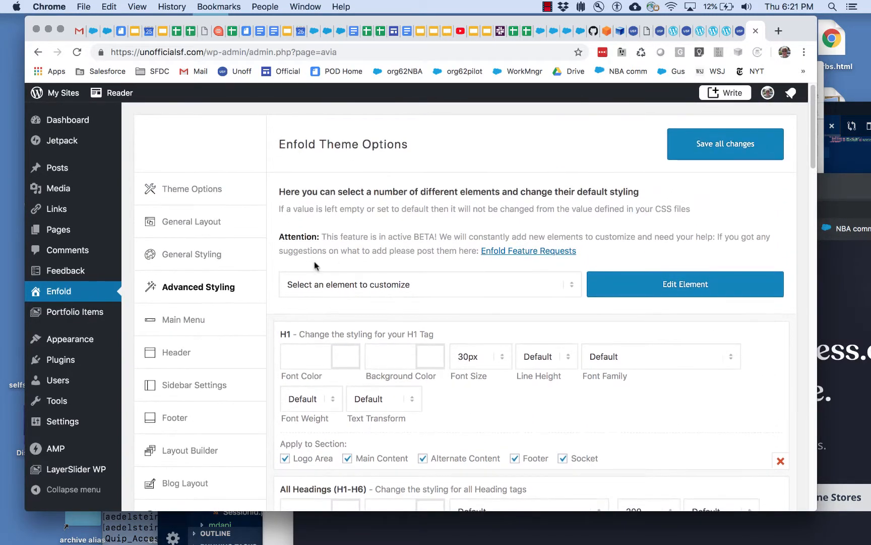
mouse_move(238, 287)
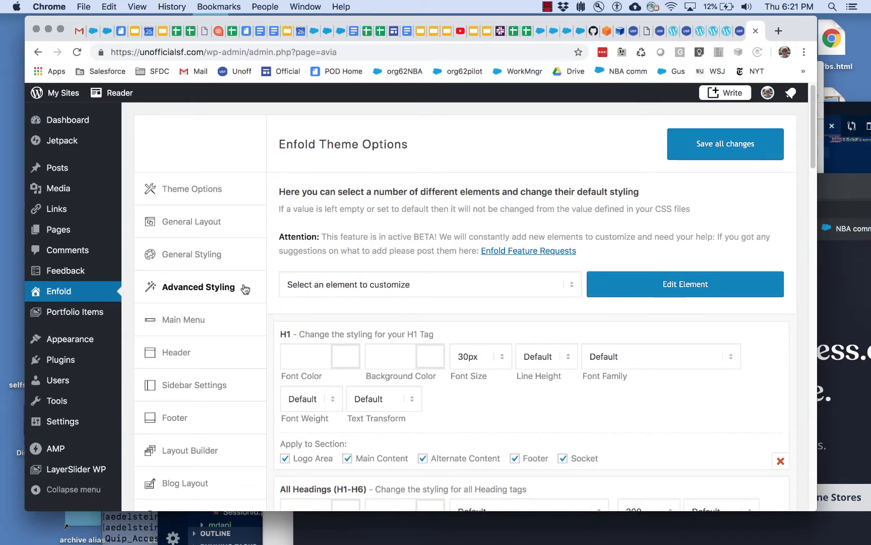
mouse_move(206, 262)
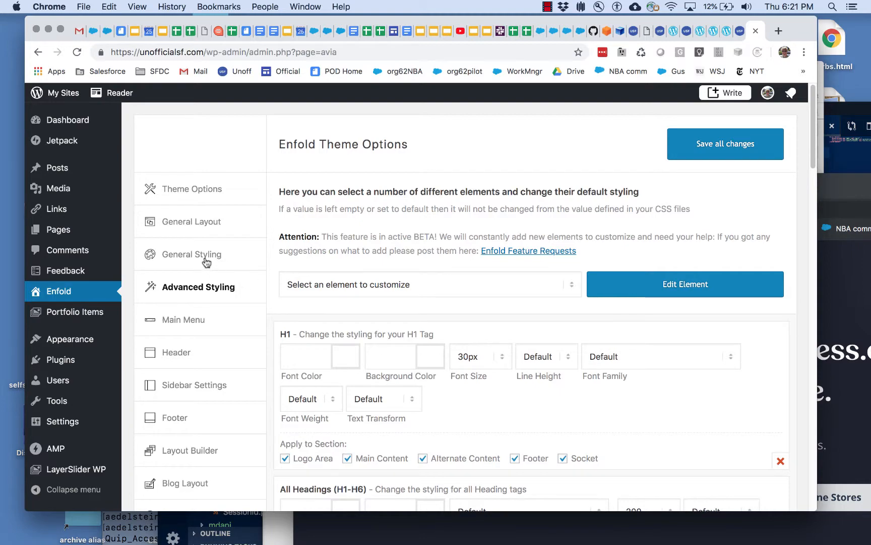
scroll("down", 3)
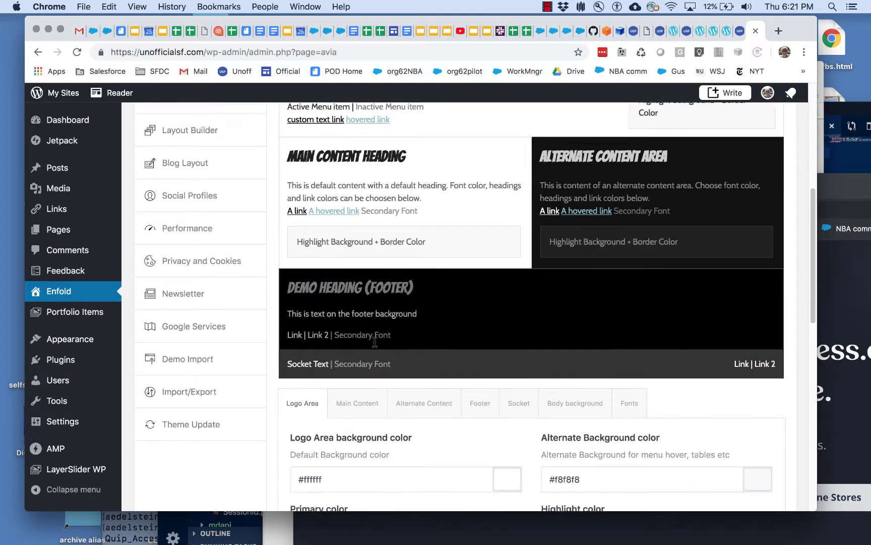
scroll("down", 3)
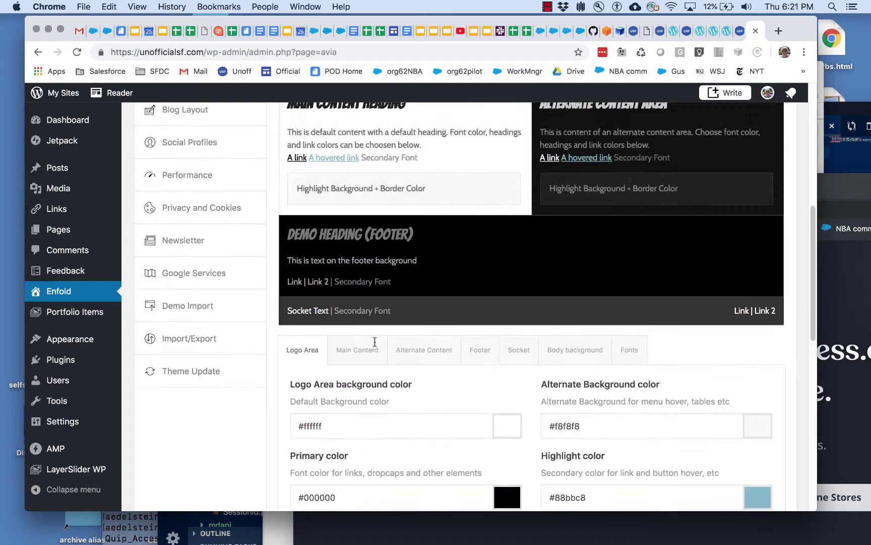
scroll("up", 3)
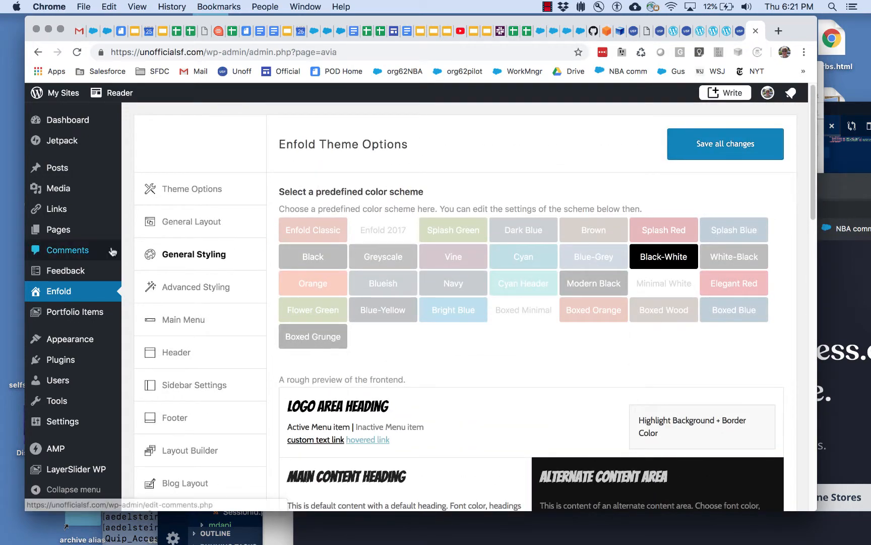
mouse_move(69, 251)
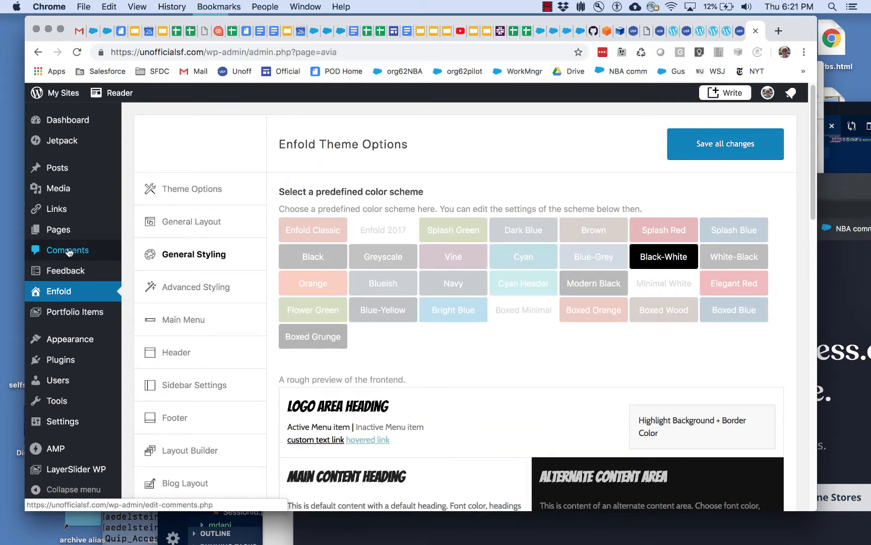
Show the Comments admin list of the site's 14 approved comments and scroll through it
left_click(69, 249)
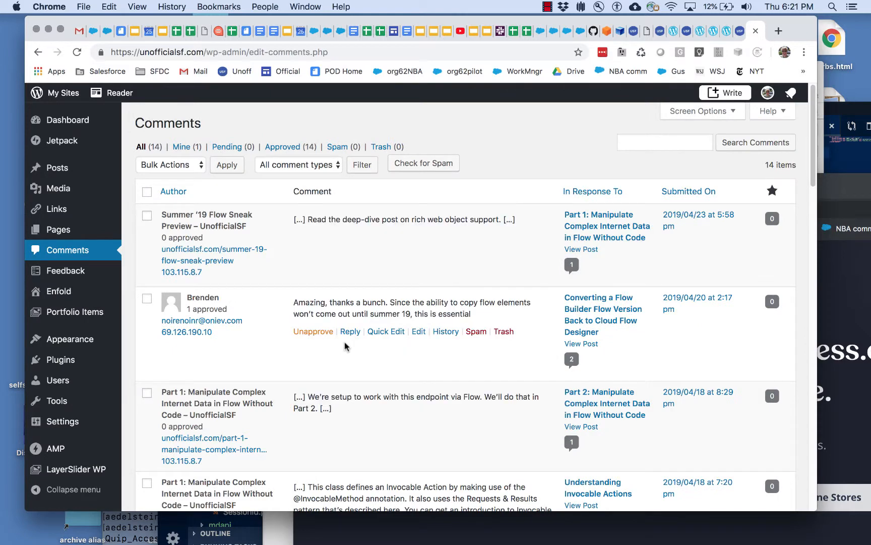
scroll("down", 3)
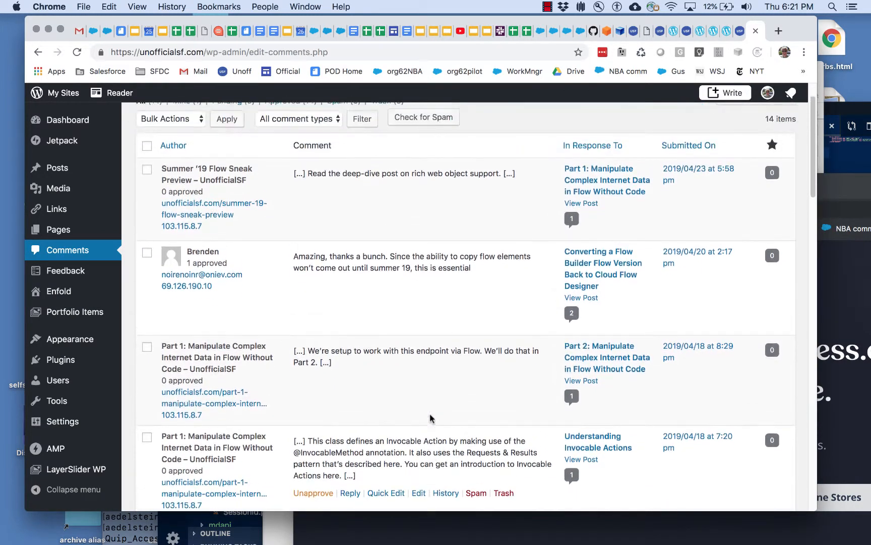
scroll("up", 3)
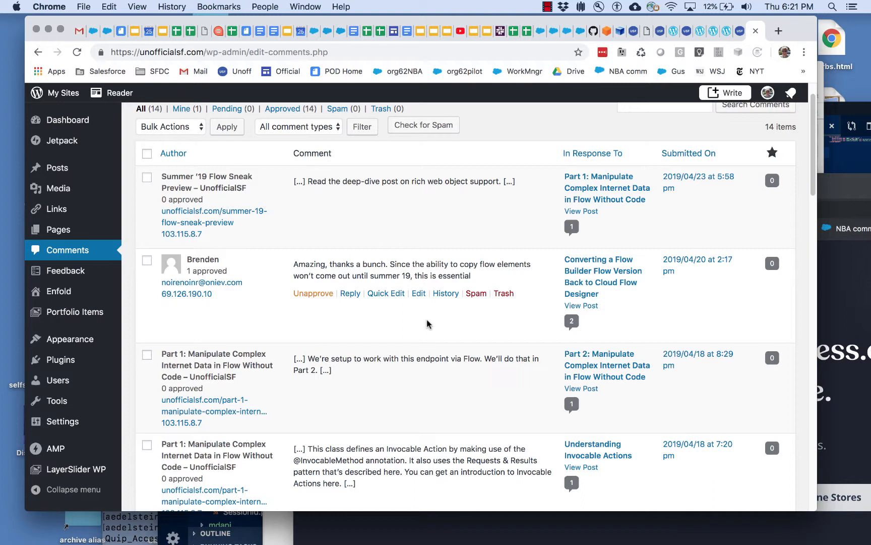
mouse_move(422, 326)
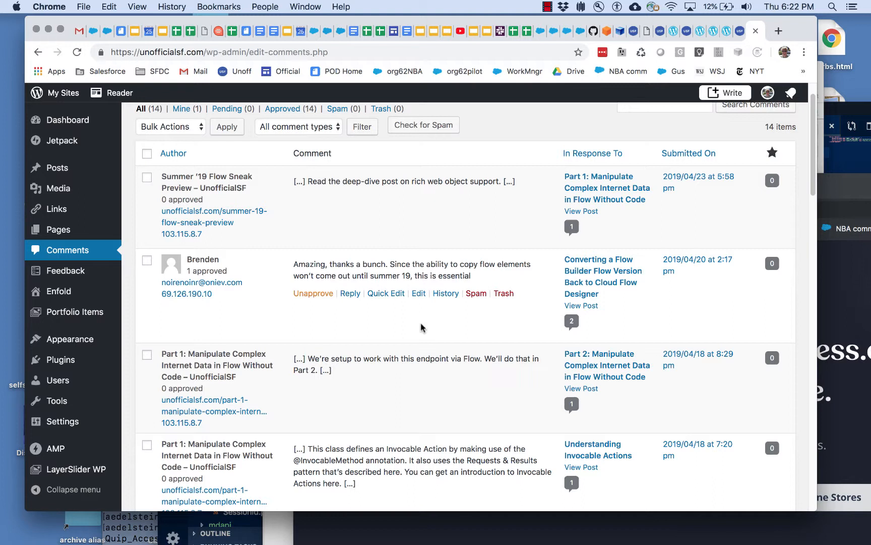
mouse_move(369, 322)
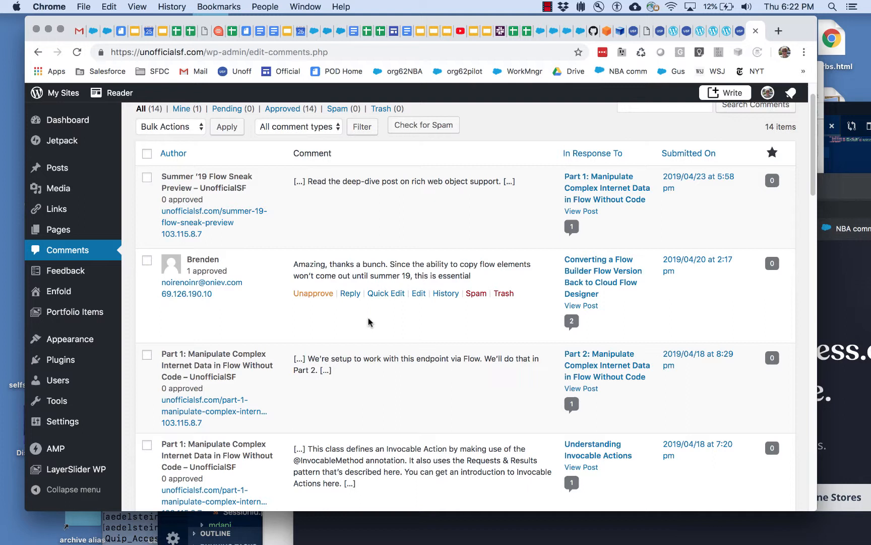
mouse_move(471, 313)
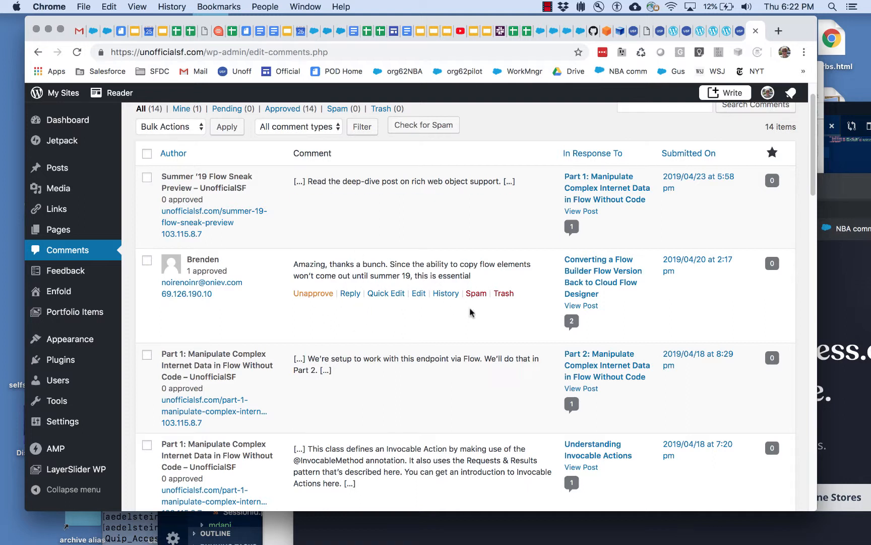
mouse_move(449, 257)
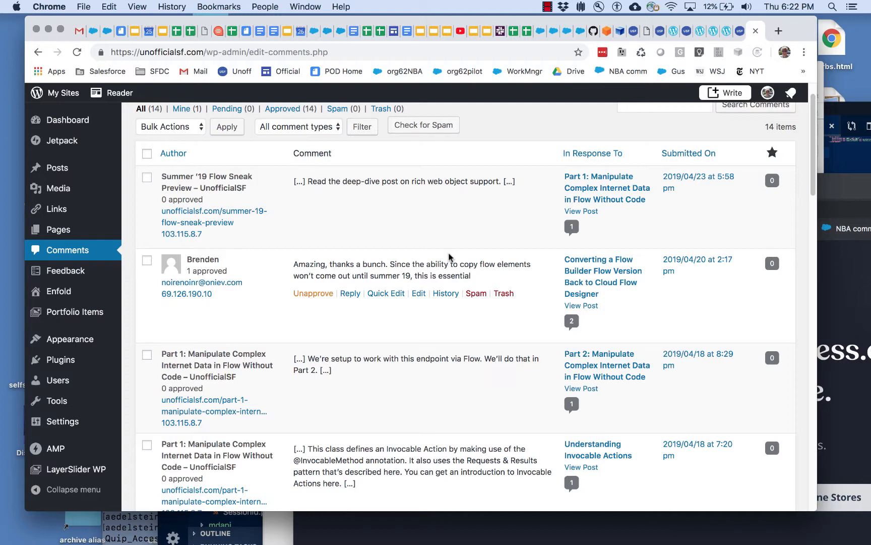
scroll("down", 3)
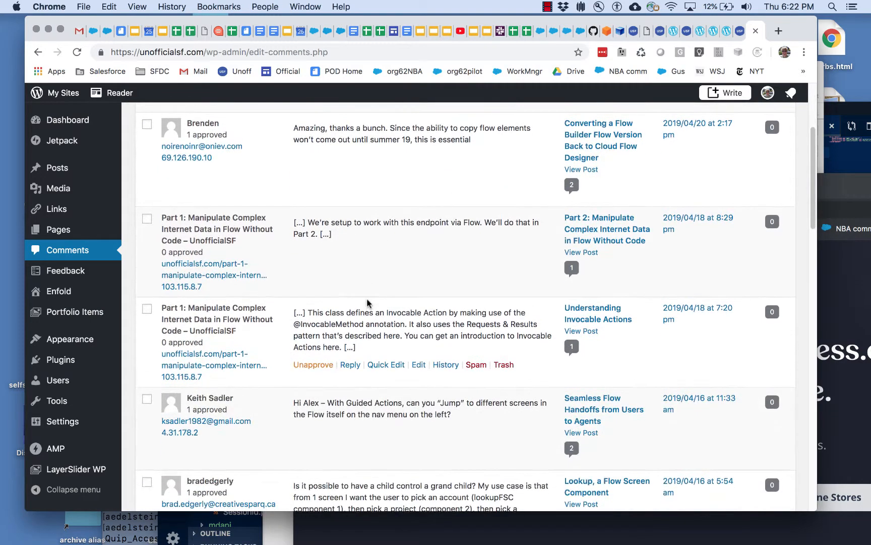
scroll("up", 3)
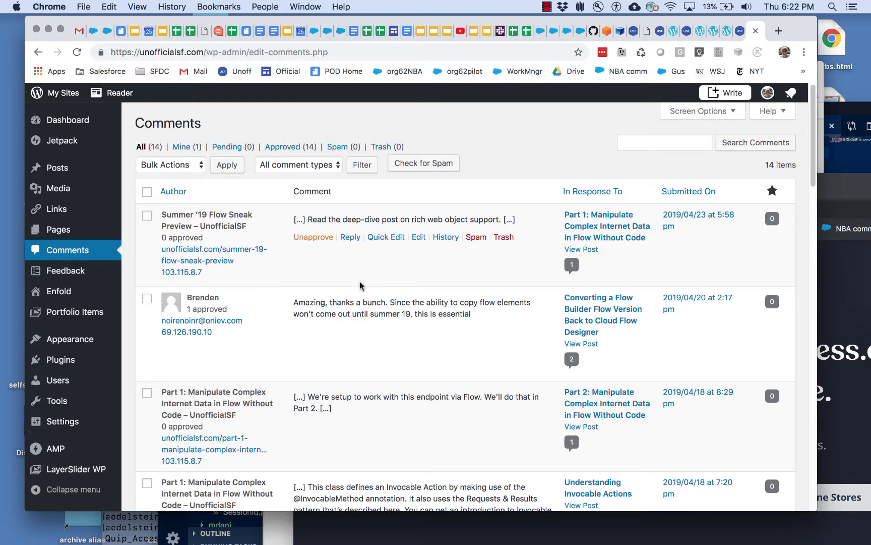
mouse_move(60, 360)
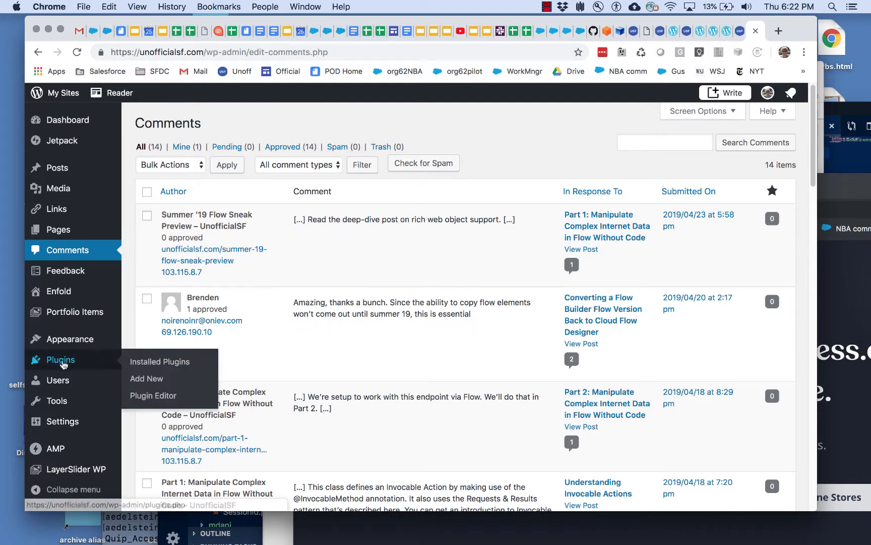
left_click(160, 361)
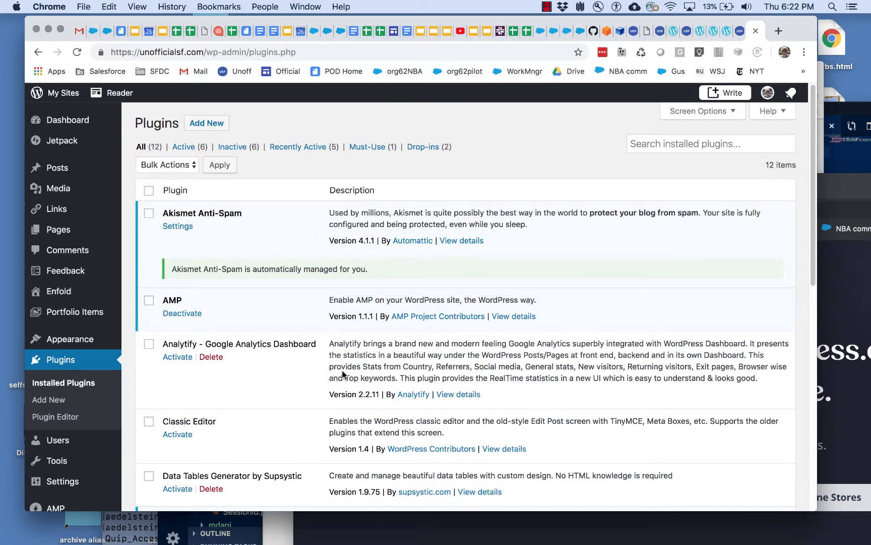
scroll("down", 3)
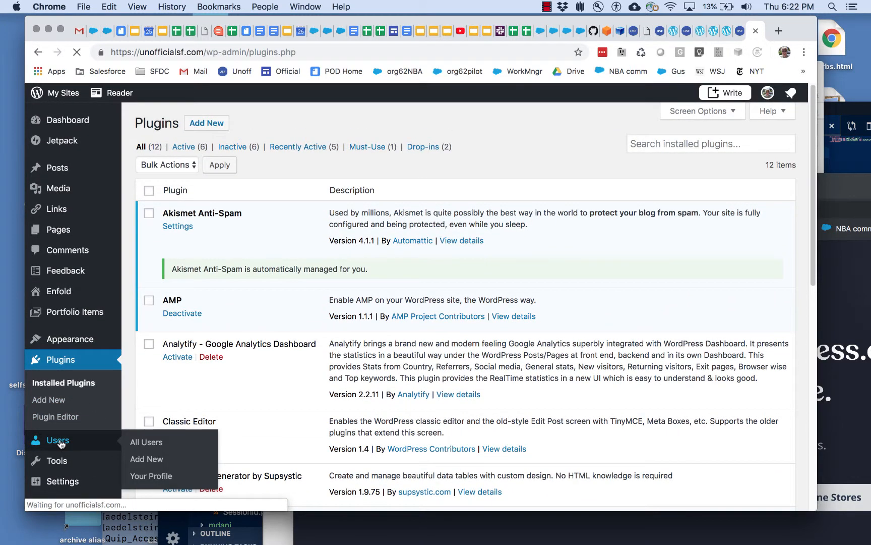
Show the All Users list of the site's 84 users with their roles
left_click(147, 442)
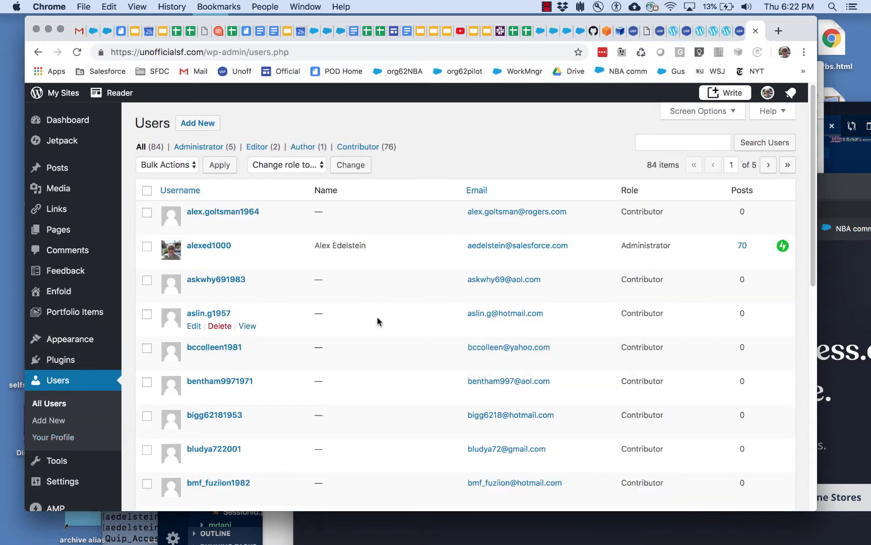
mouse_move(439, 149)
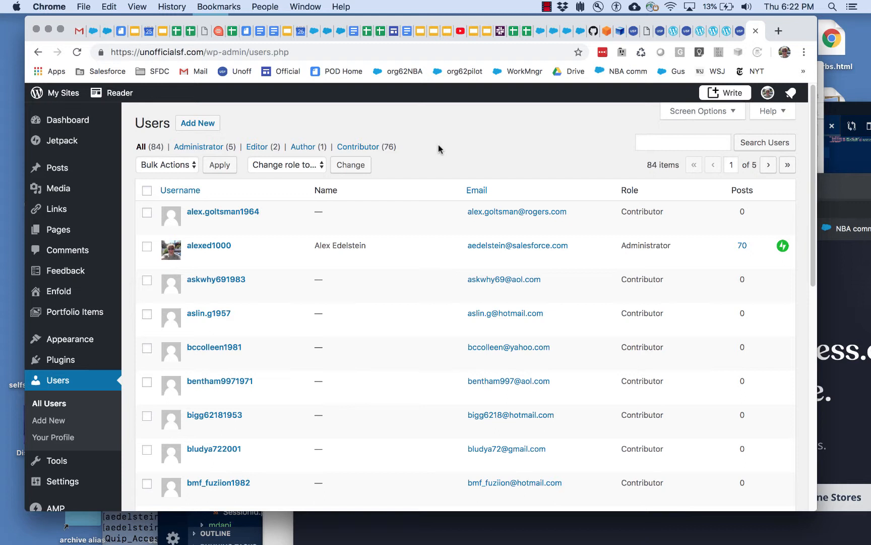
mouse_move(246, 138)
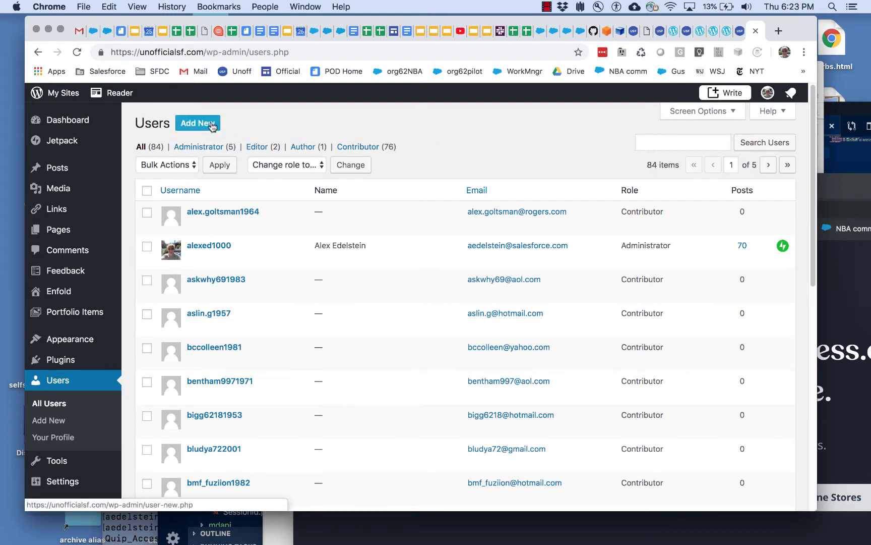
mouse_move(249, 128)
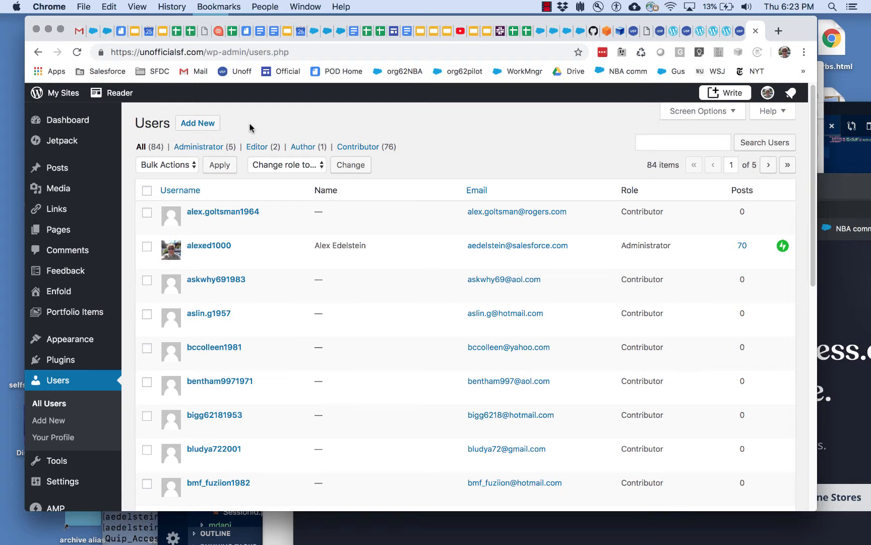
mouse_move(286, 131)
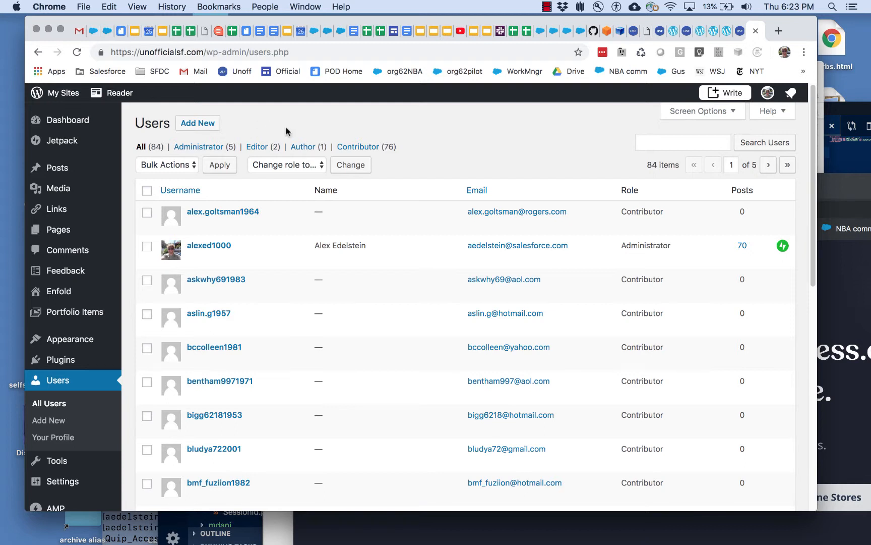
mouse_move(375, 138)
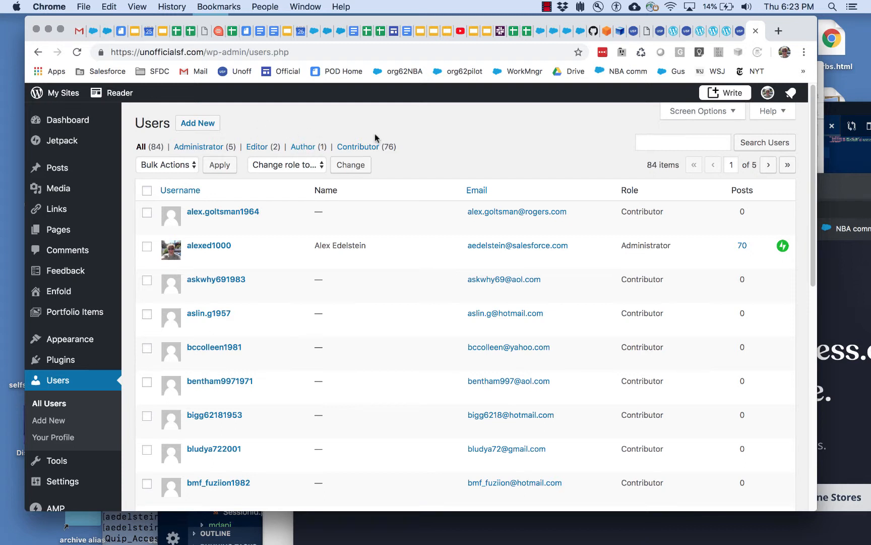
mouse_move(358, 147)
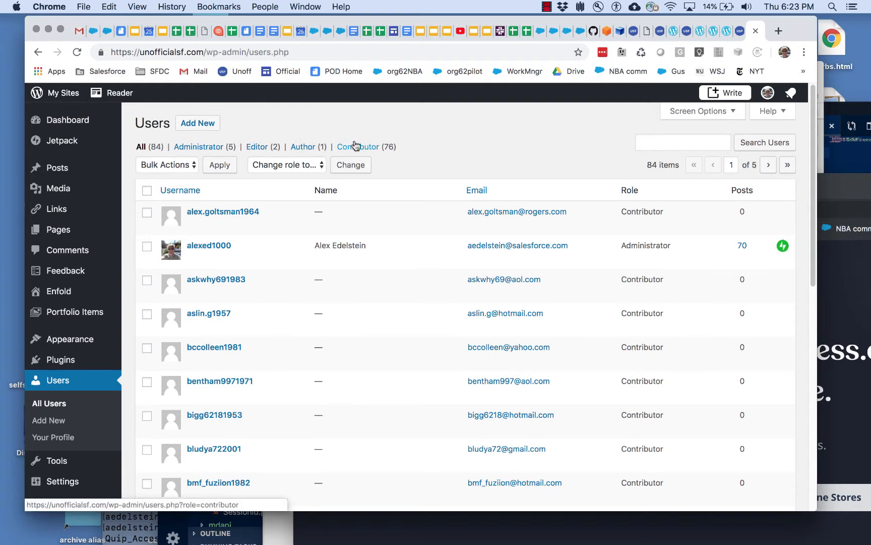
mouse_move(303, 146)
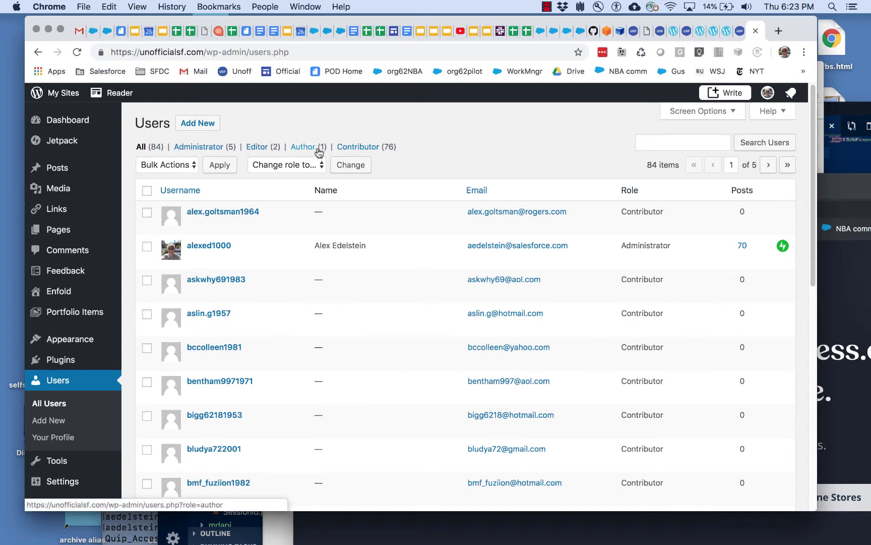
mouse_move(302, 149)
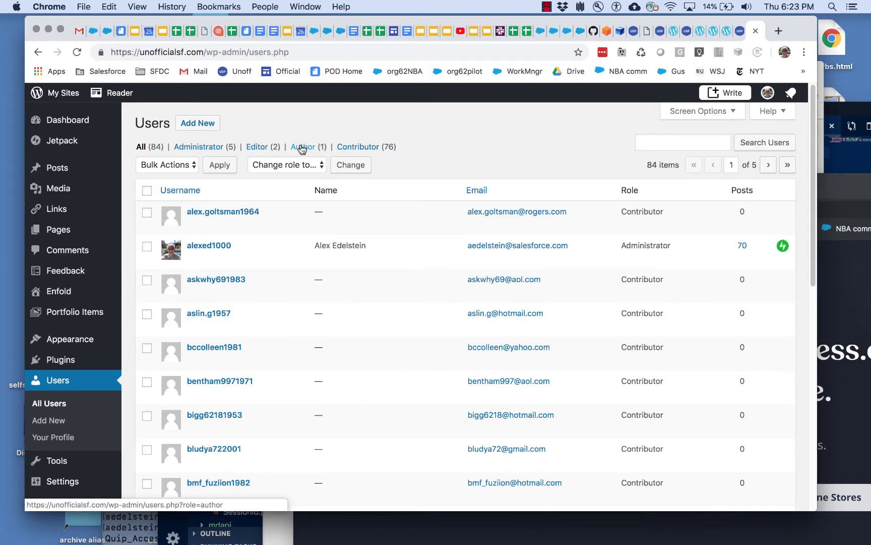
mouse_move(314, 317)
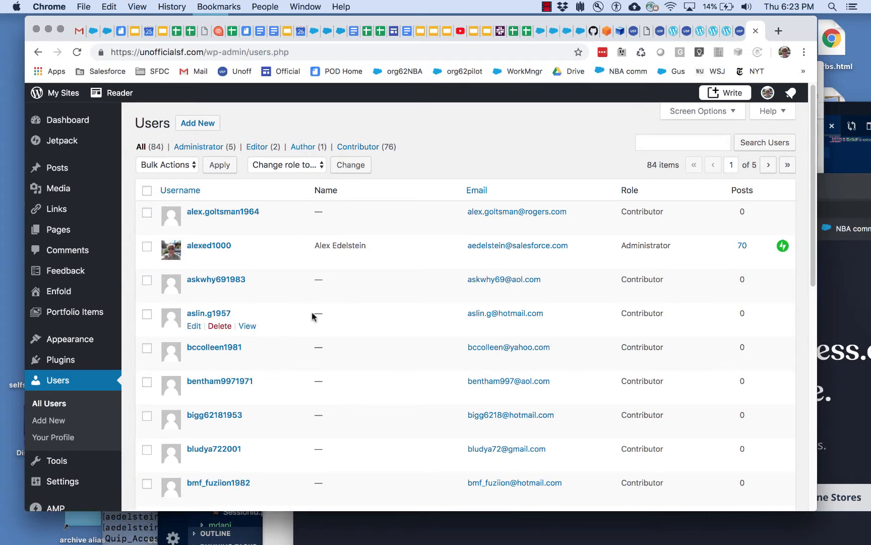
mouse_move(337, 130)
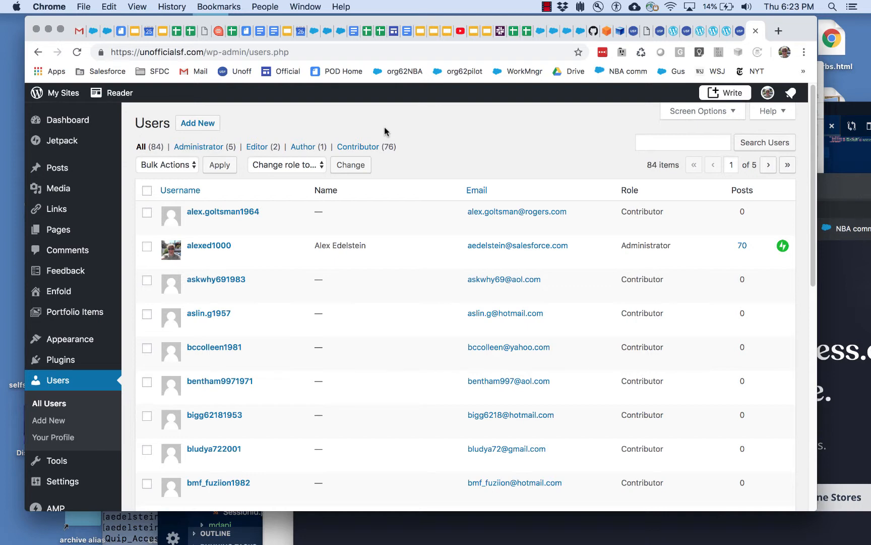
mouse_move(738, 34)
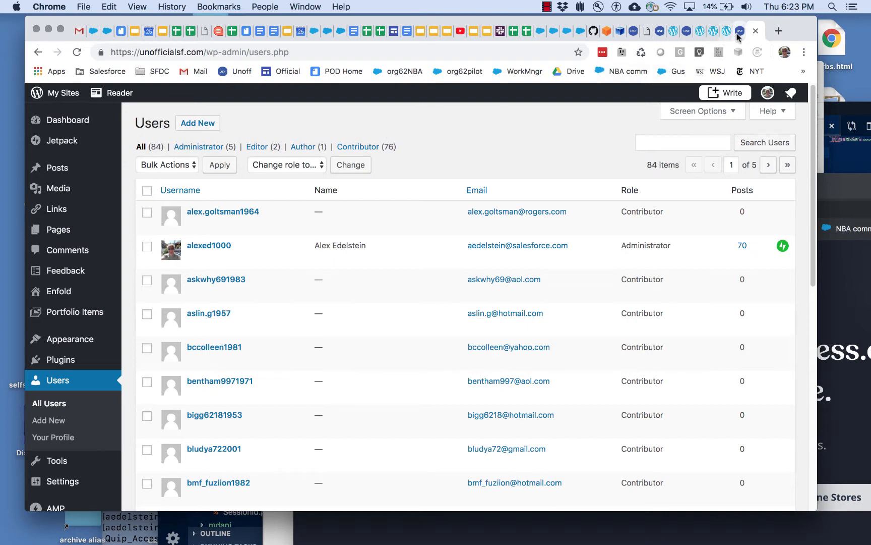
Return to the public UnofficialSF homepage via the Unoff bookmark from the dashboard tab
left_click(67, 119)
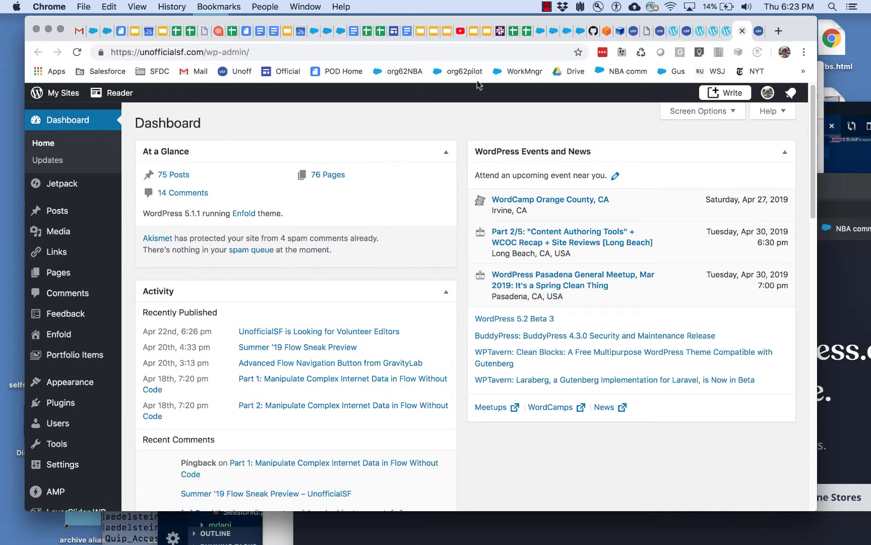
left_click(235, 72)
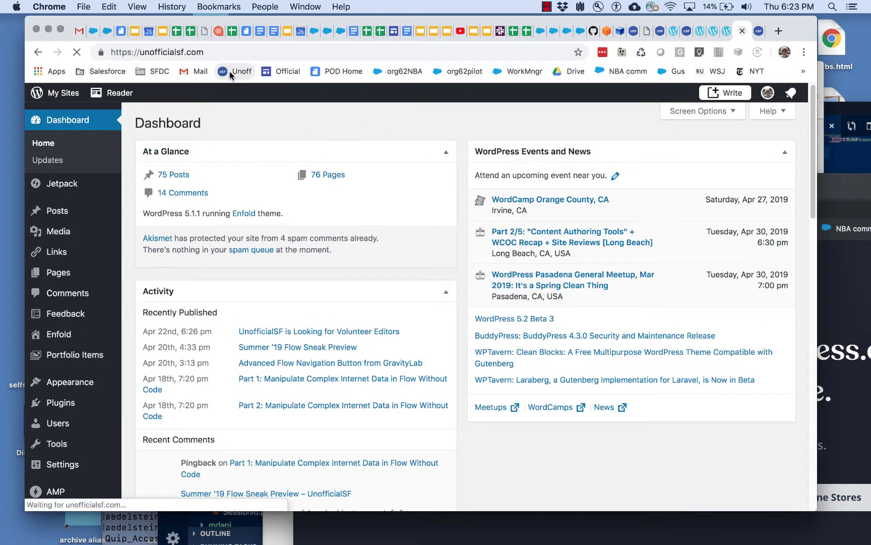
left_click(235, 71)
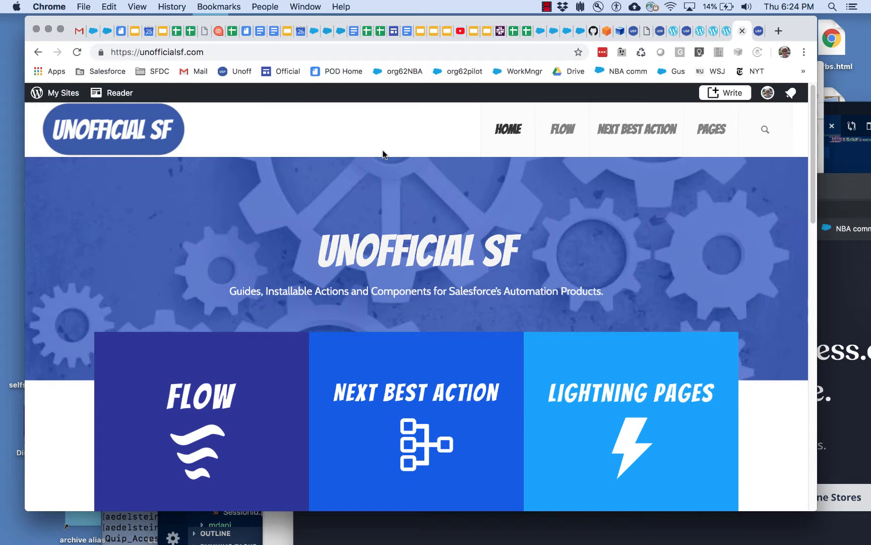
mouse_move(512, 204)
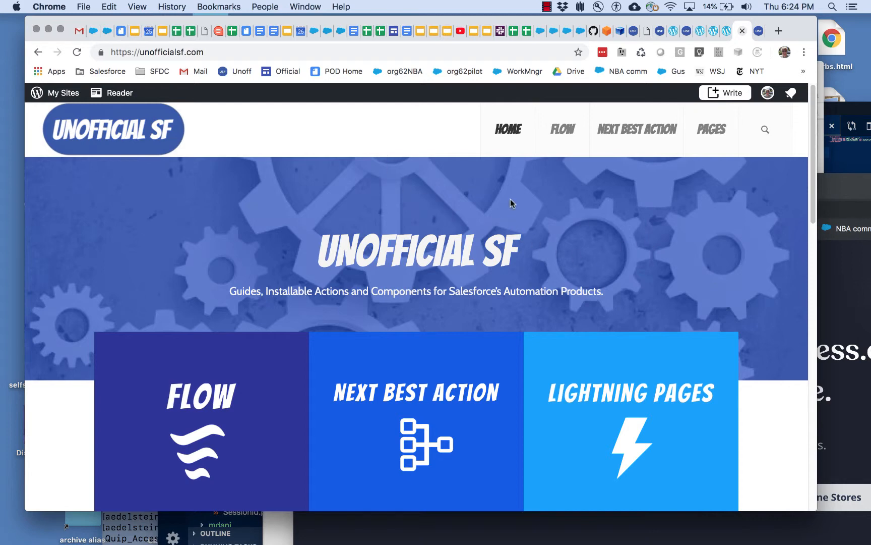
mouse_move(530, 202)
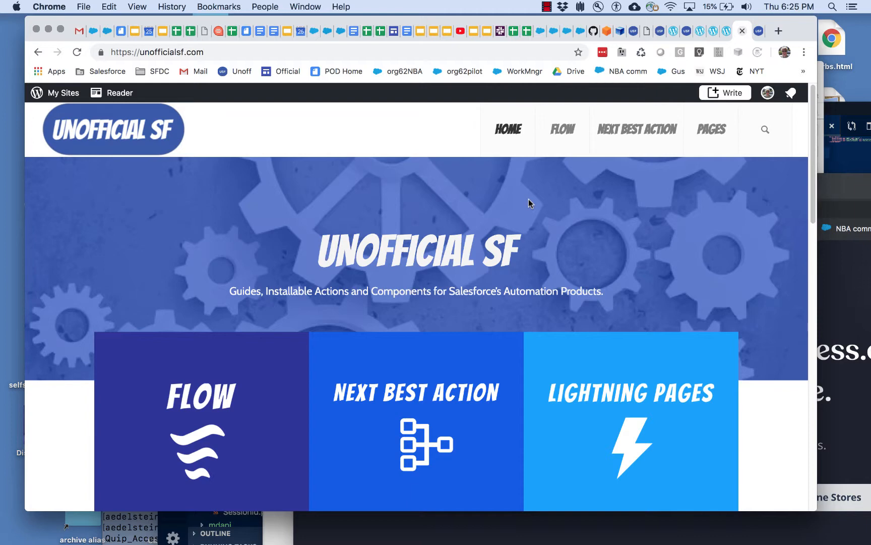
Show the My Sites management panel for UnofficialSF over the homepage
left_click(63, 93)
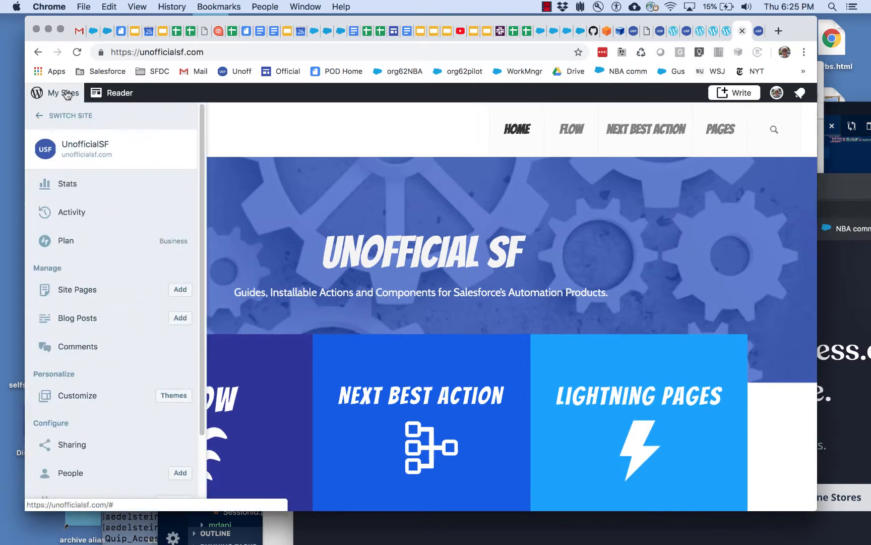
scroll("down", 3)
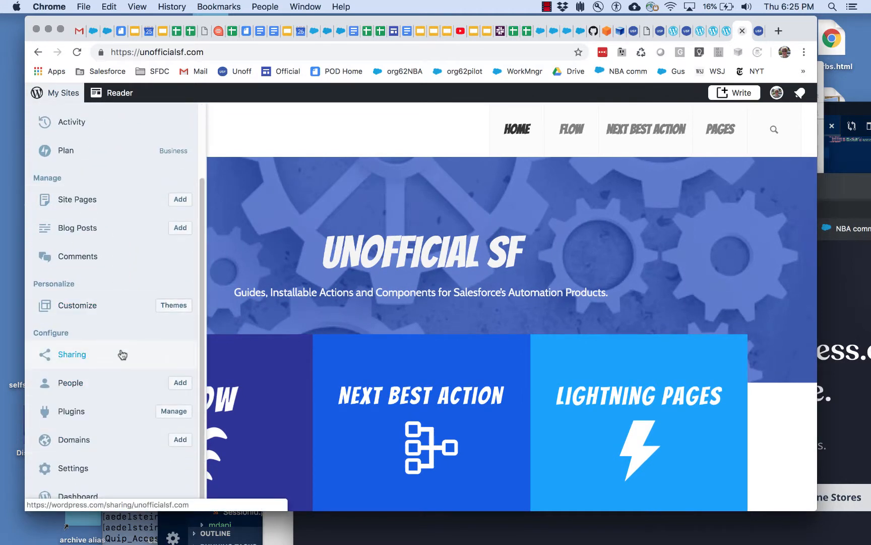
mouse_move(136, 338)
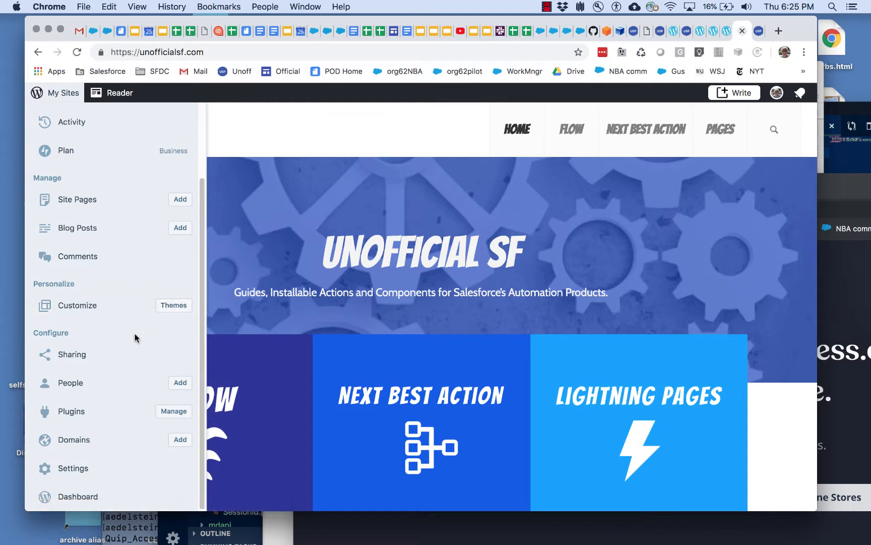
mouse_move(55, 446)
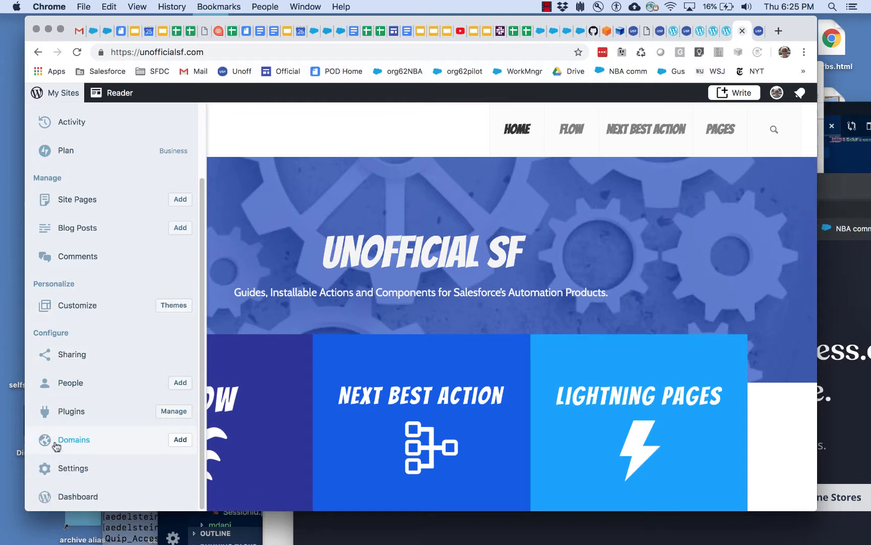
mouse_move(109, 433)
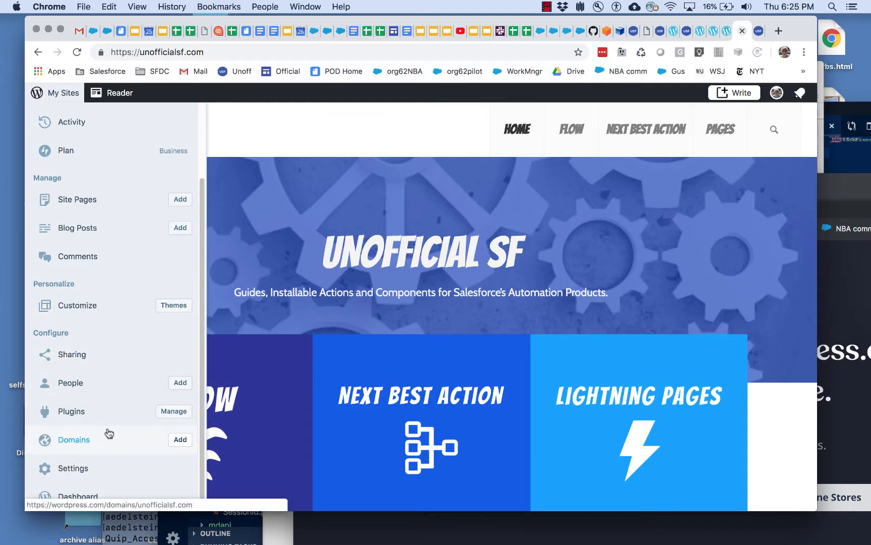
mouse_move(130, 456)
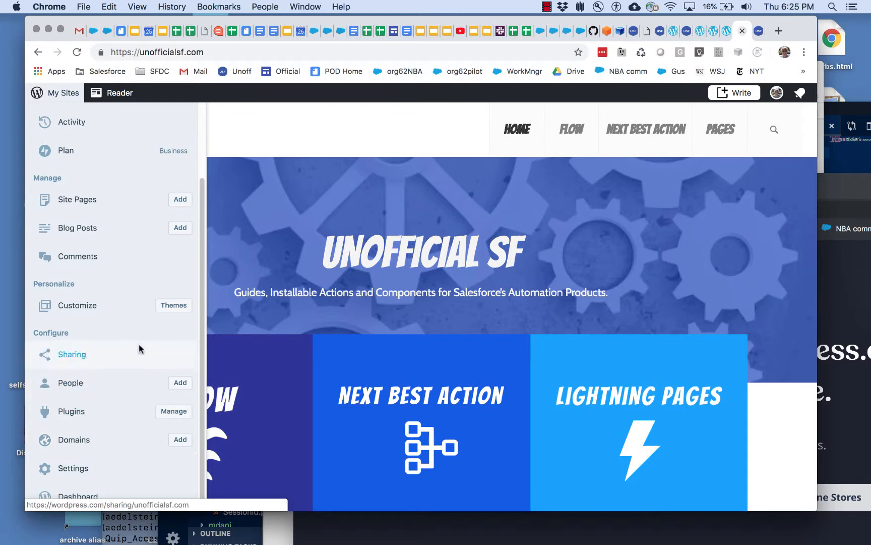
mouse_move(140, 339)
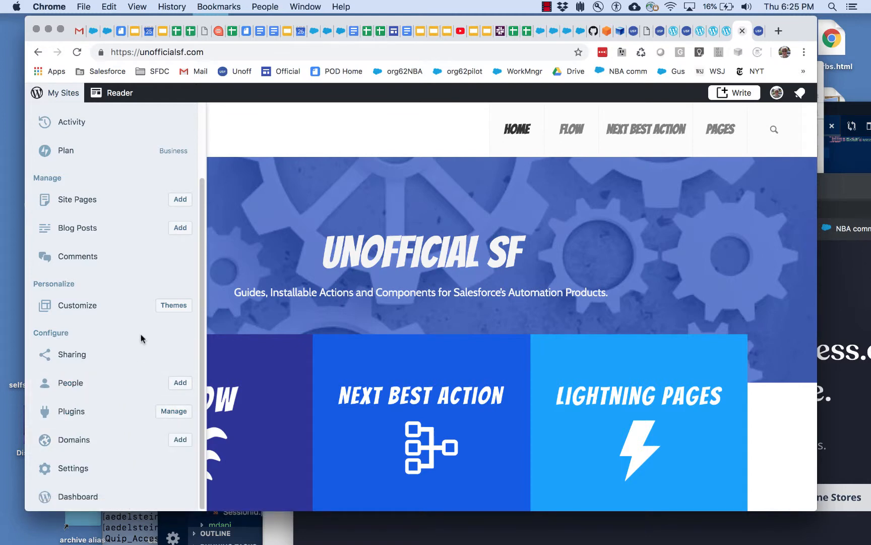